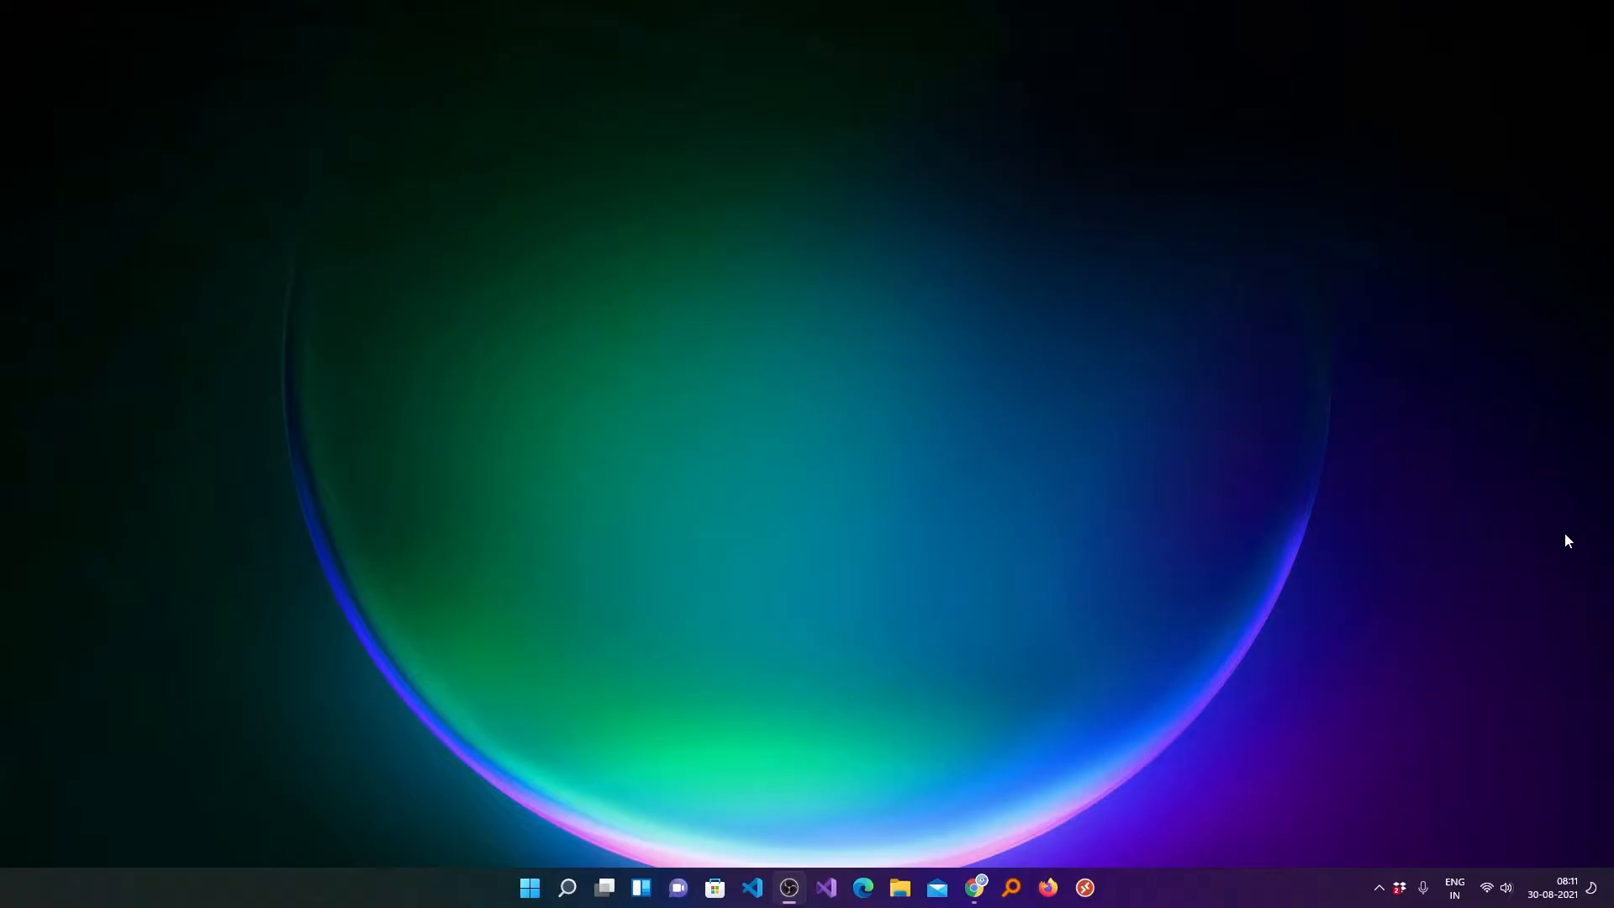
mouse_move(840, 688)
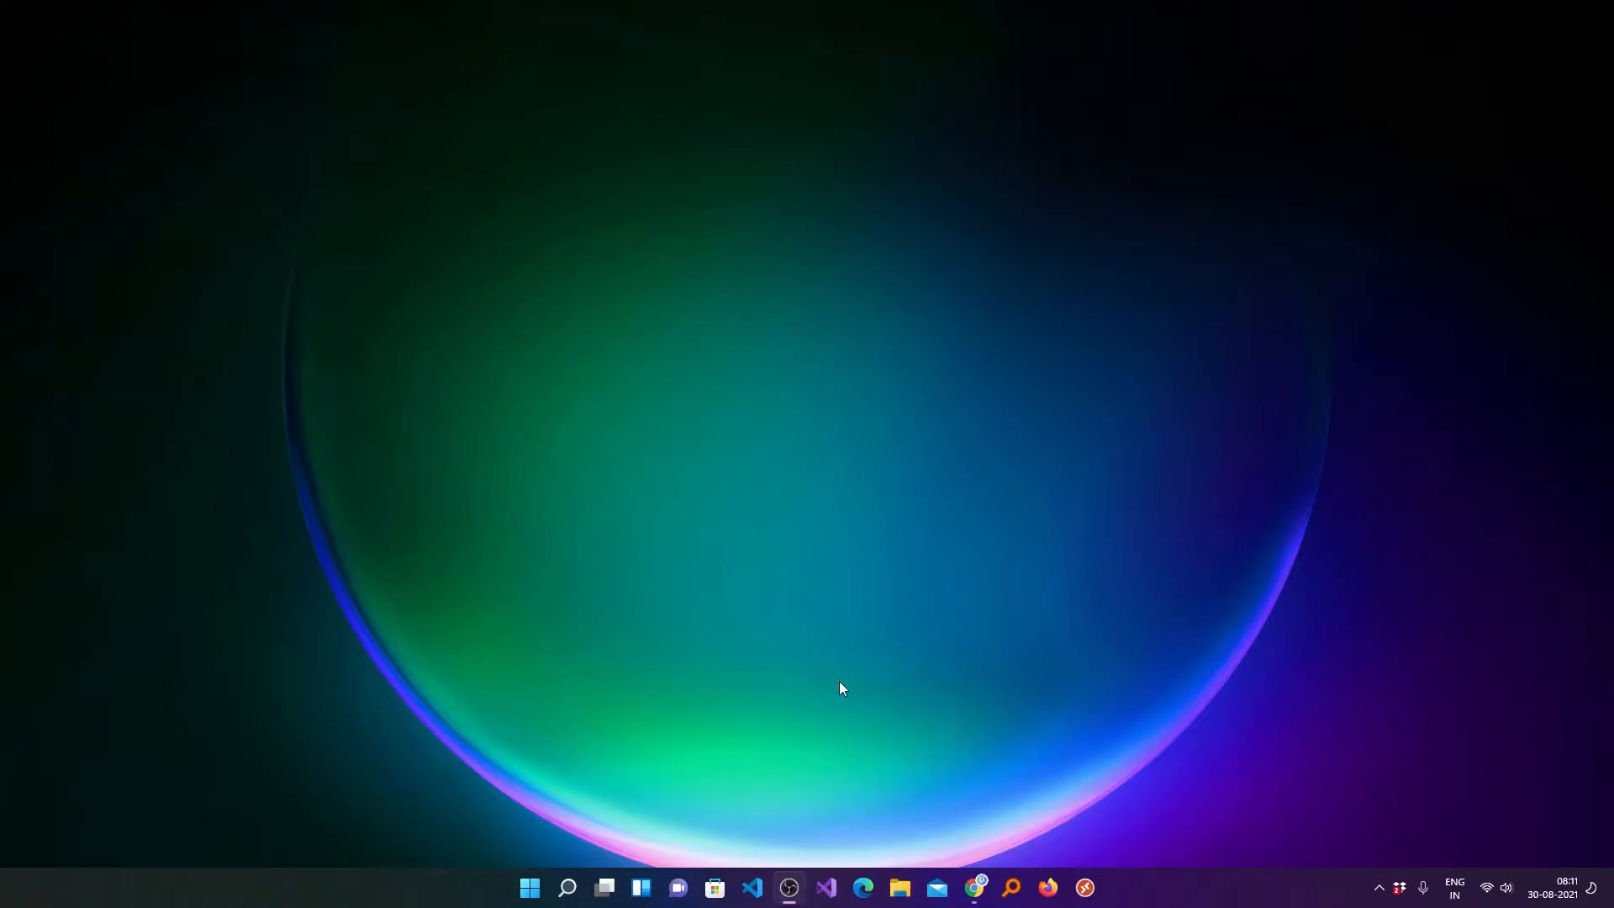
Browse Local Disk (C:) into Program Files, then return to the top level of drive C.
click(603, 888)
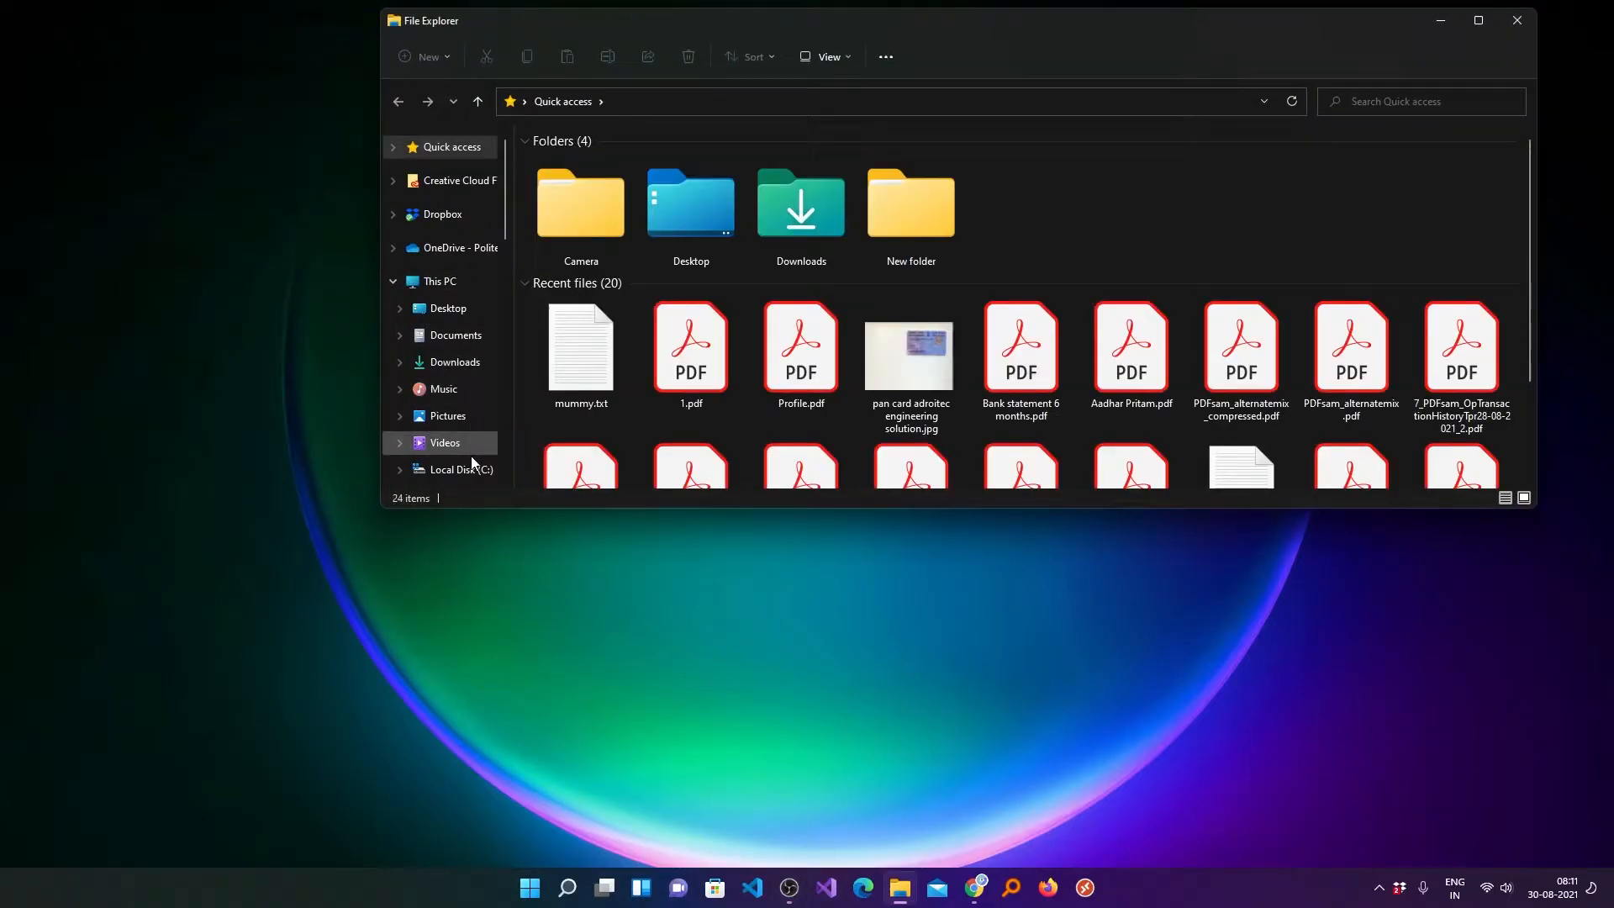
click(460, 469)
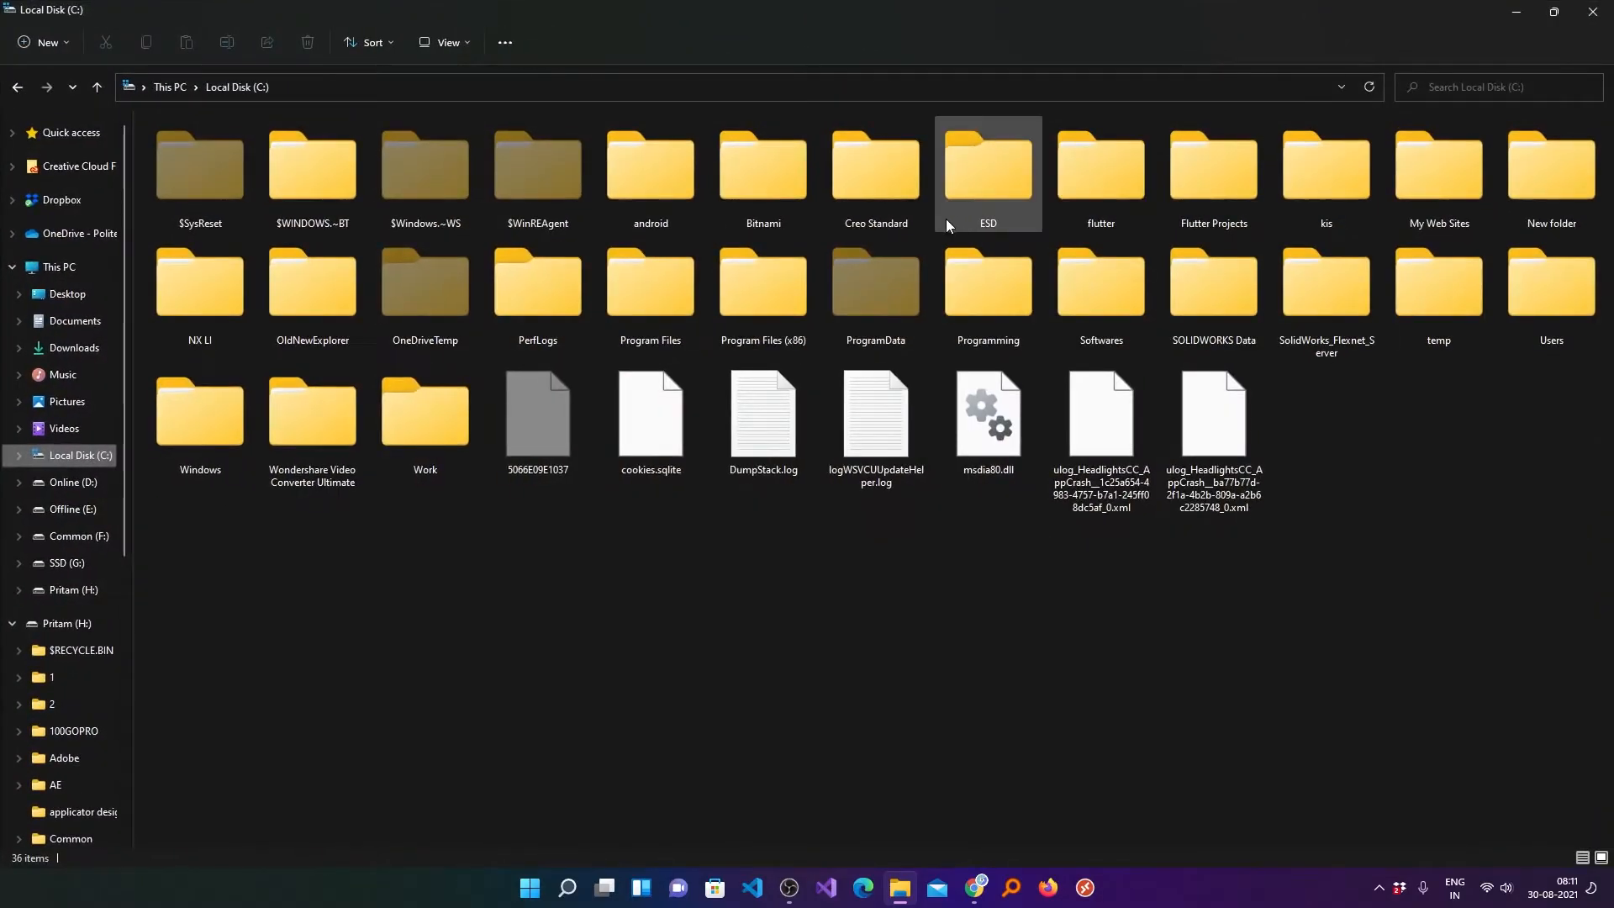
click(901, 513)
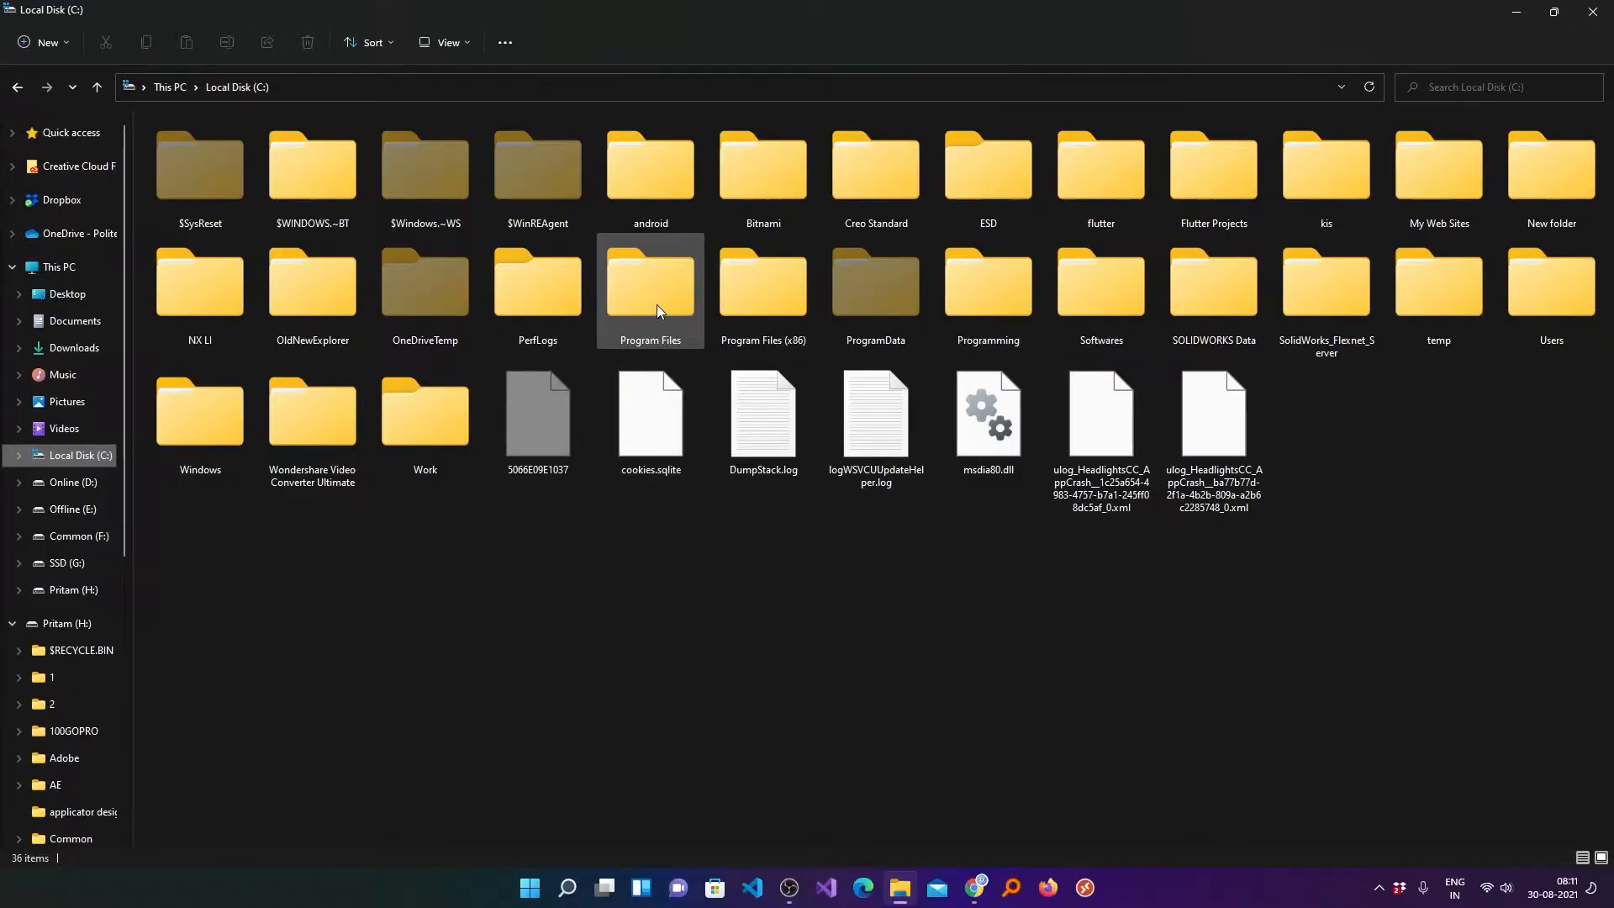
double_click(649, 283)
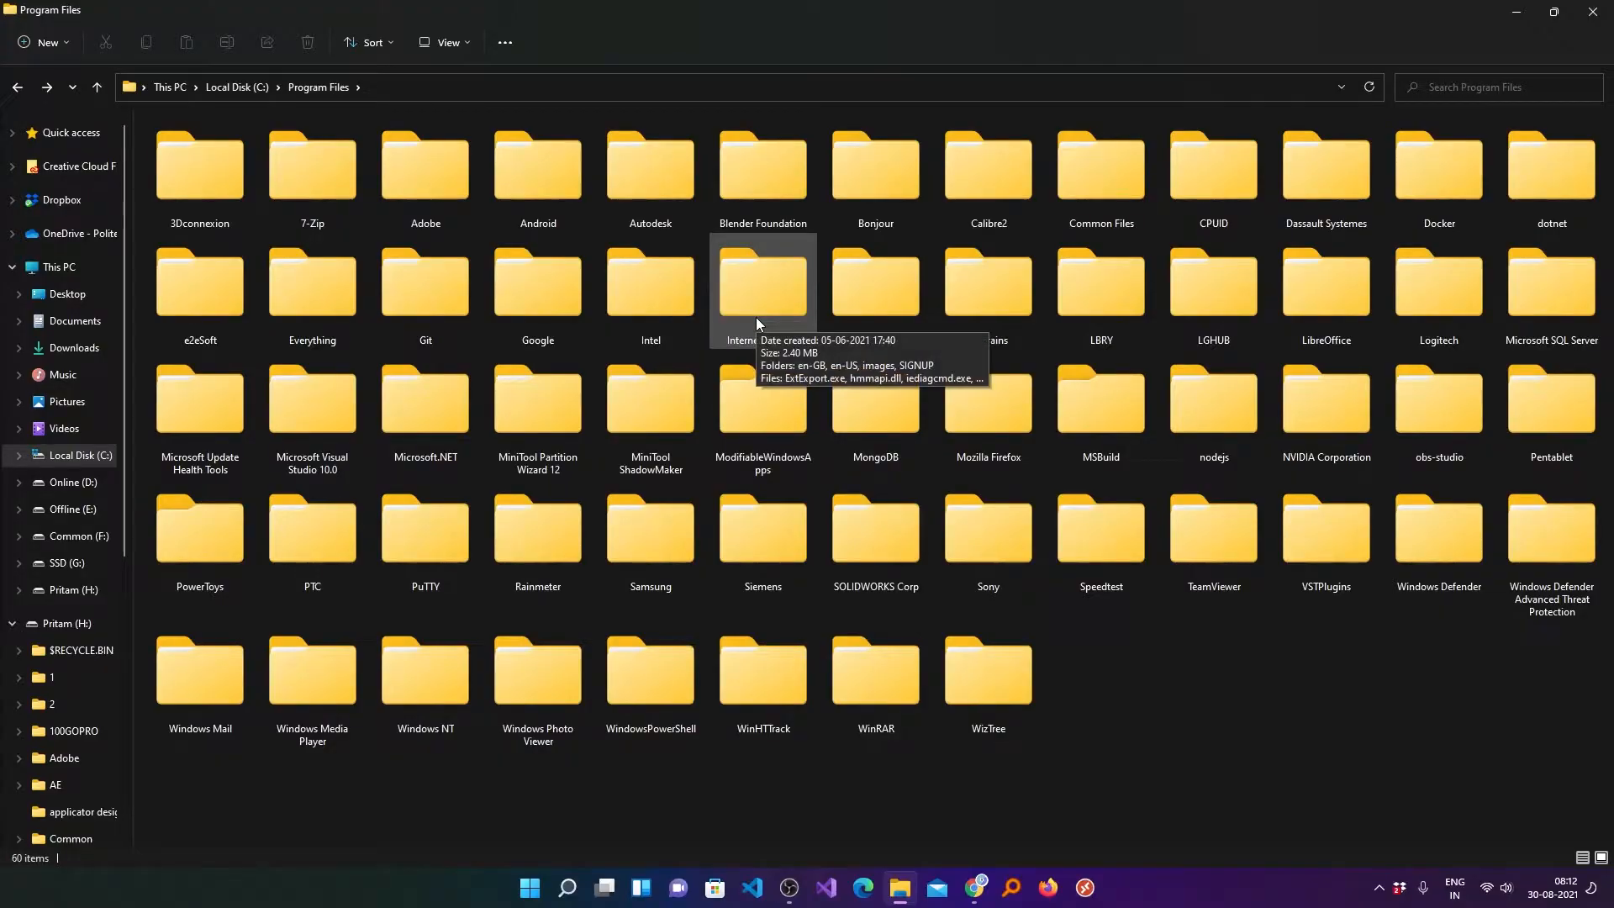
click(763, 282)
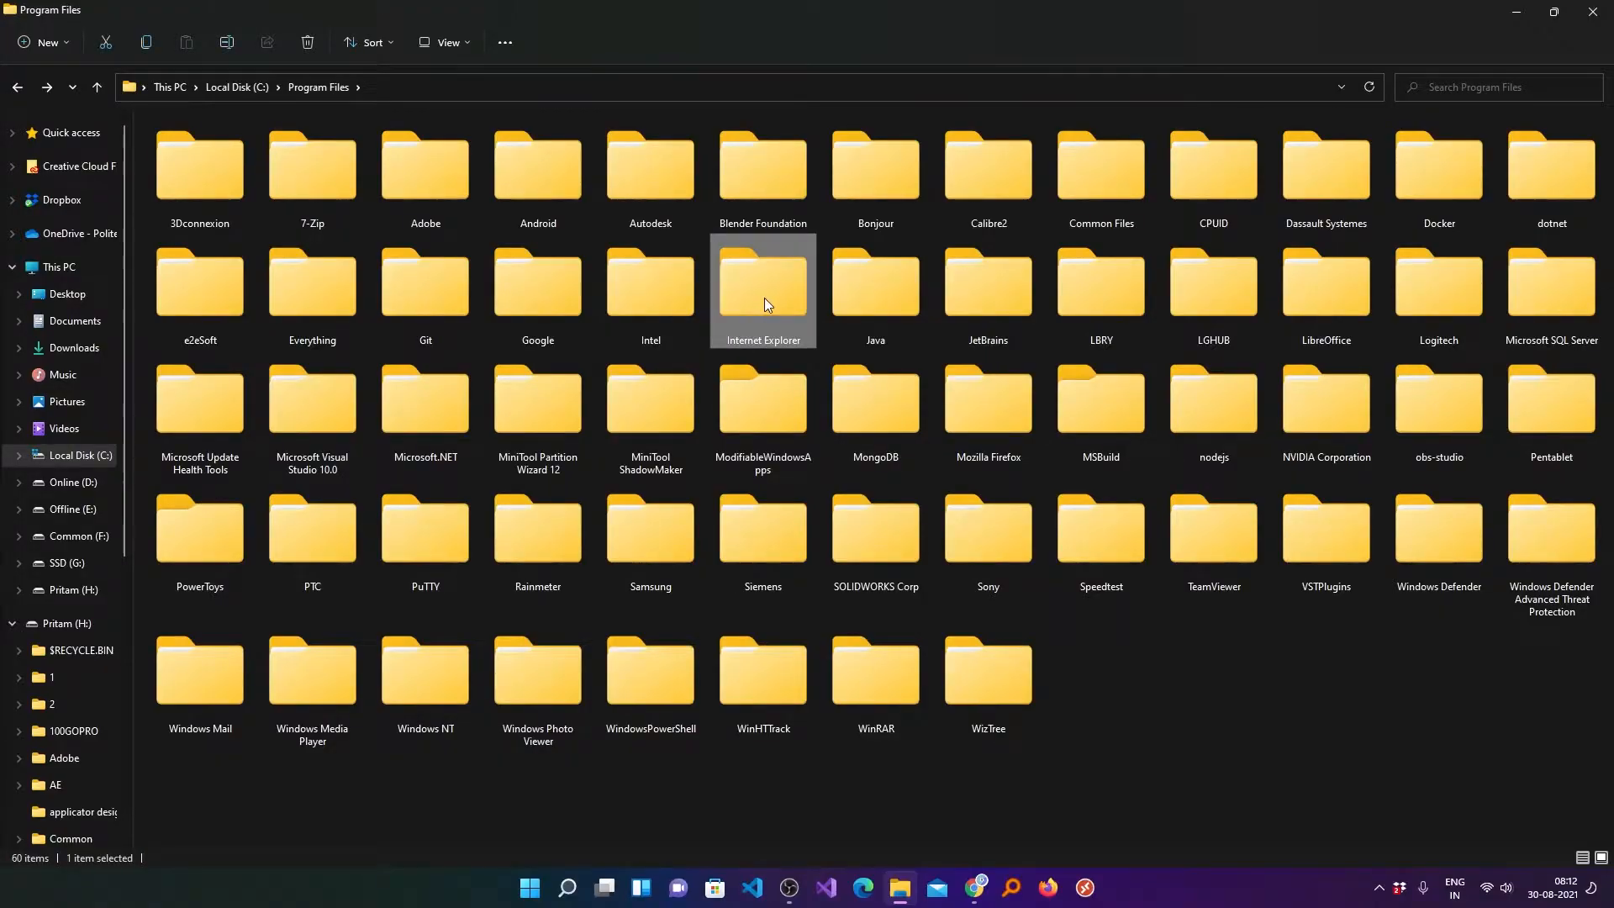
click(313, 402)
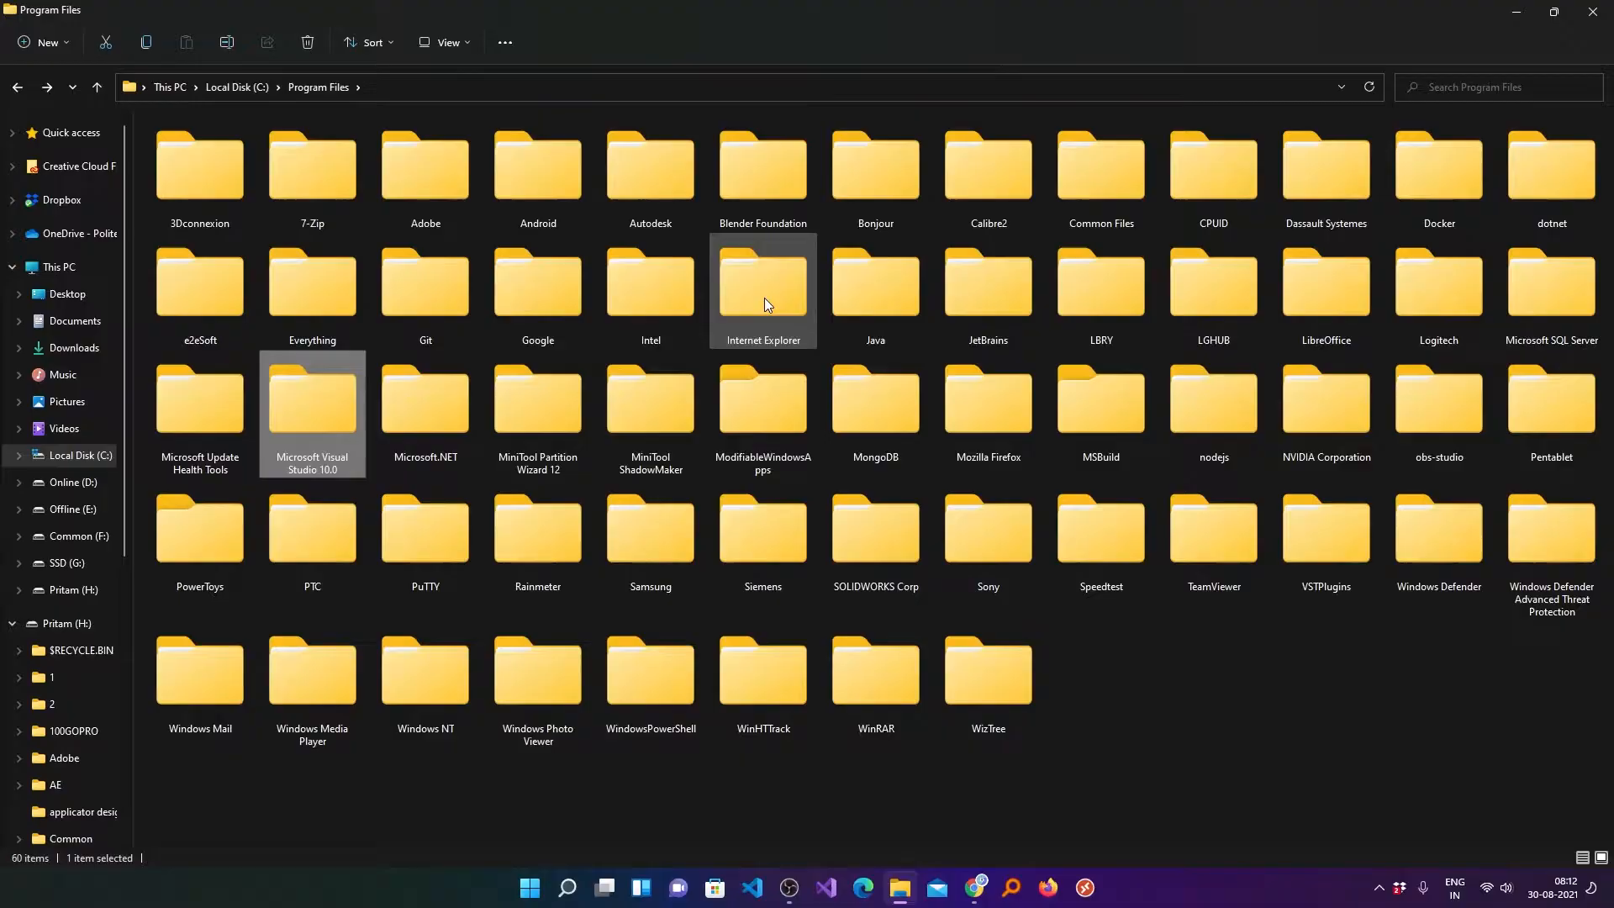
click(649, 401)
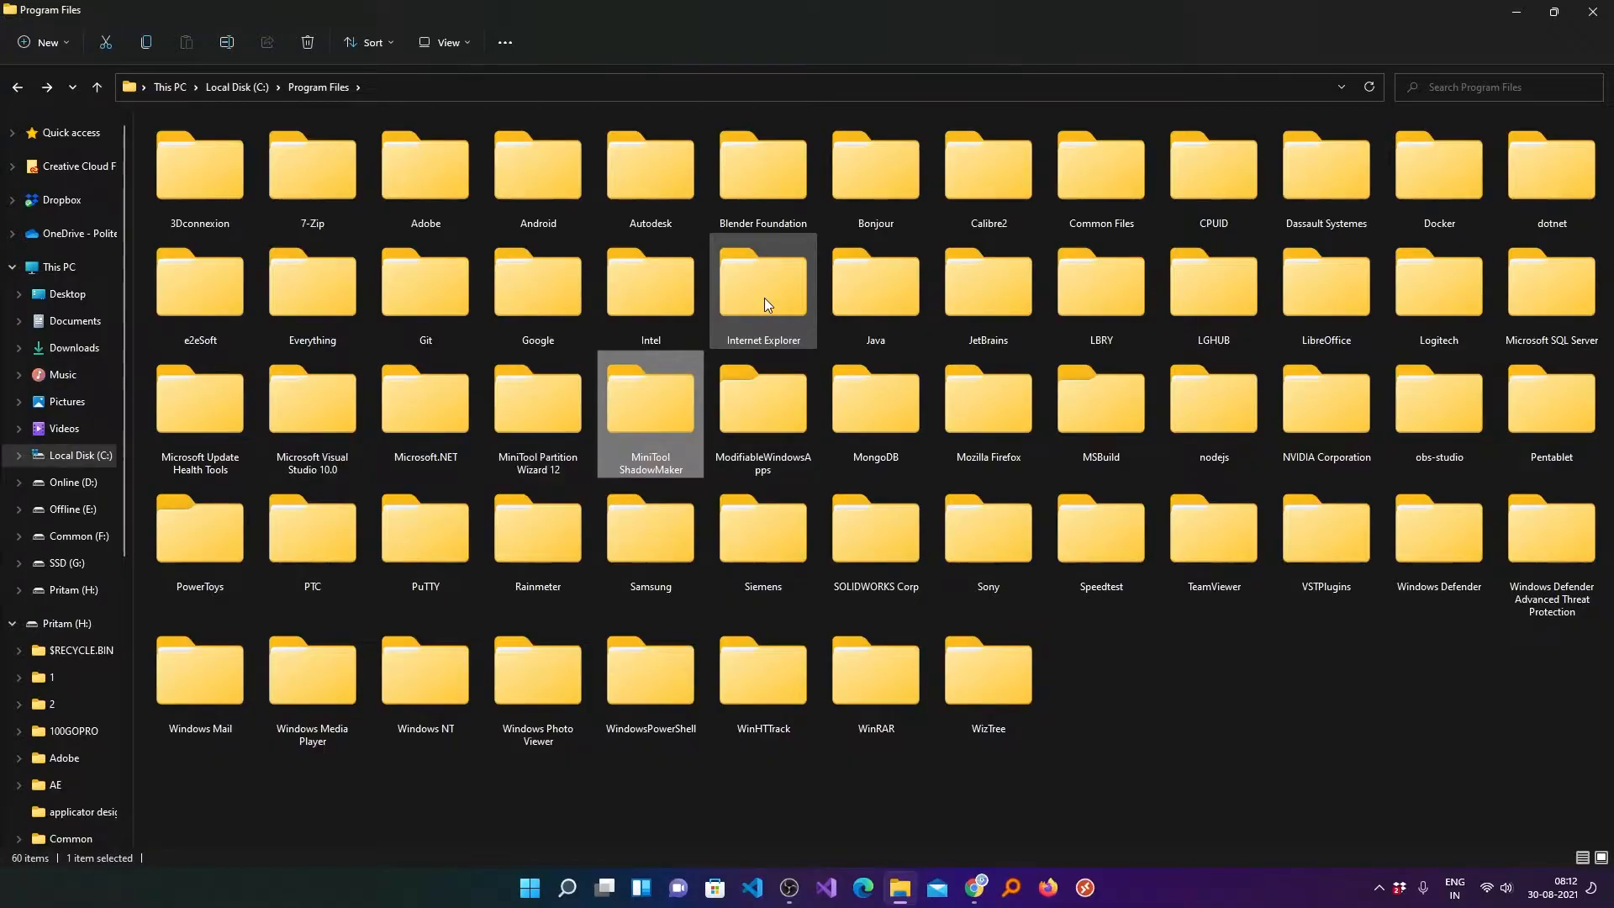
mouse_move(410, 89)
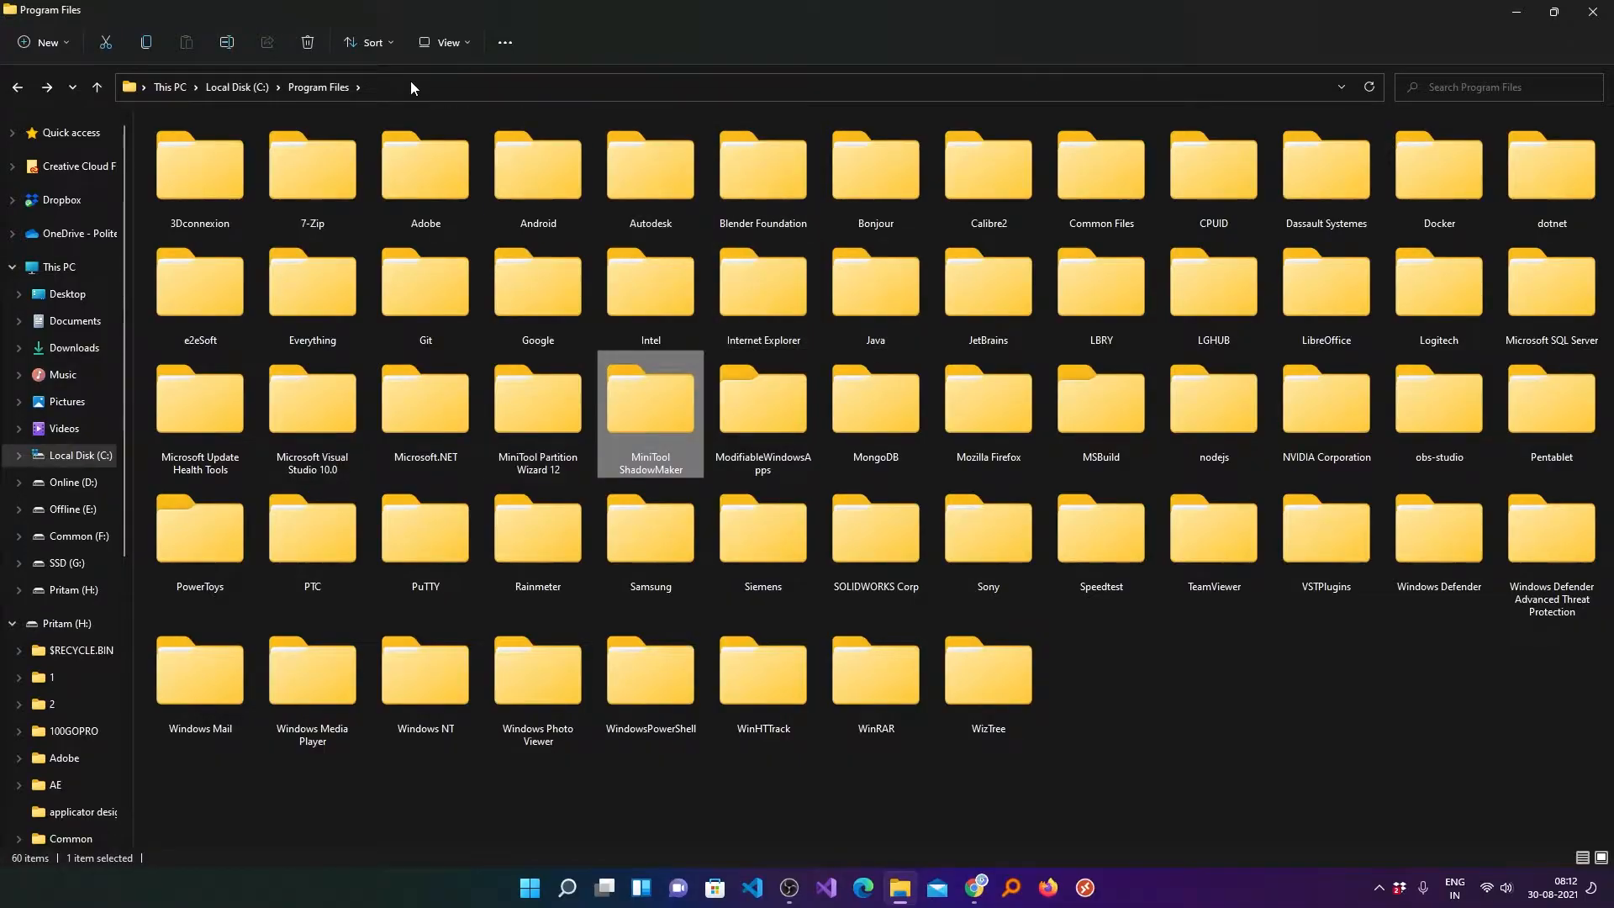
click(235, 86)
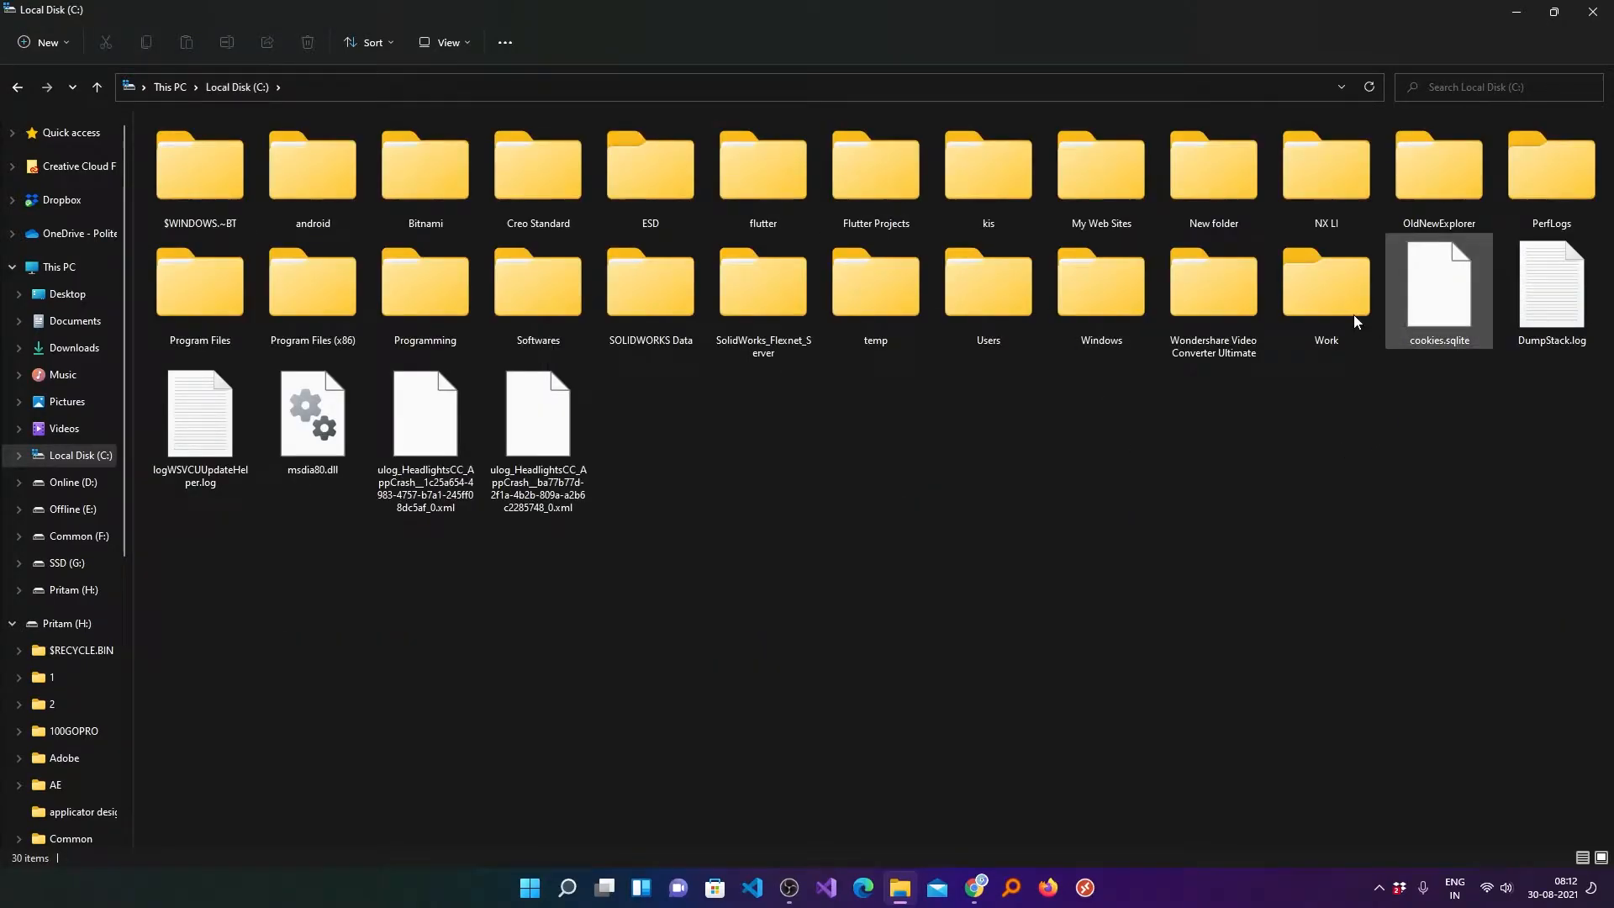
Navigate into Program Files (x86) and then into its Microsoft Office folder.
click(764, 286)
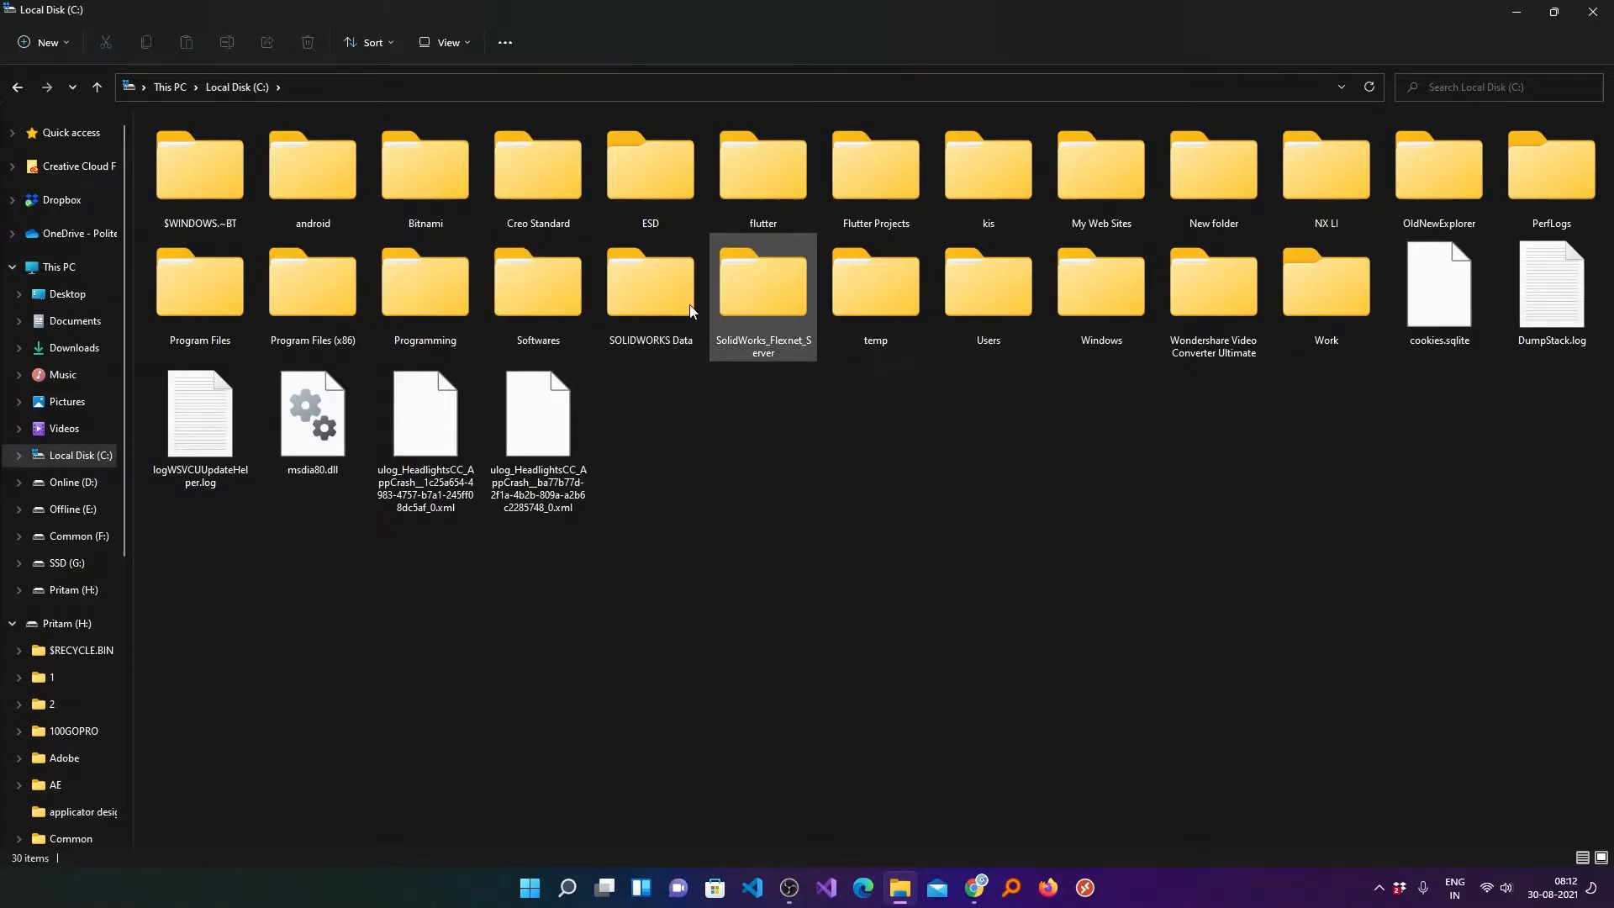
double_click(312, 282)
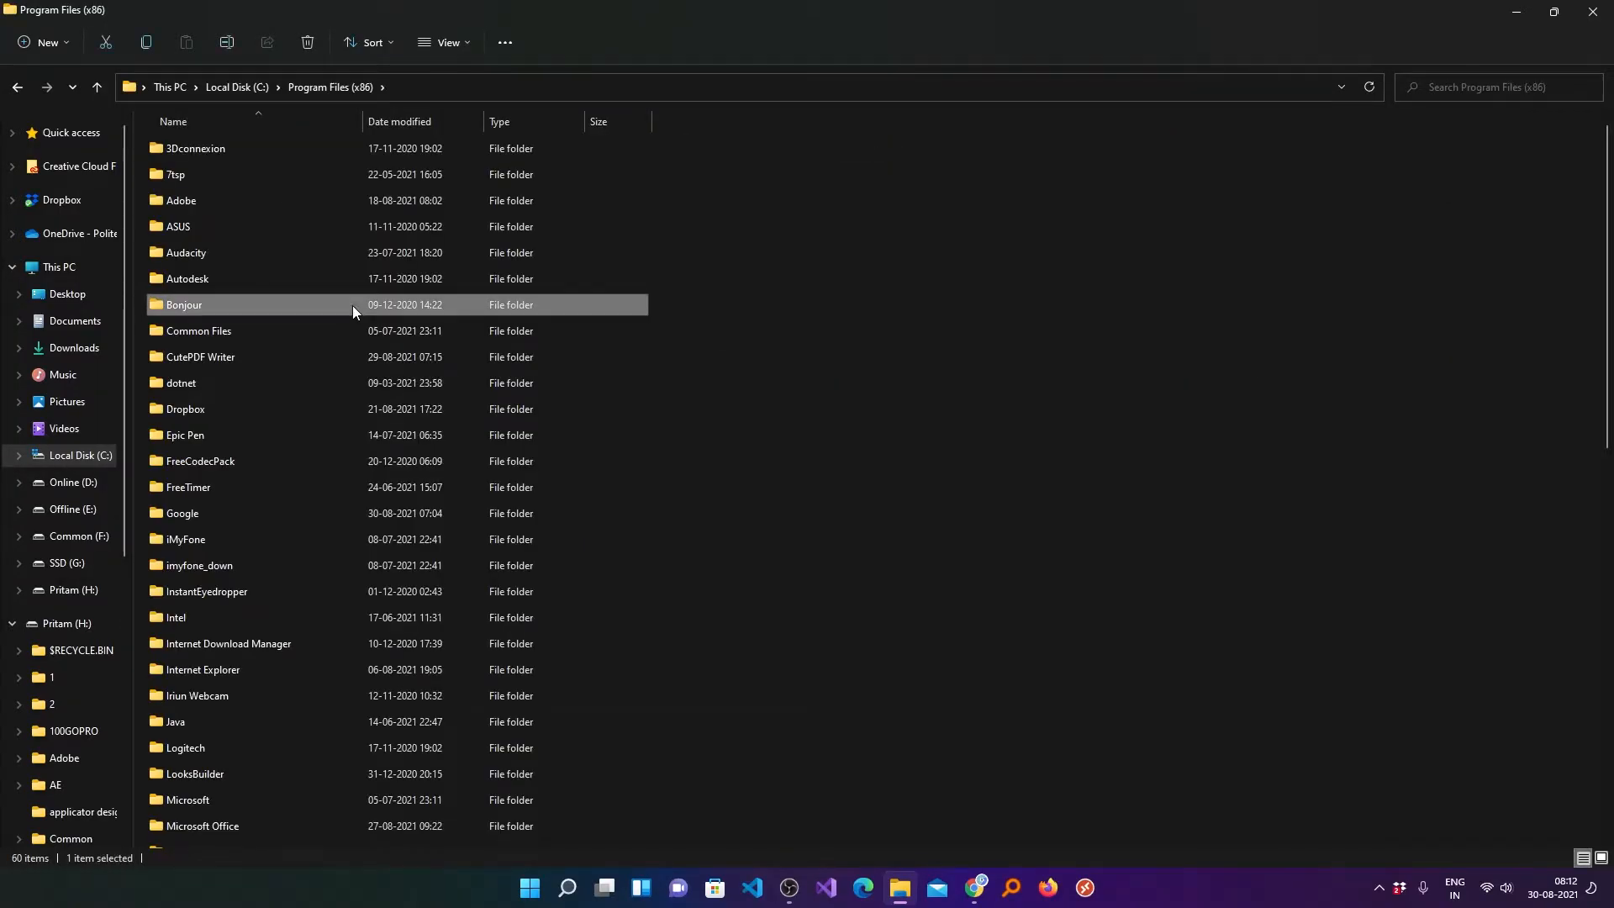
click(186, 805)
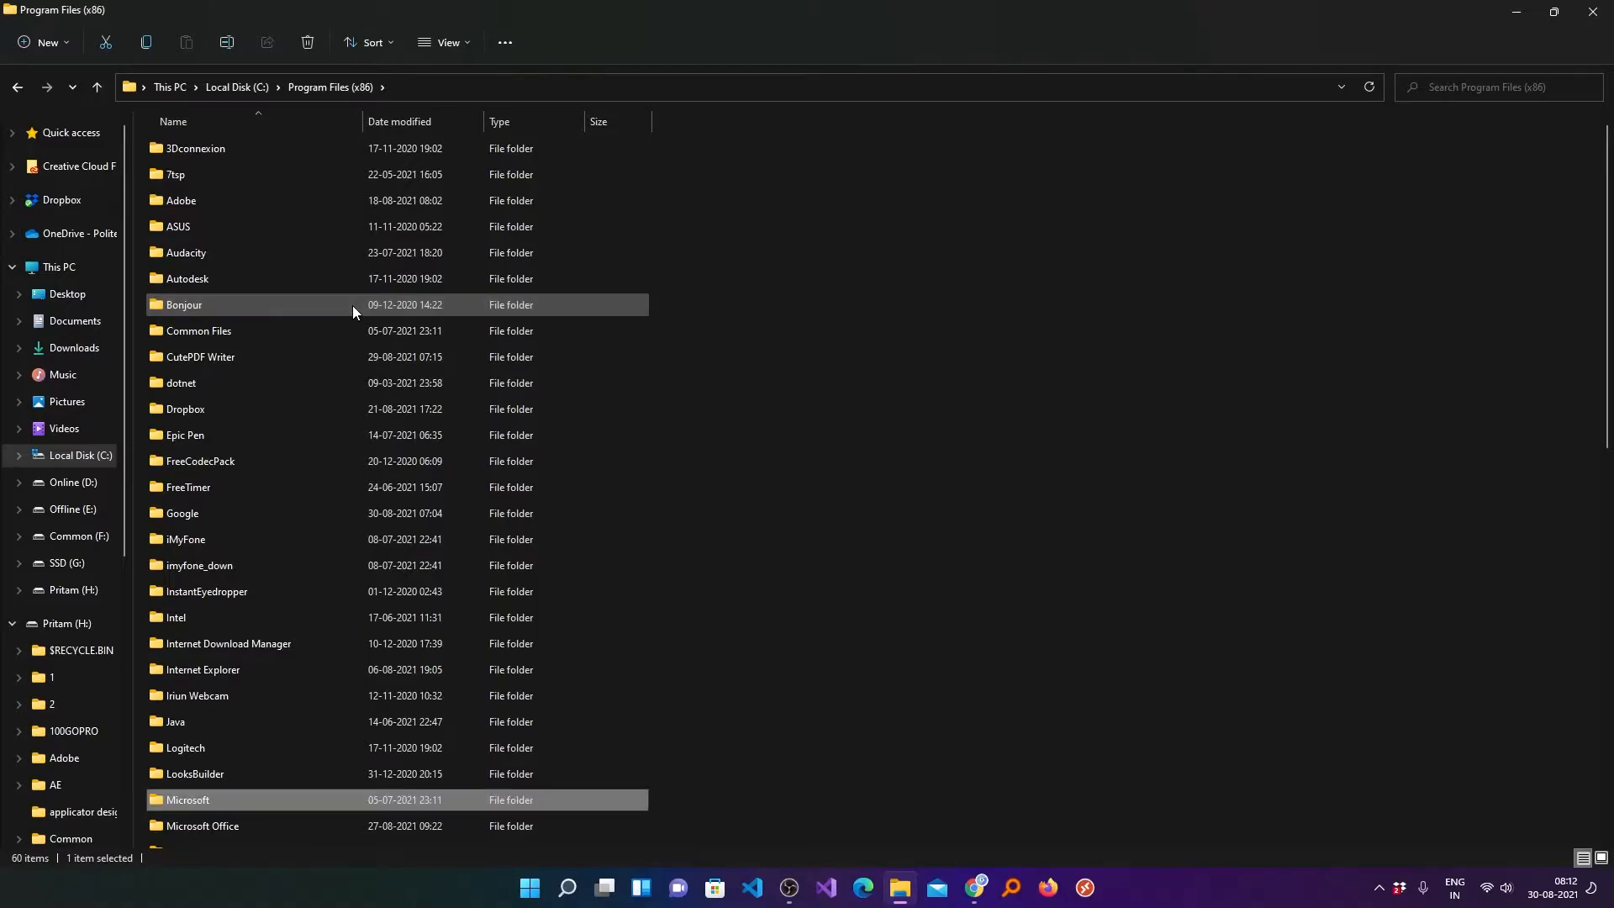
scroll(down, 3)
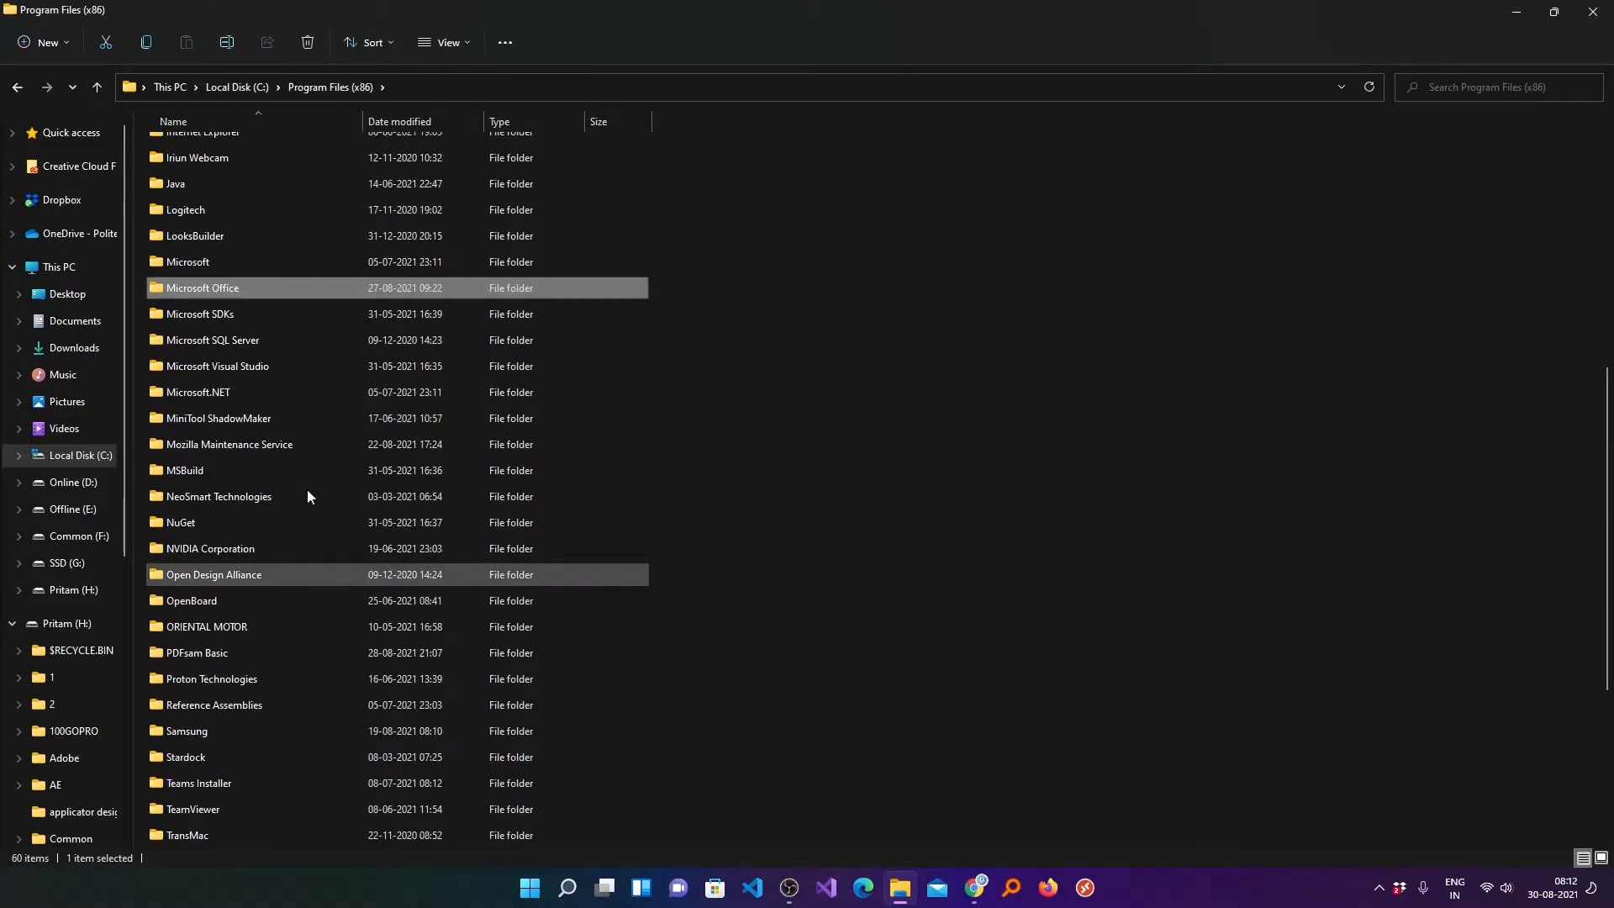
click(203, 287)
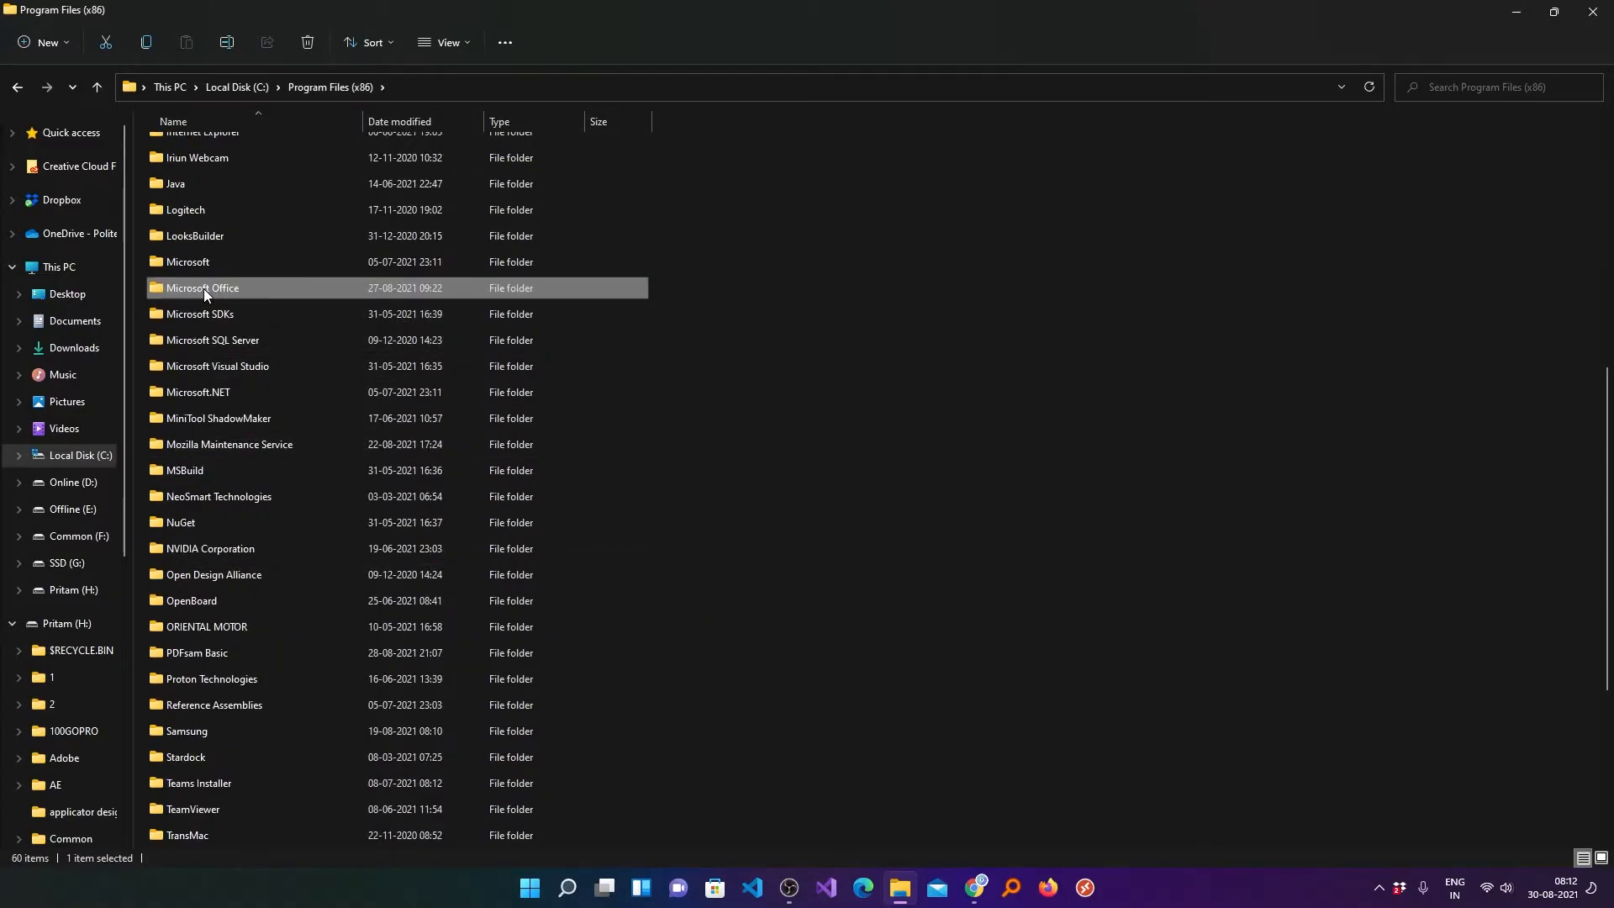
double_click(203, 288)
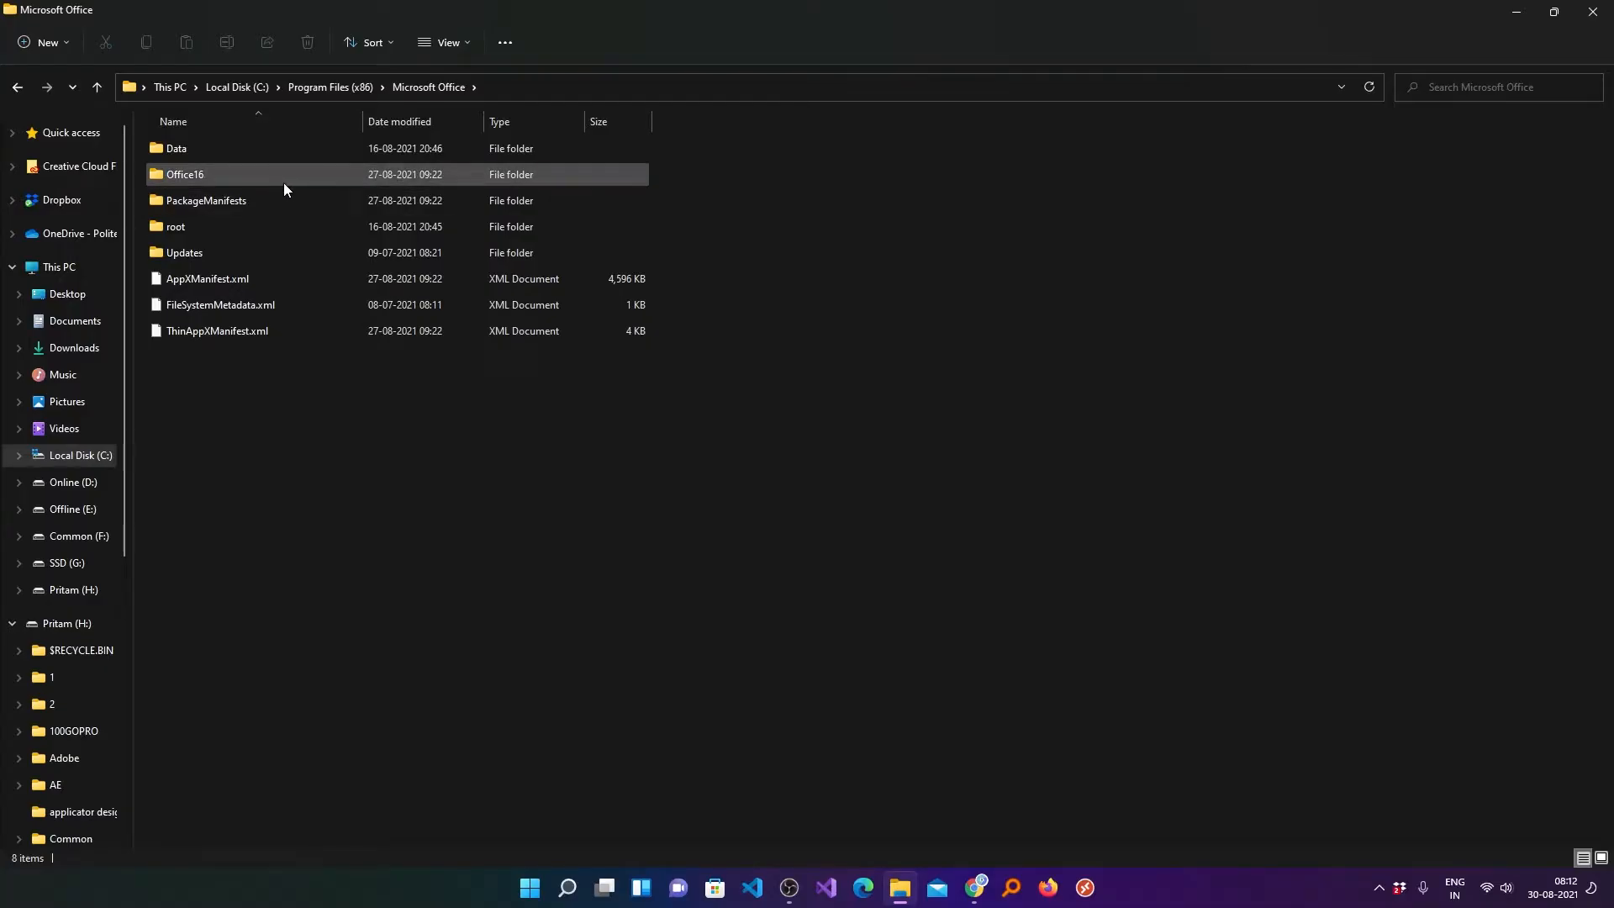
mouse_move(287, 173)
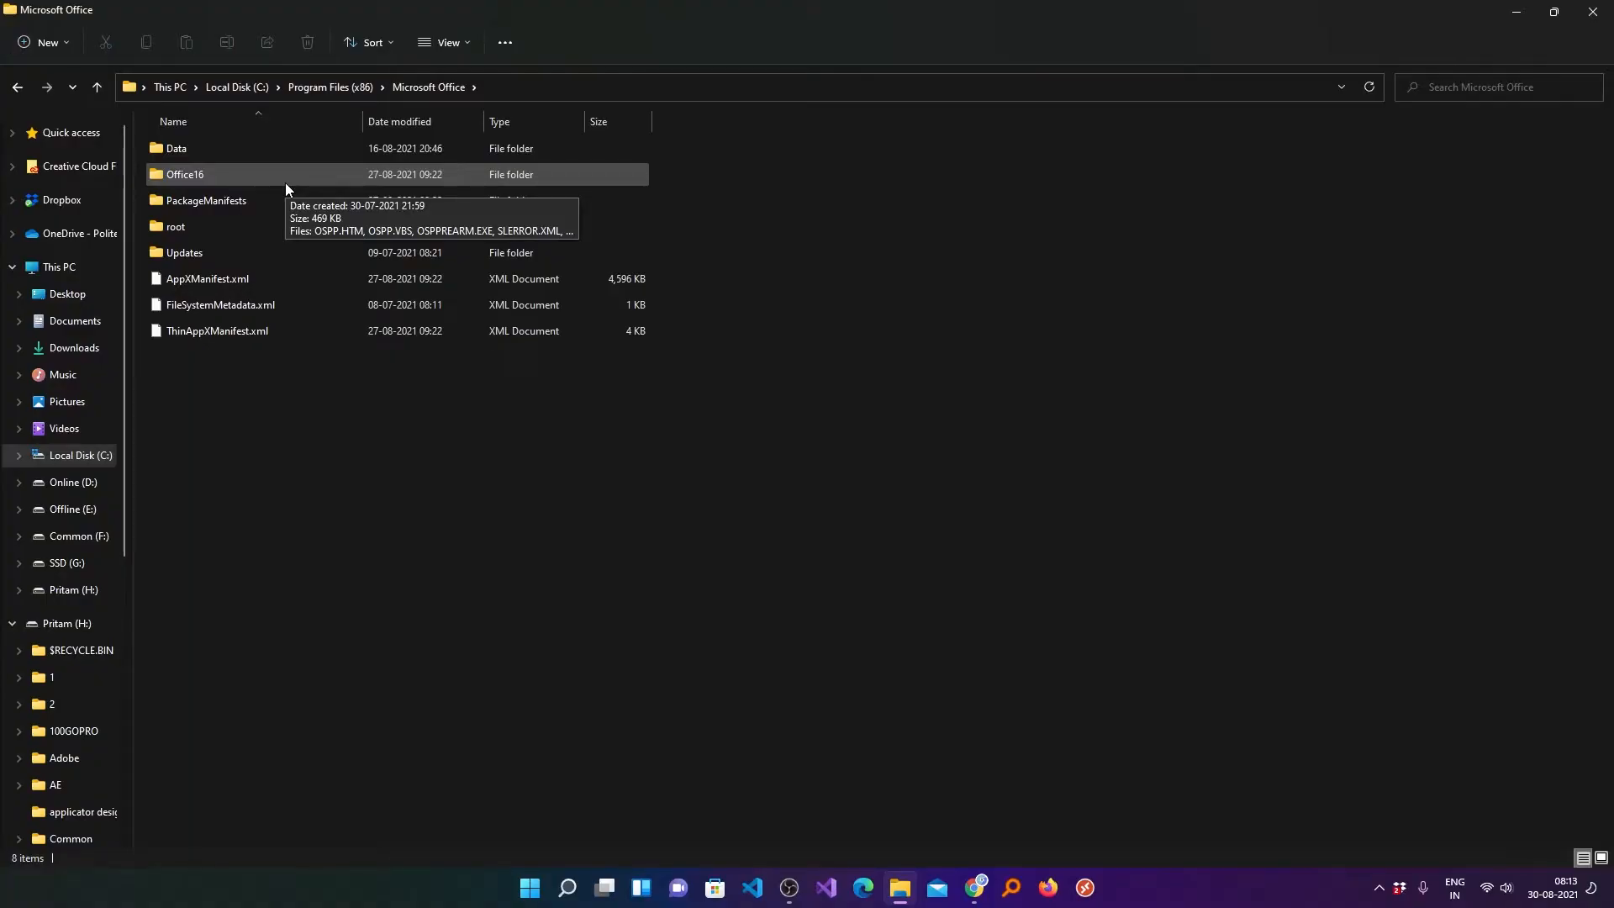
mouse_move(291, 187)
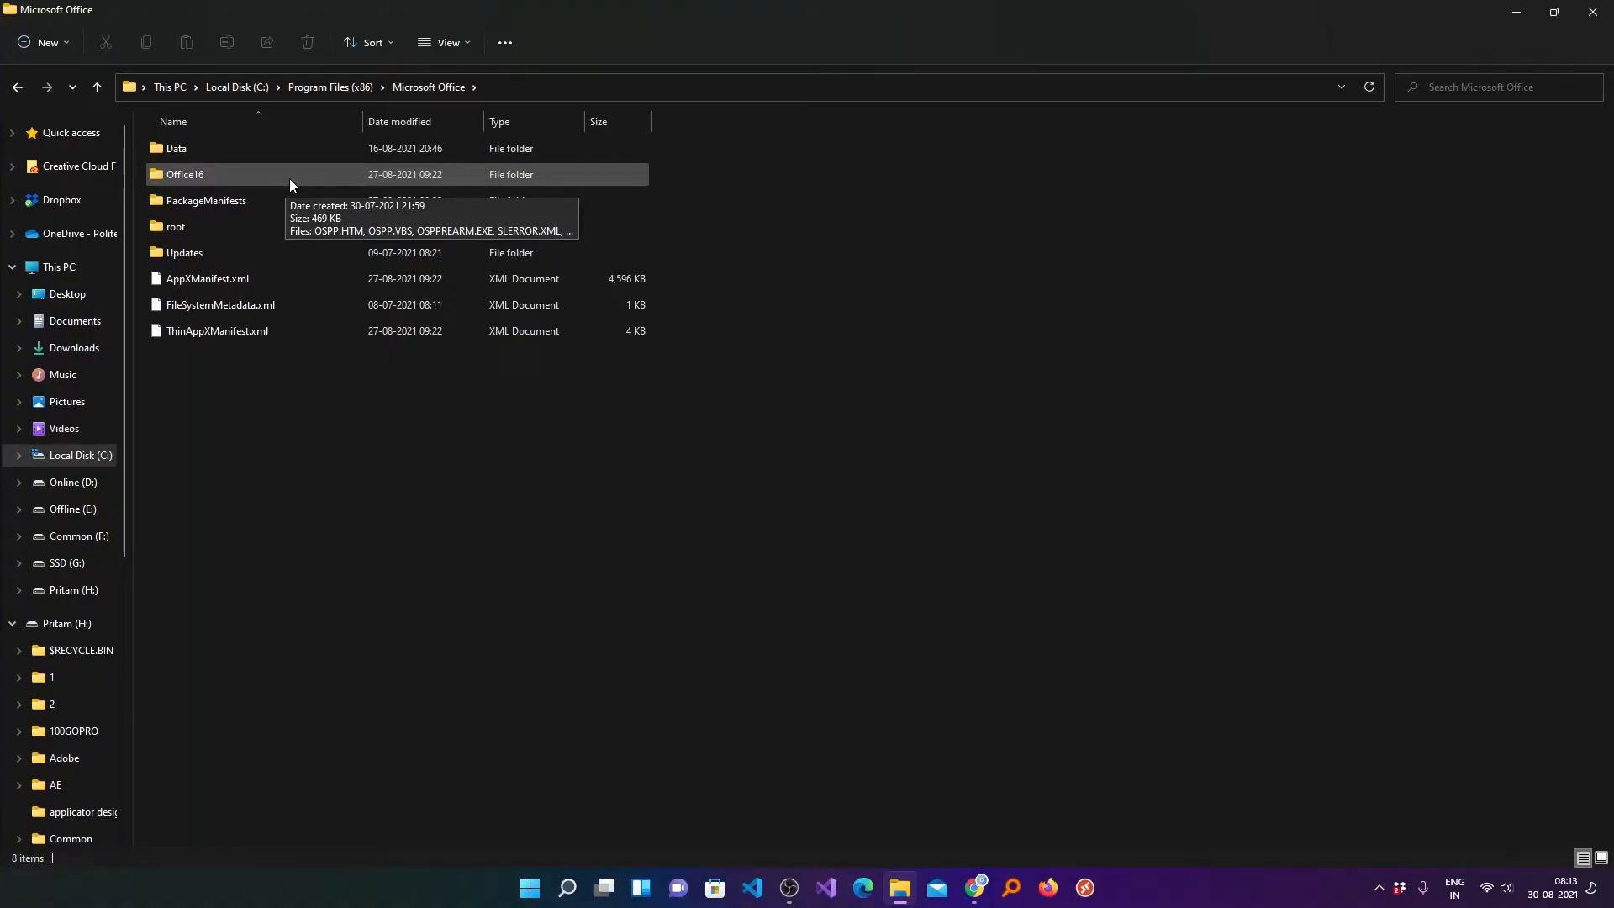
Enter the Office16 folder and copy its full path C:\Program Files (x86)\Microsoft Office\Office16.
double_click(185, 173)
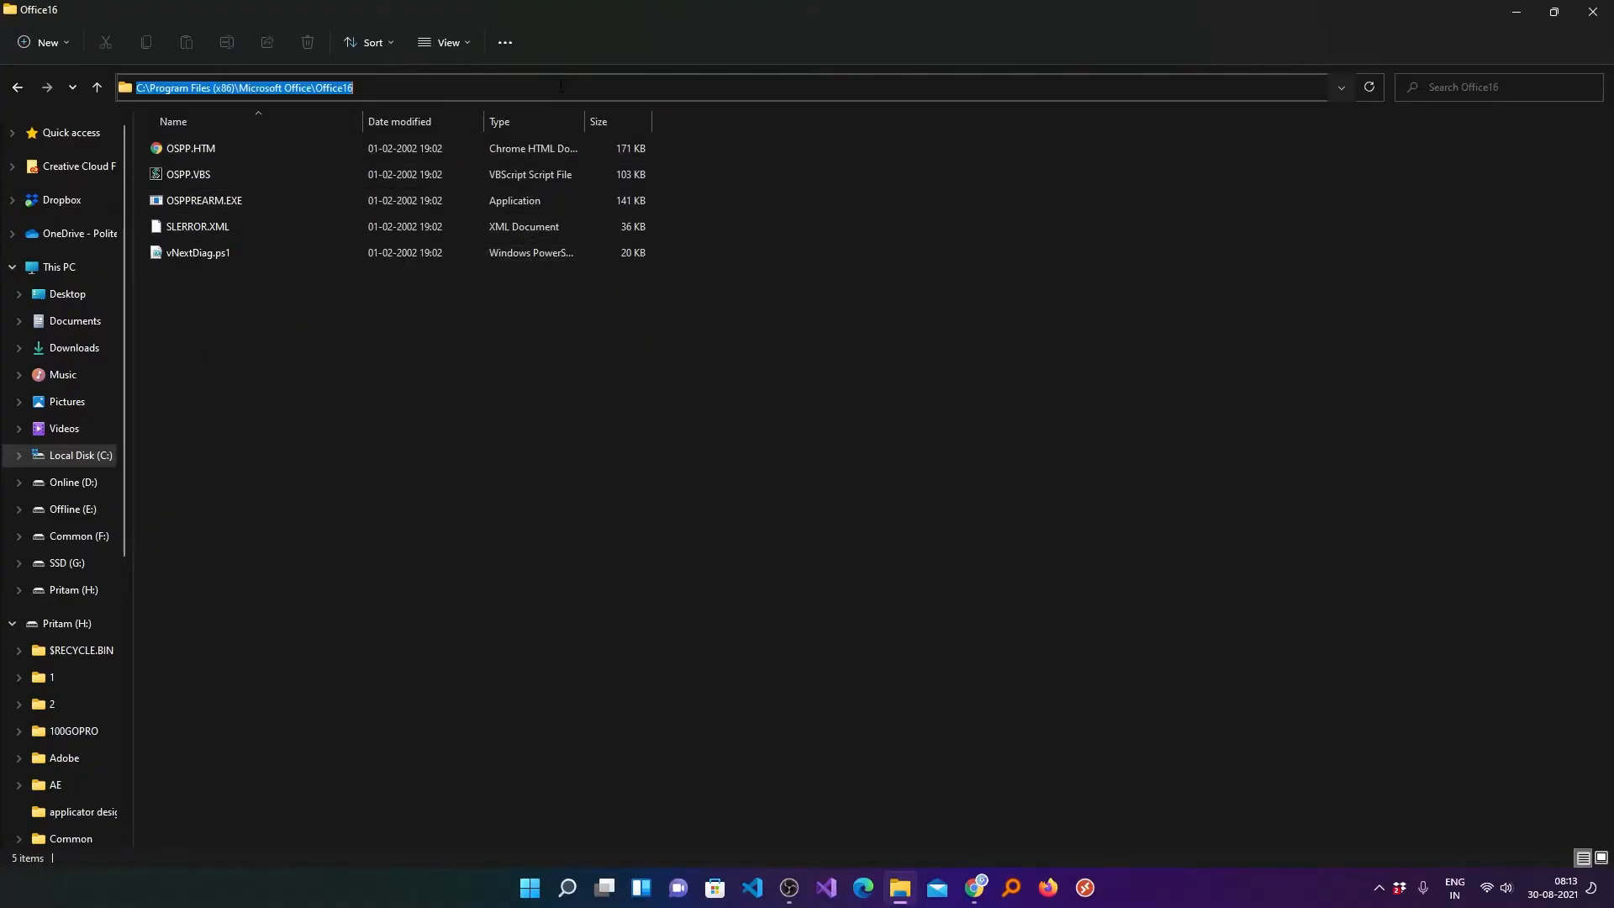
right_click(245, 87)
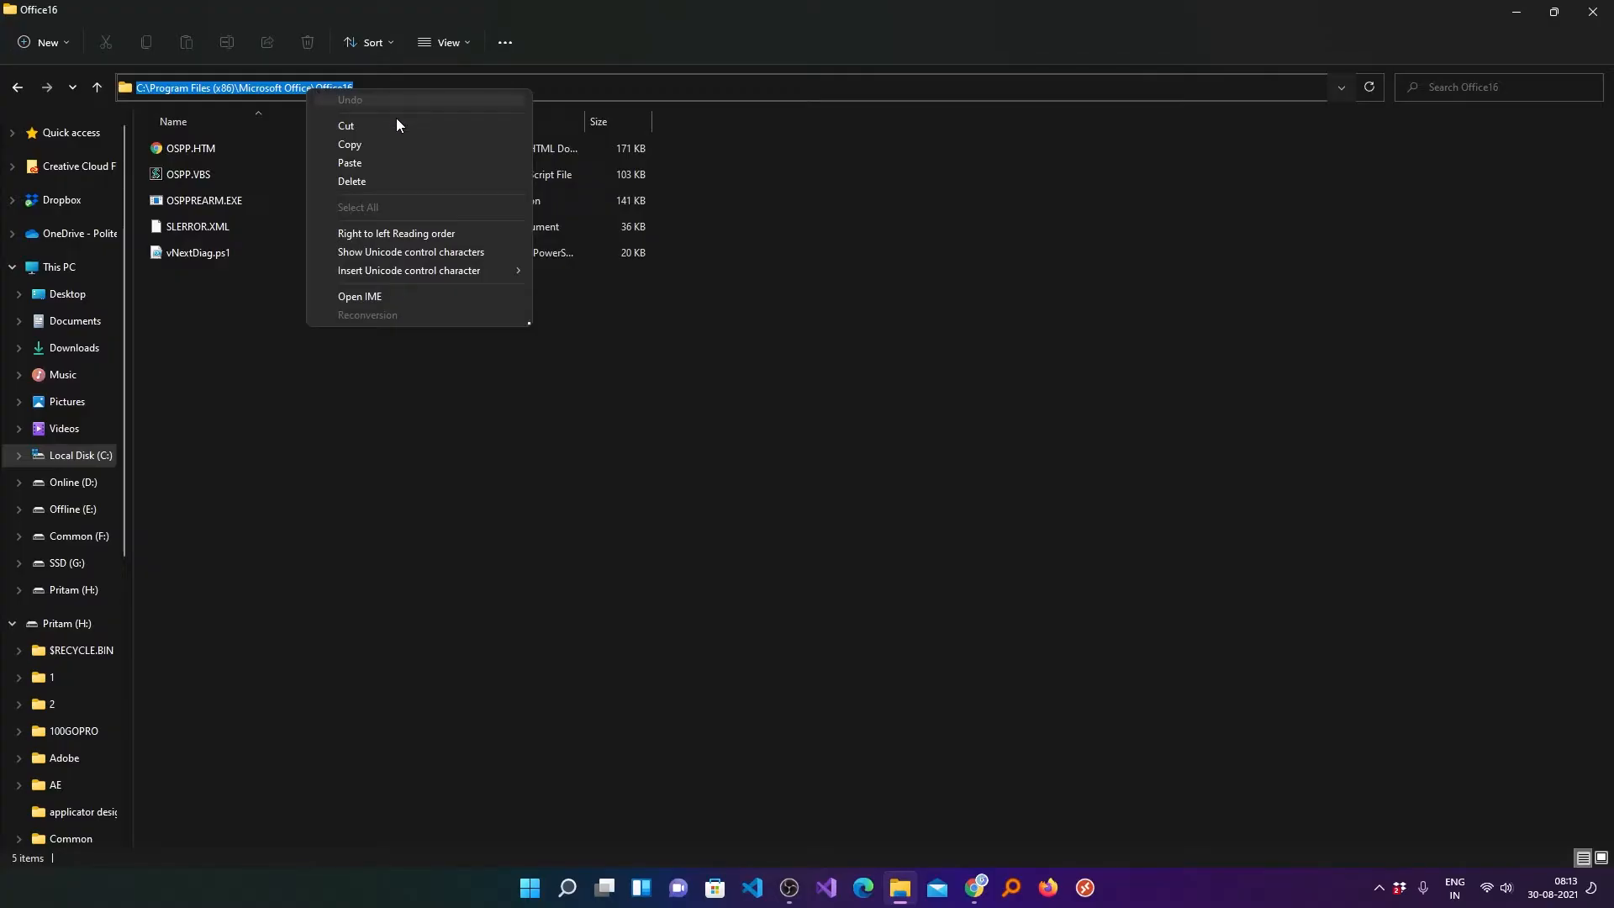
click(350, 146)
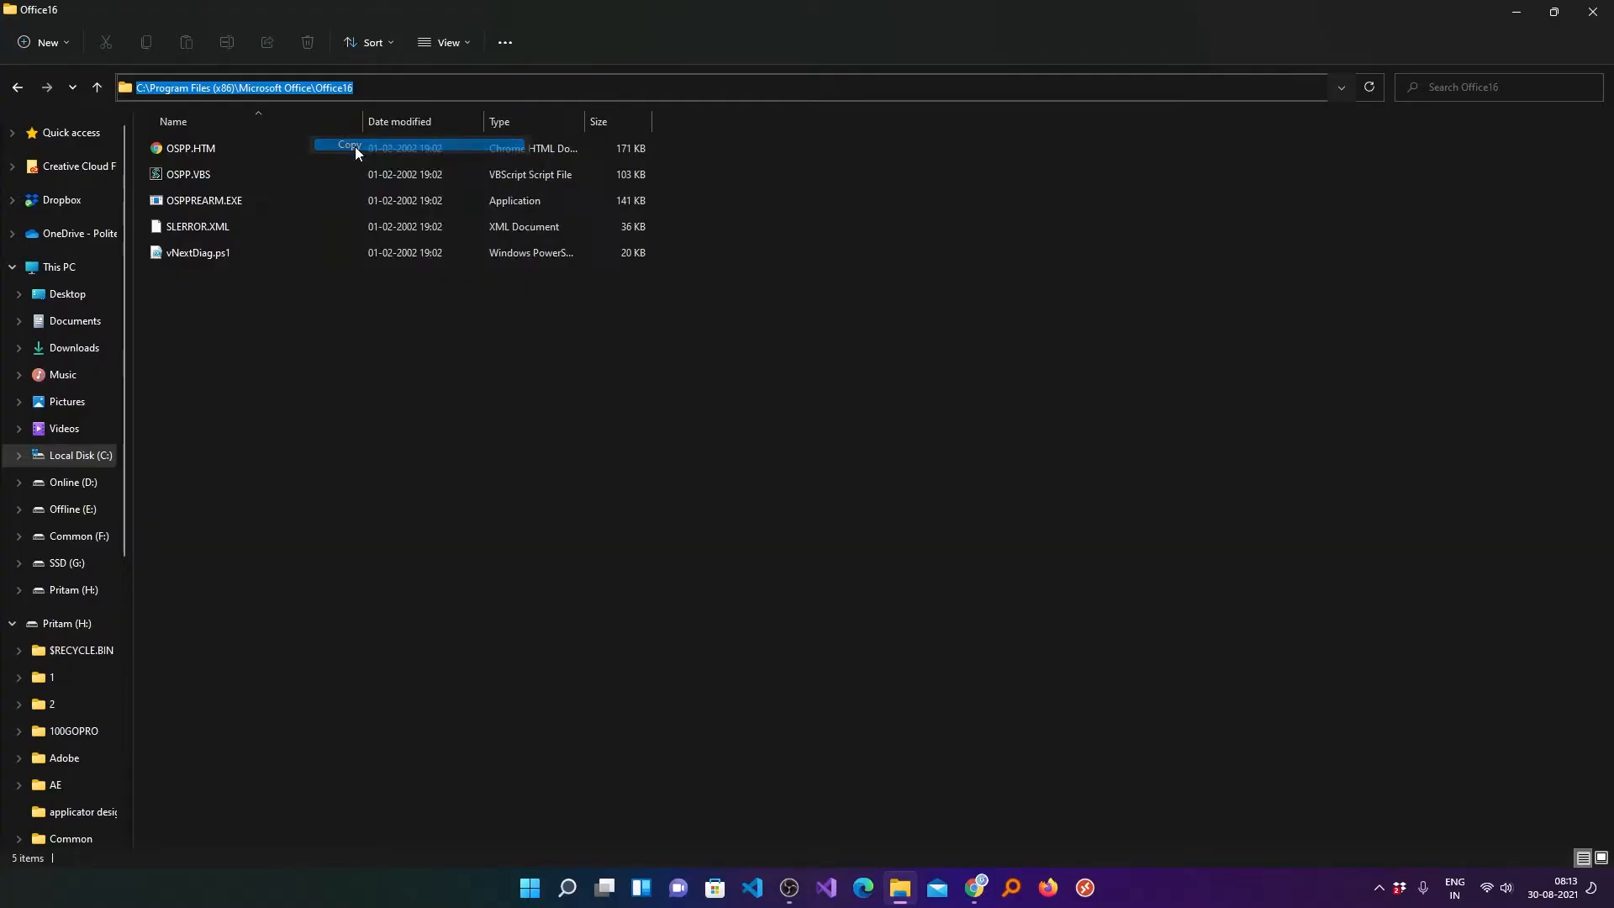
click(812, 605)
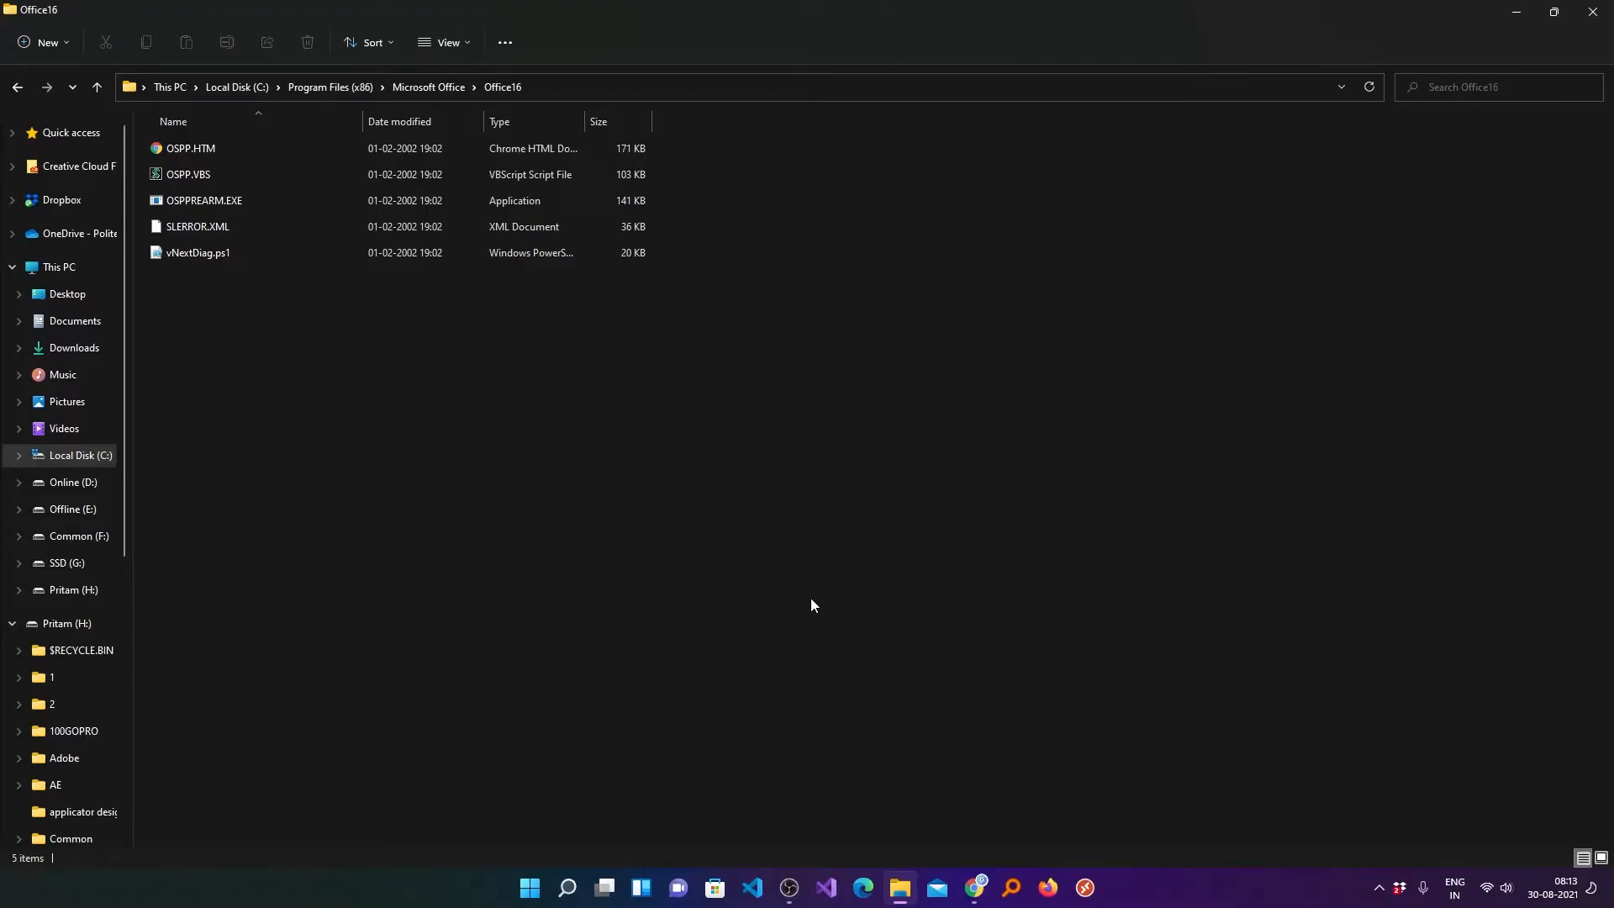
Search 'cmd' from Start and launch Command Prompt as administrator.
click(529, 893)
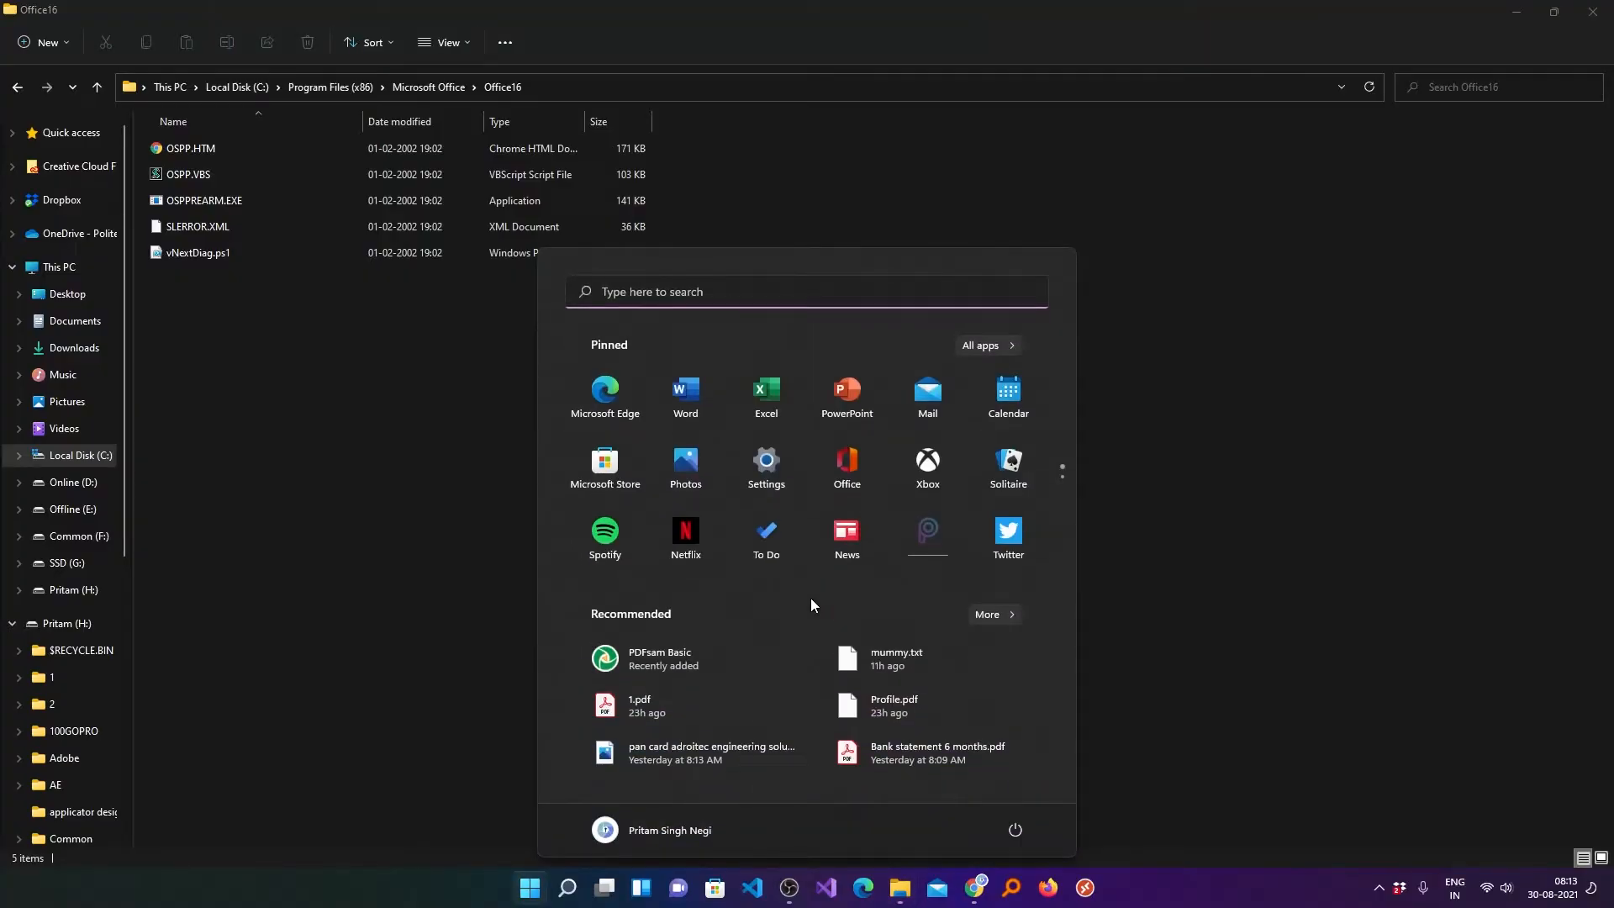
text(cmd)
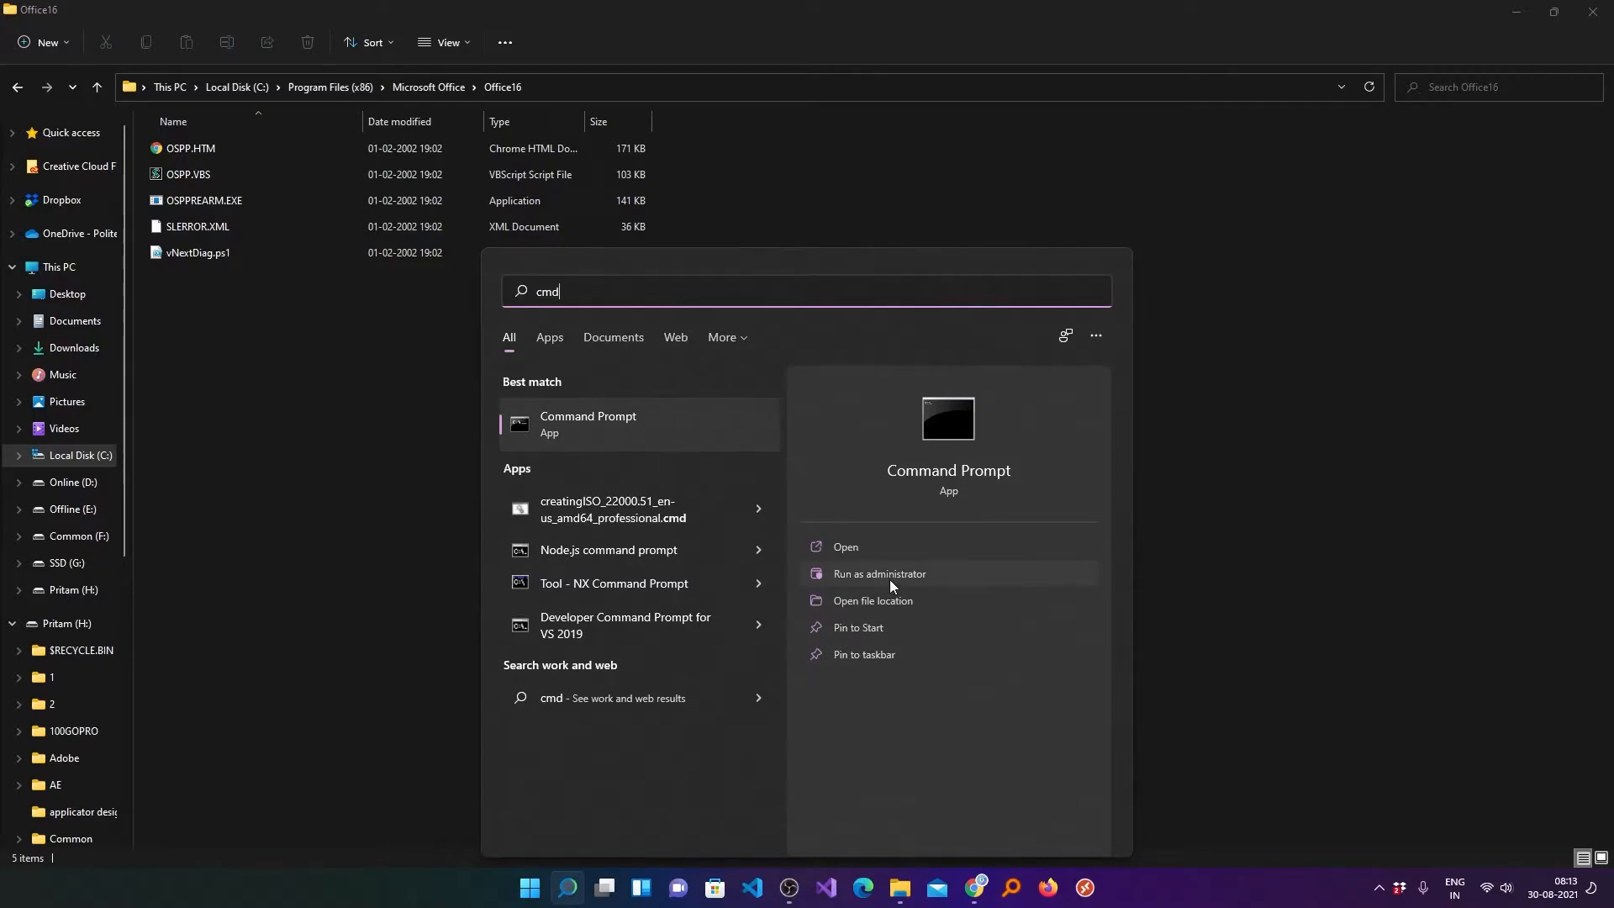
click(880, 573)
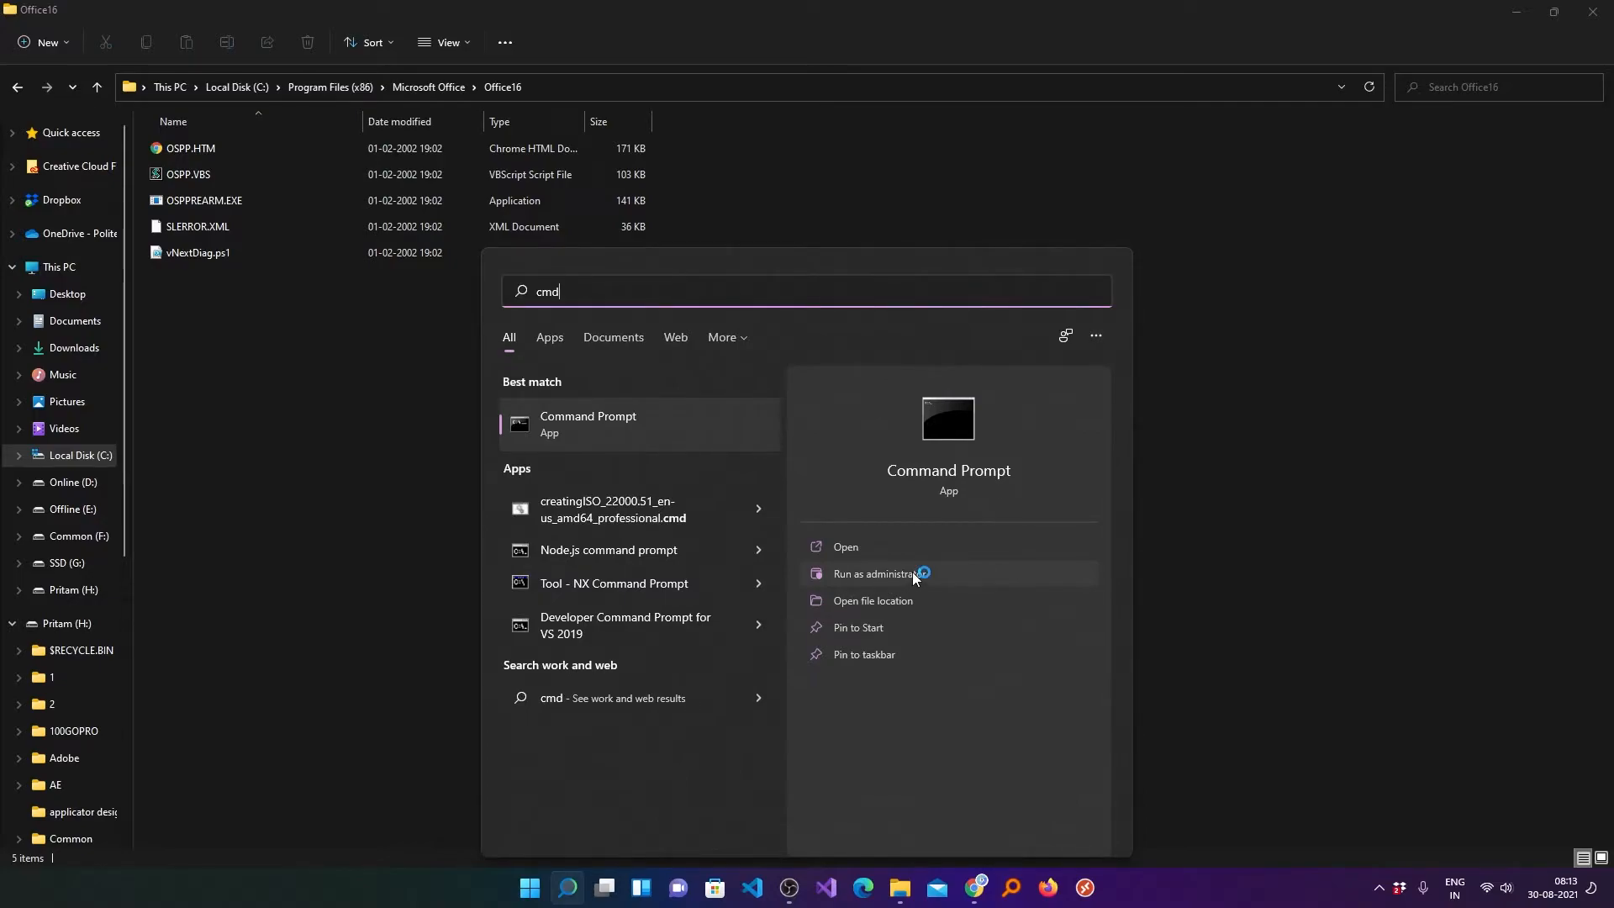
click(876, 577)
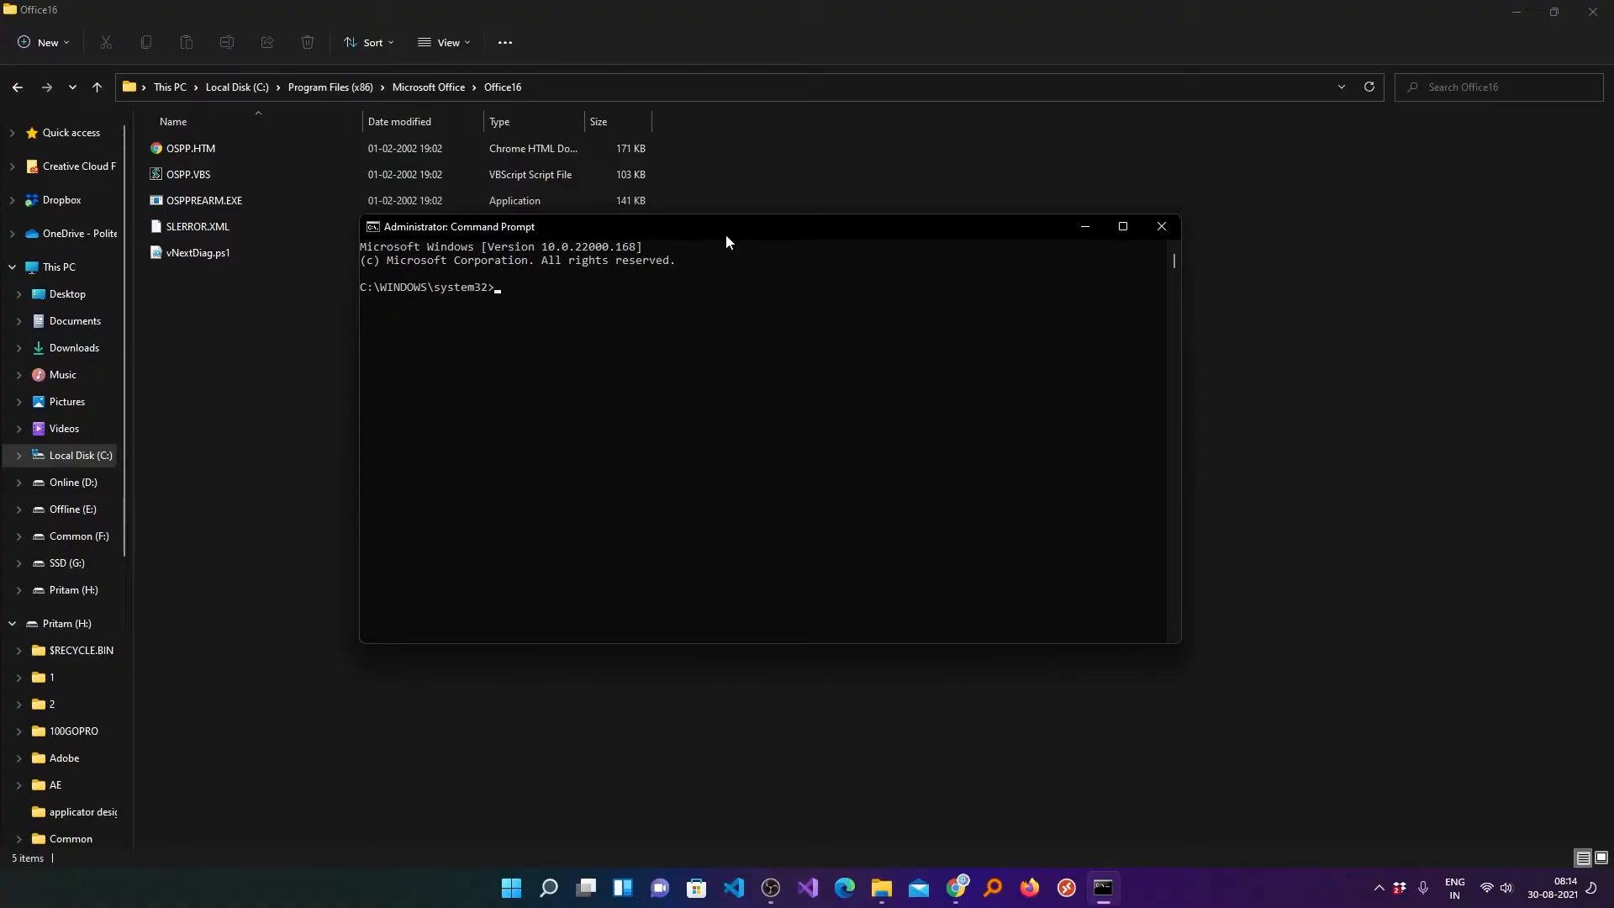
mouse_move(698, 203)
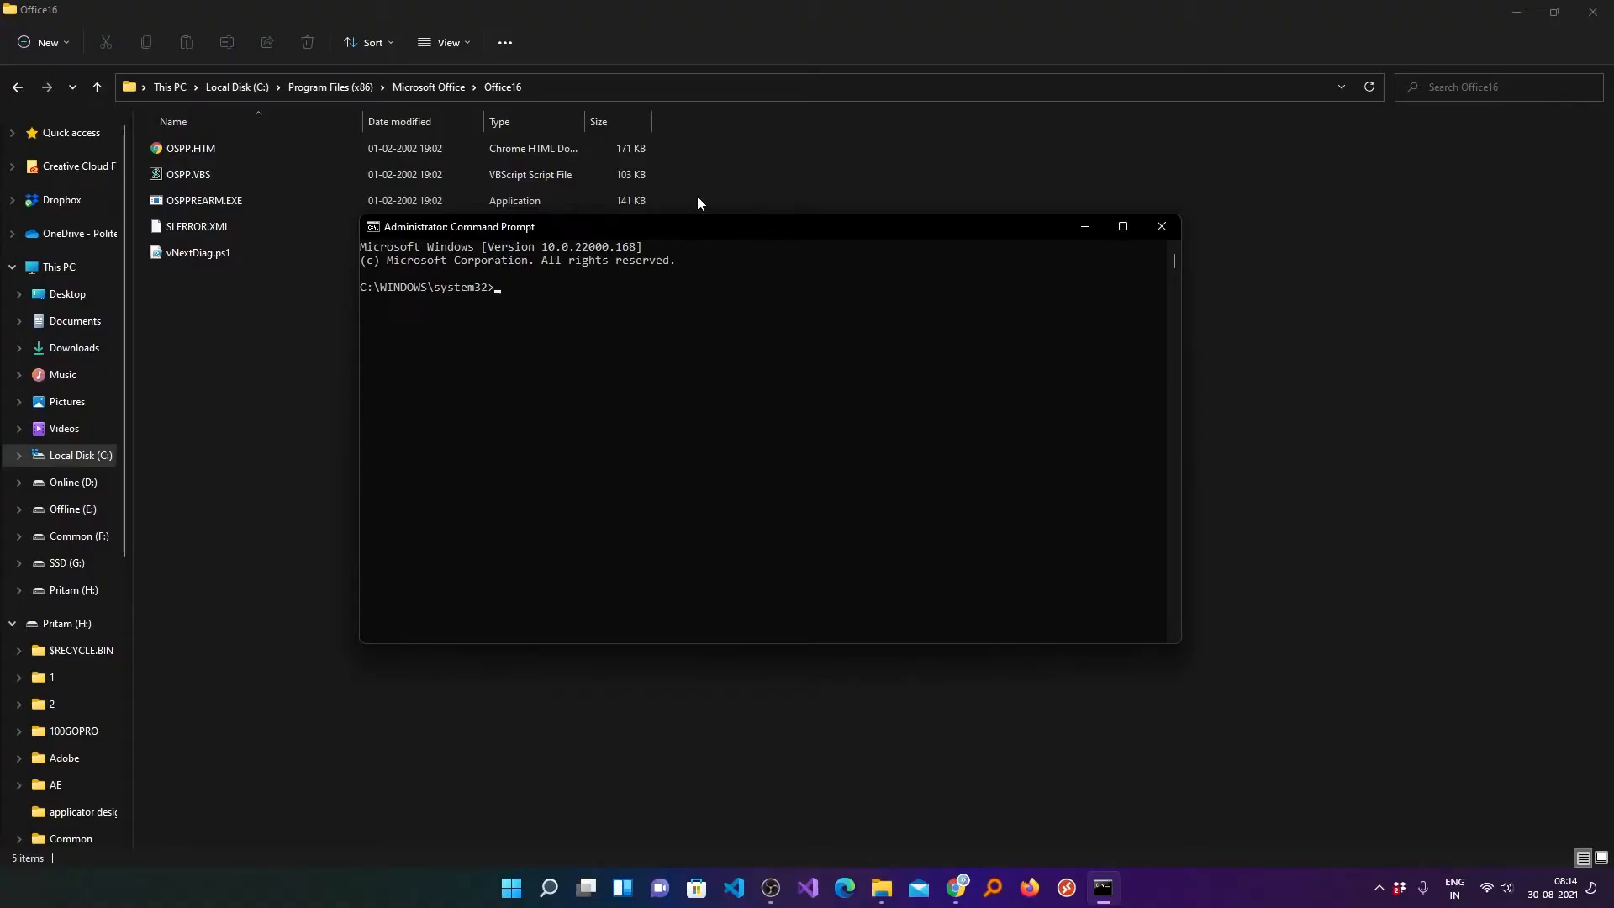
Change directory to C:\Program Files (x86)\Microsoft Office\Office16 and list its files with dir.
click(203, 201)
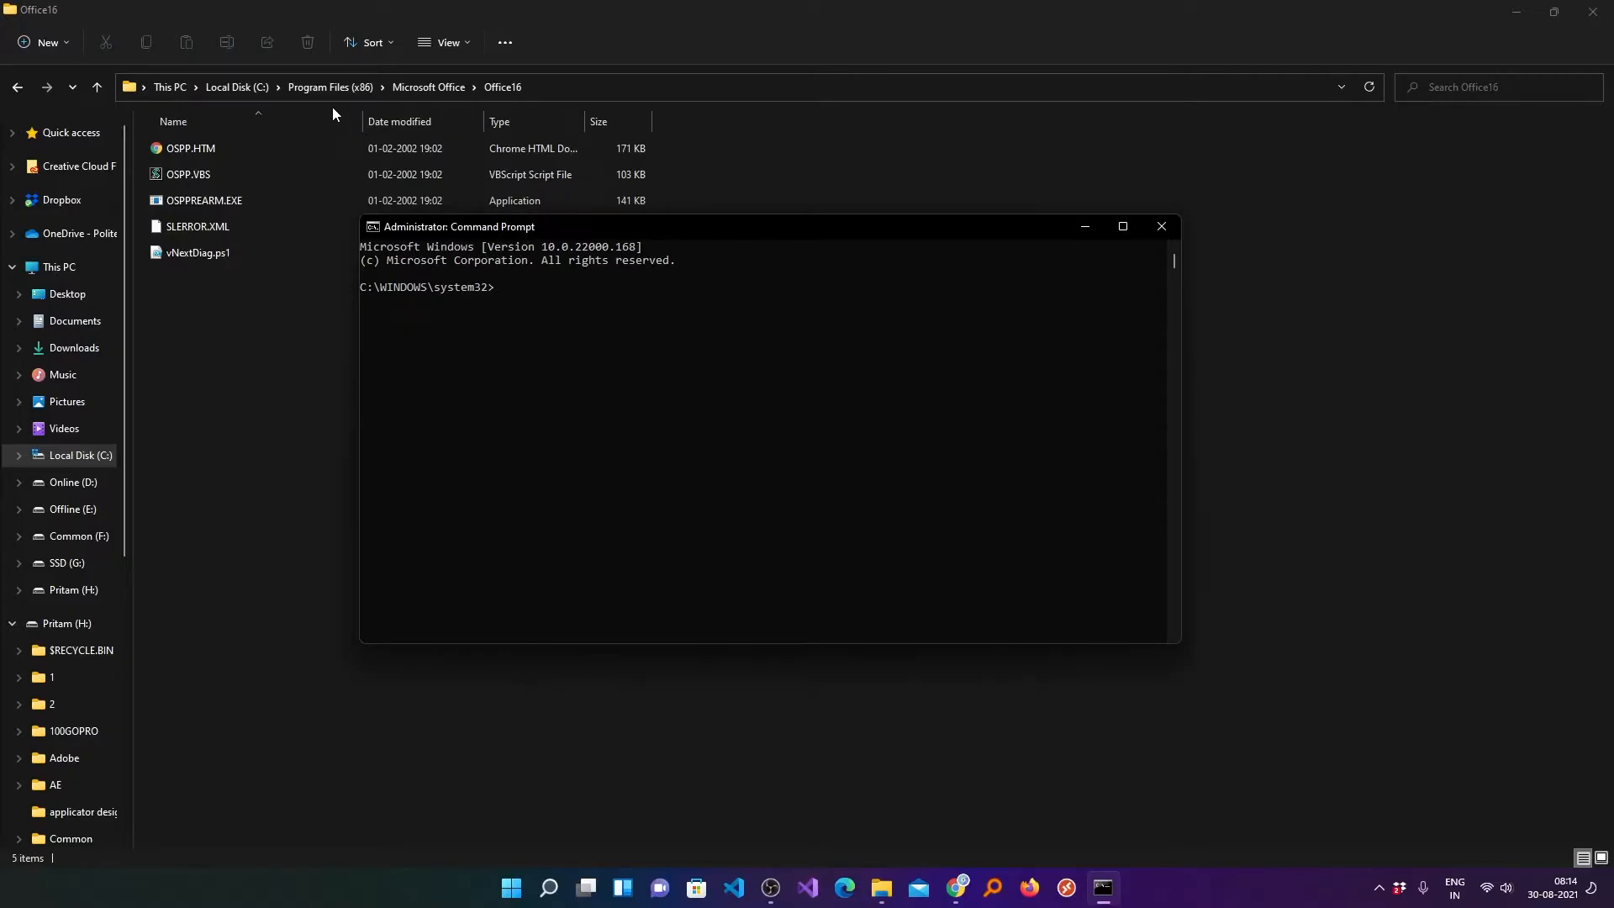
right_click(242, 87)
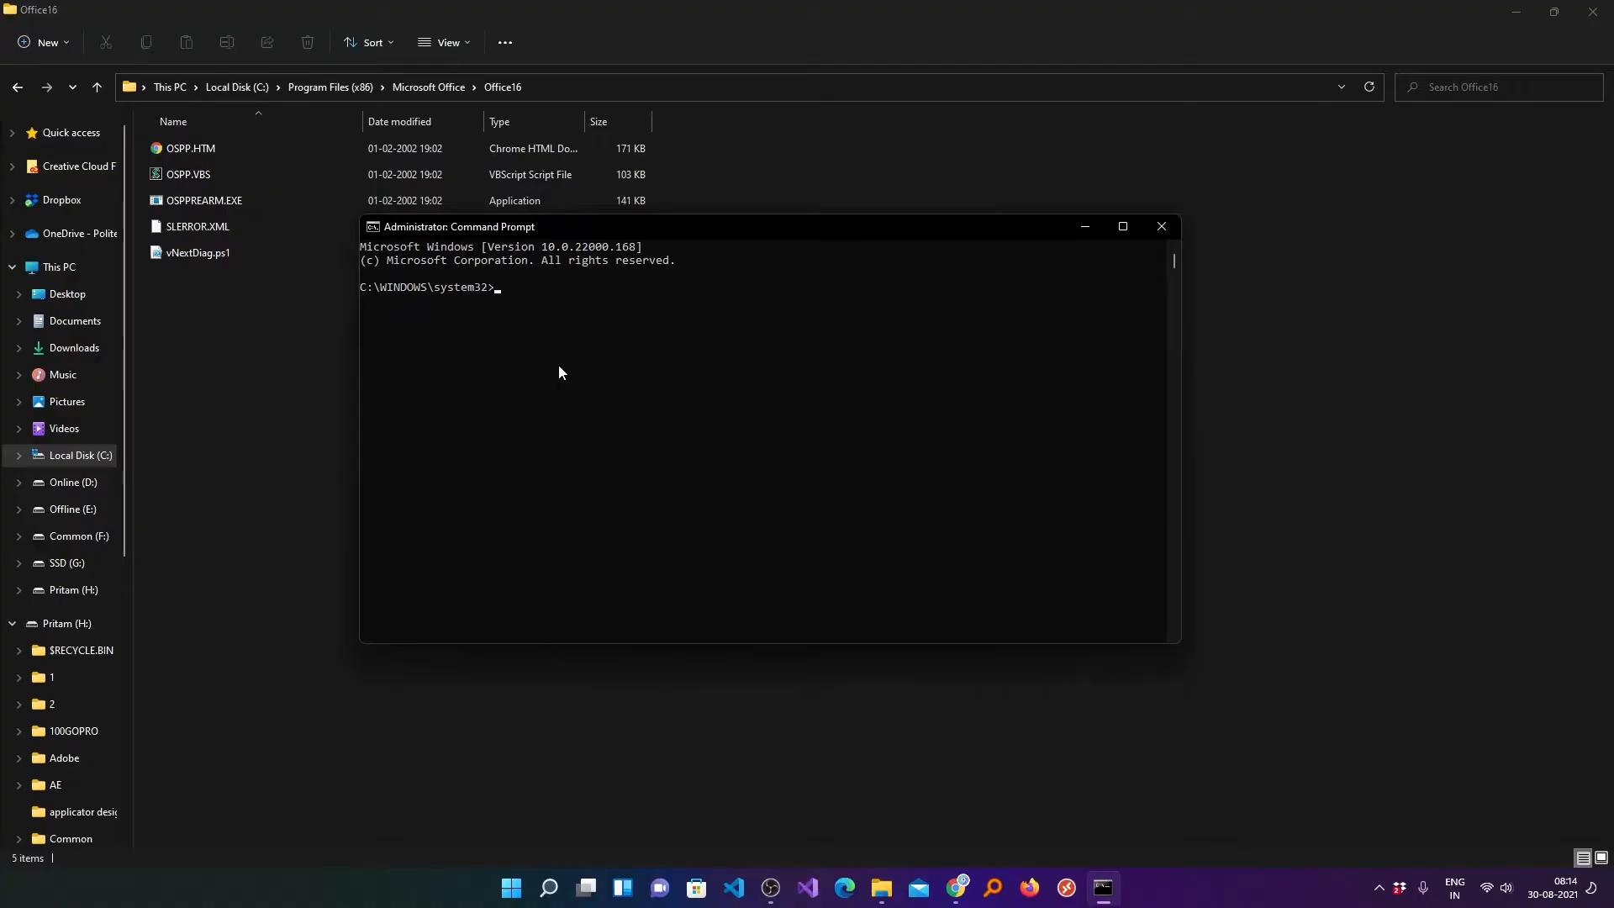
text(cd)
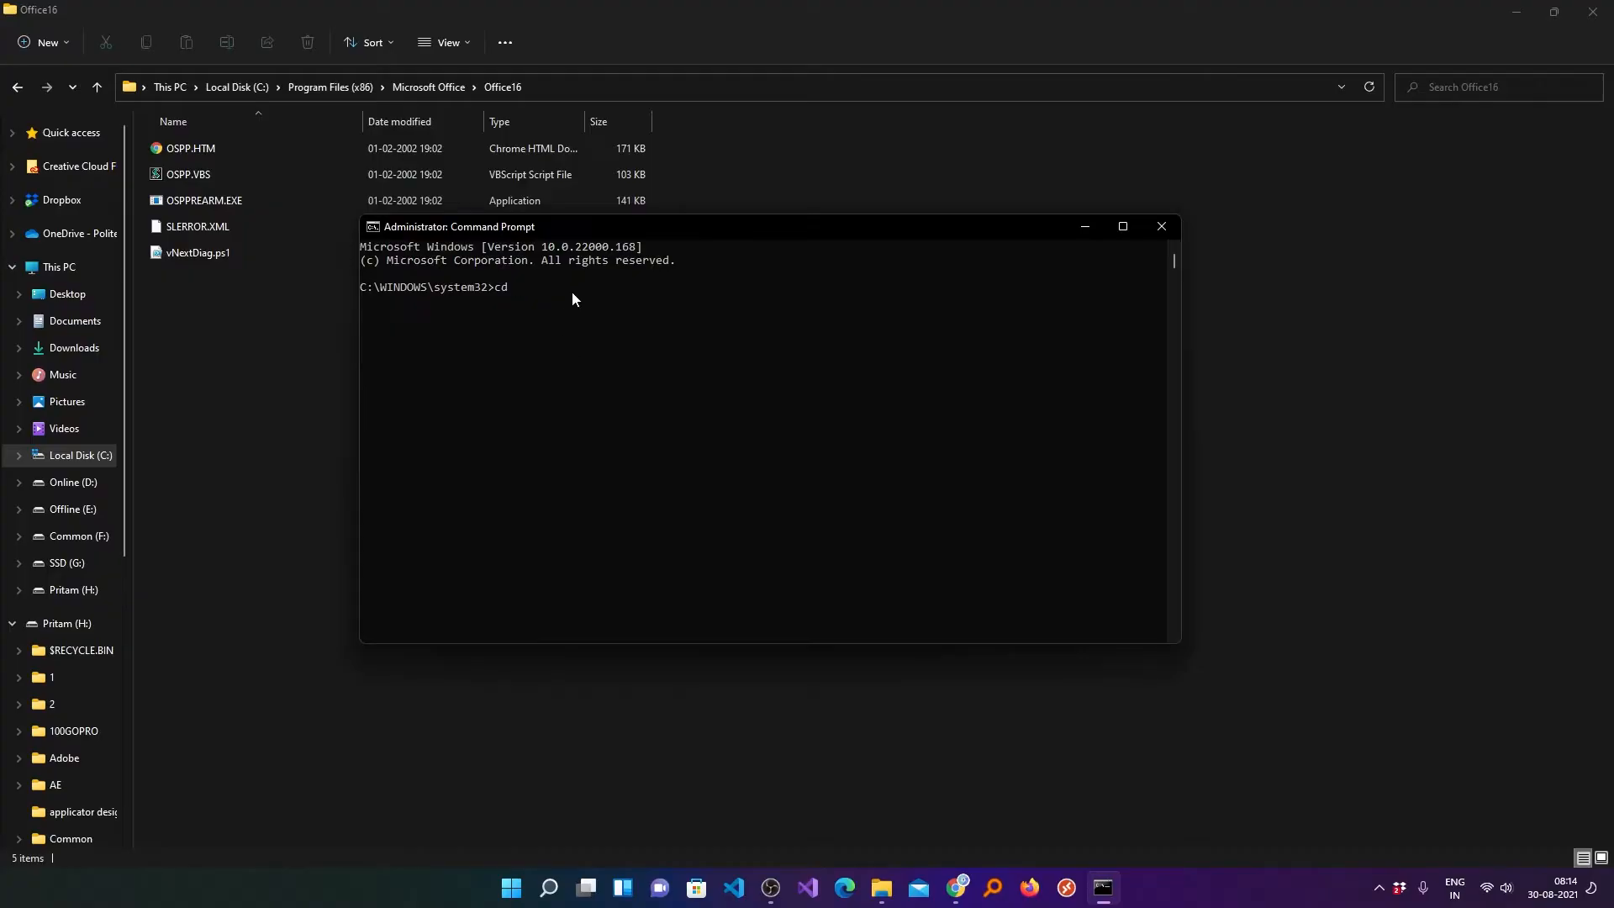
text(C:\Program Files (x86)\Microsoft Office\Office16)
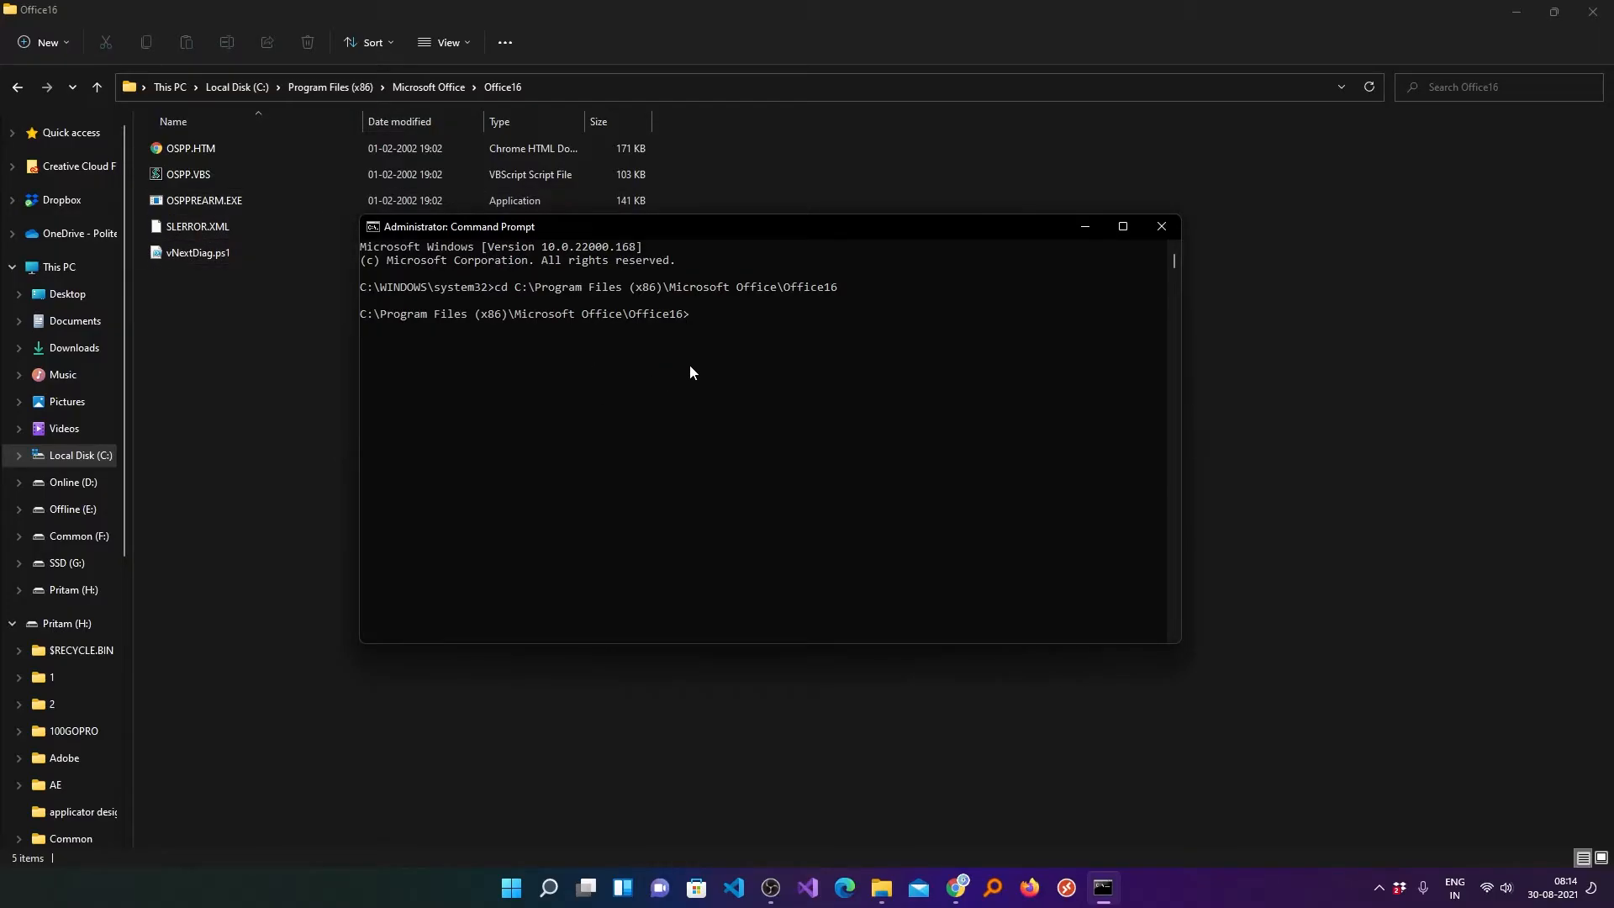
mouse_move(749, 363)
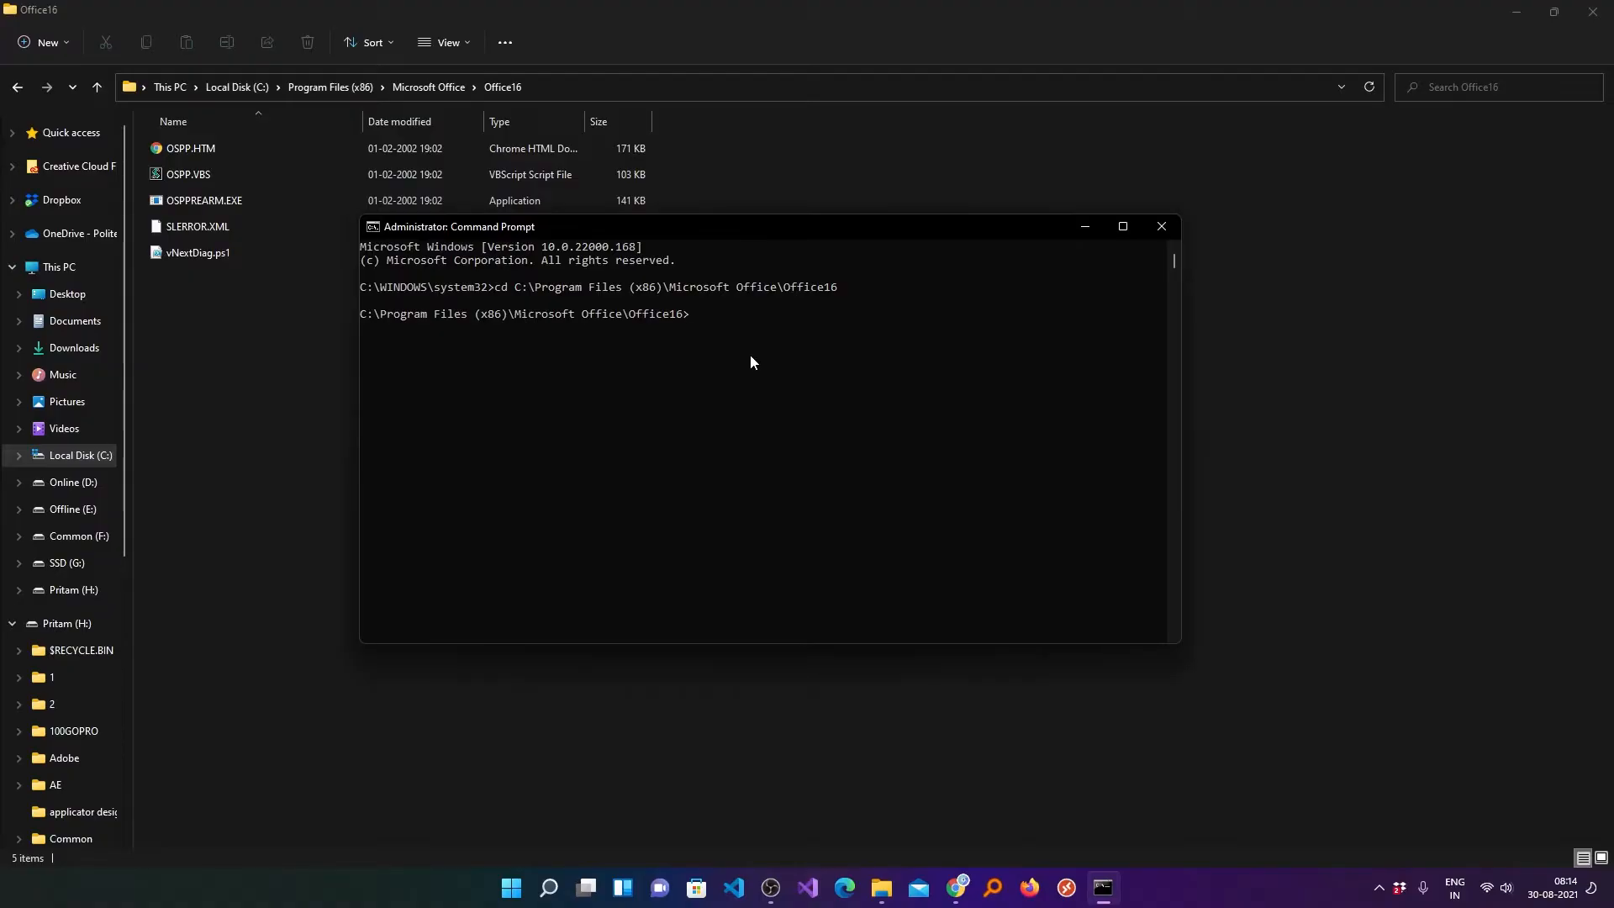
text(dir)
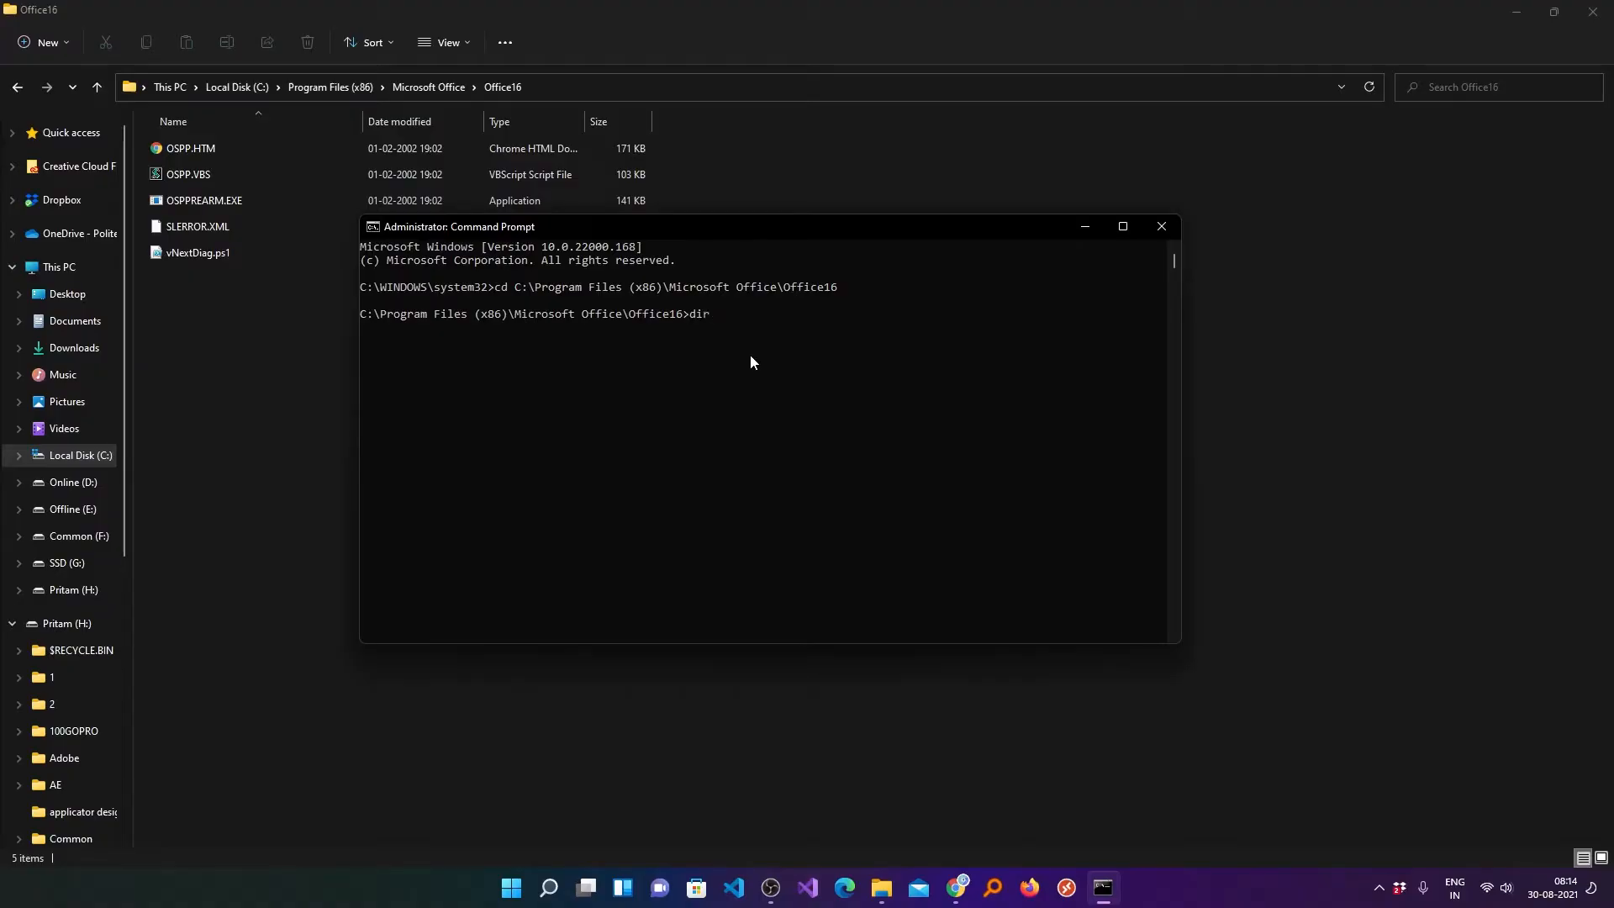
key(Return)
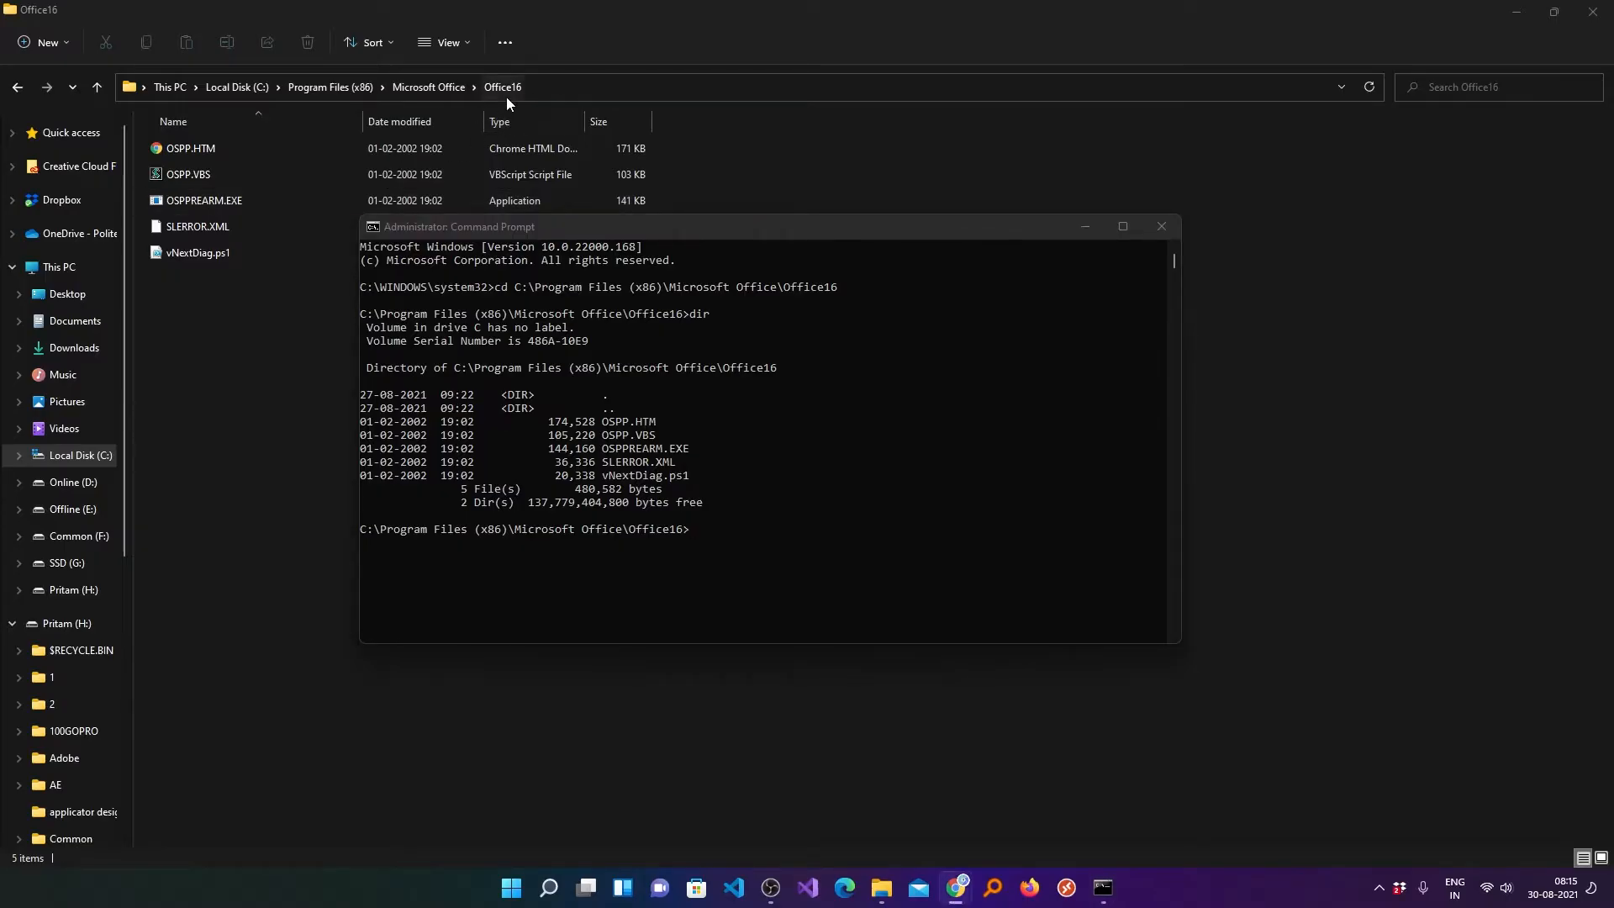
mouse_move(447, 287)
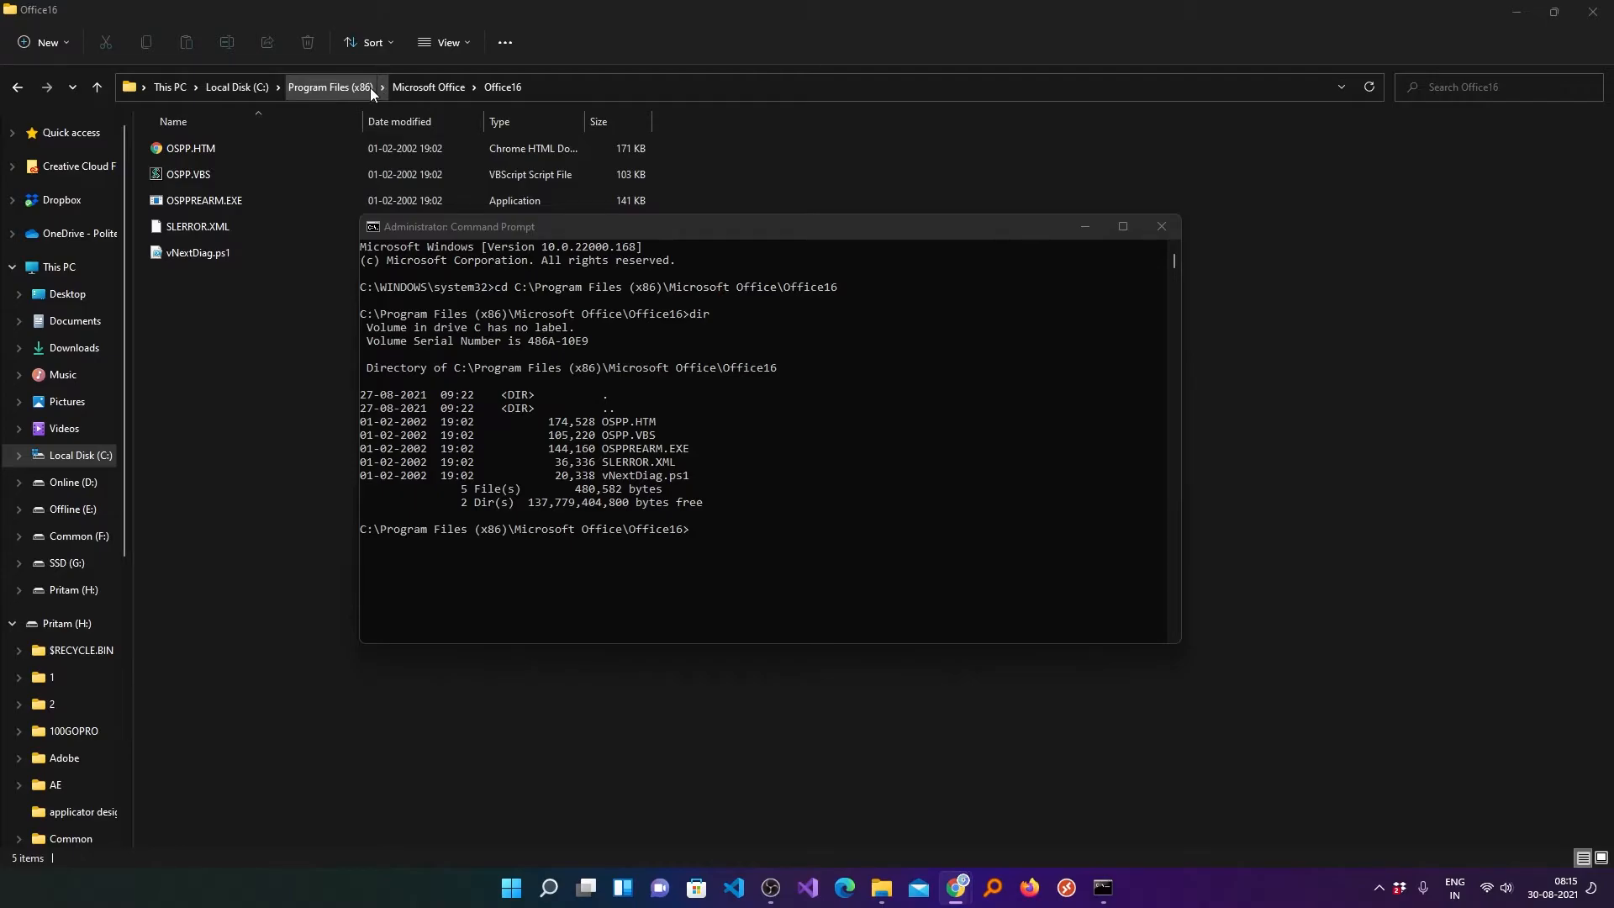
mouse_move(635, 387)
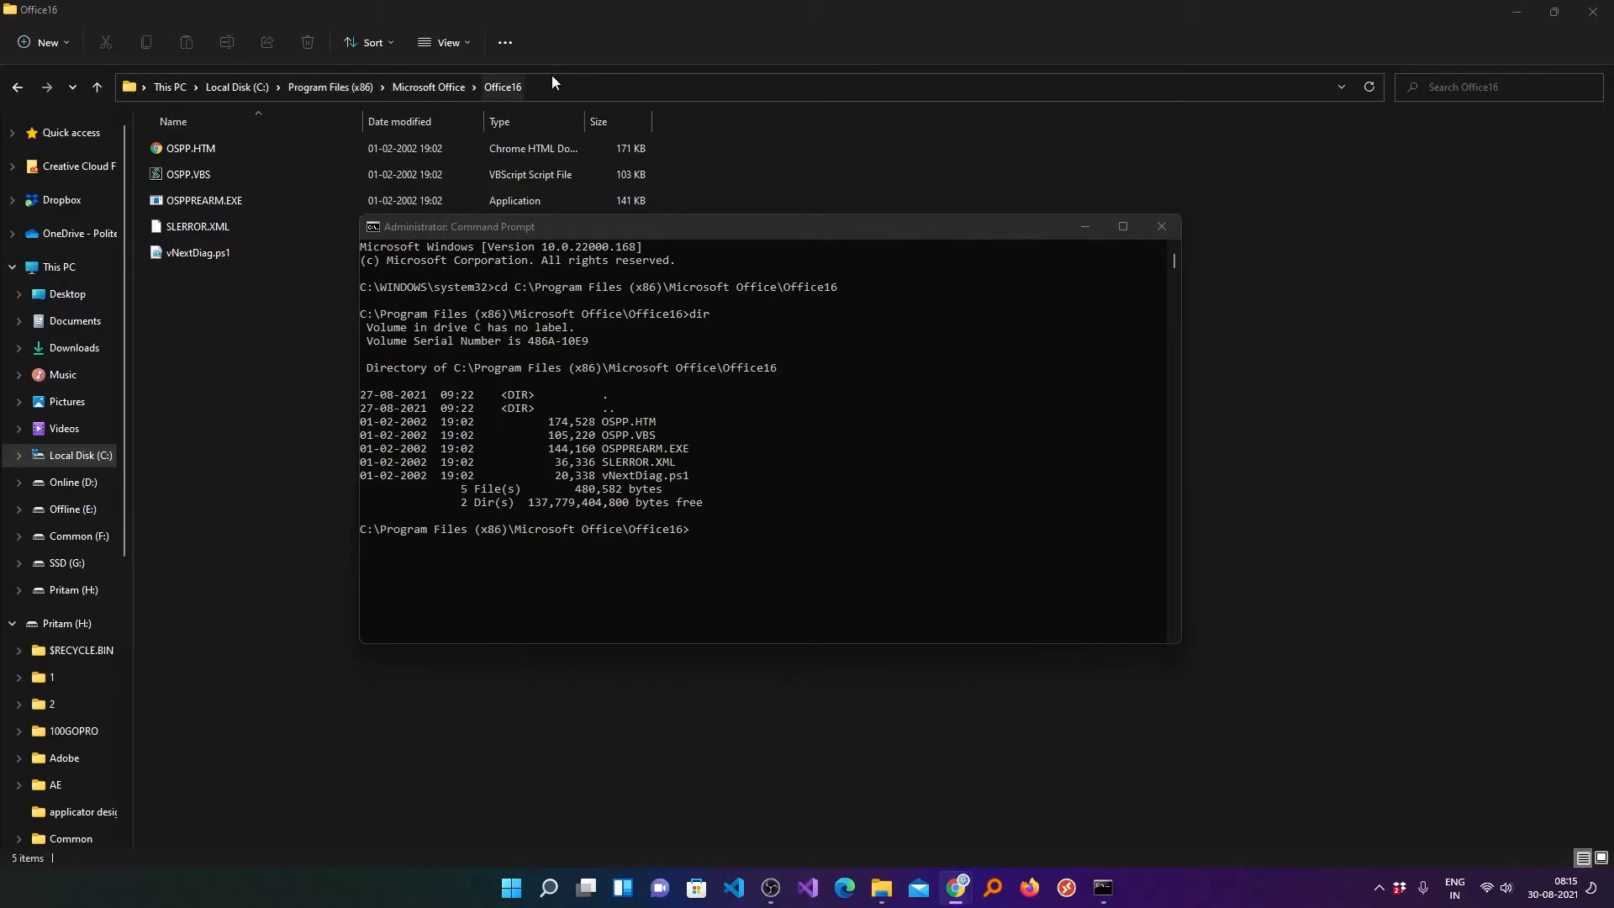
mouse_move(800, 524)
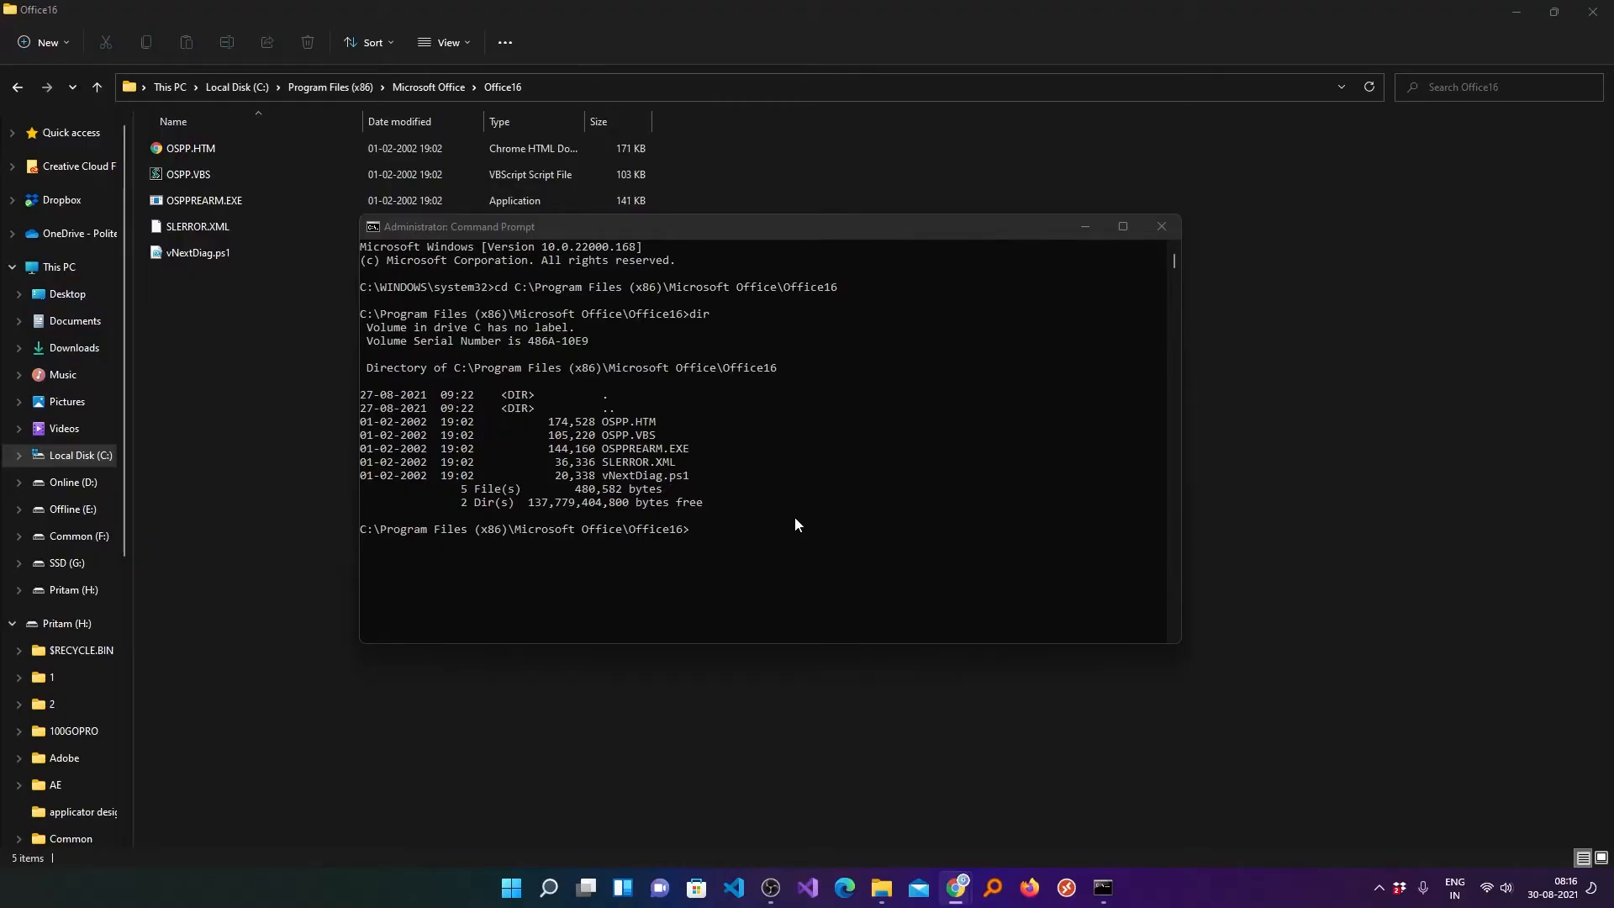
mouse_move(783, 522)
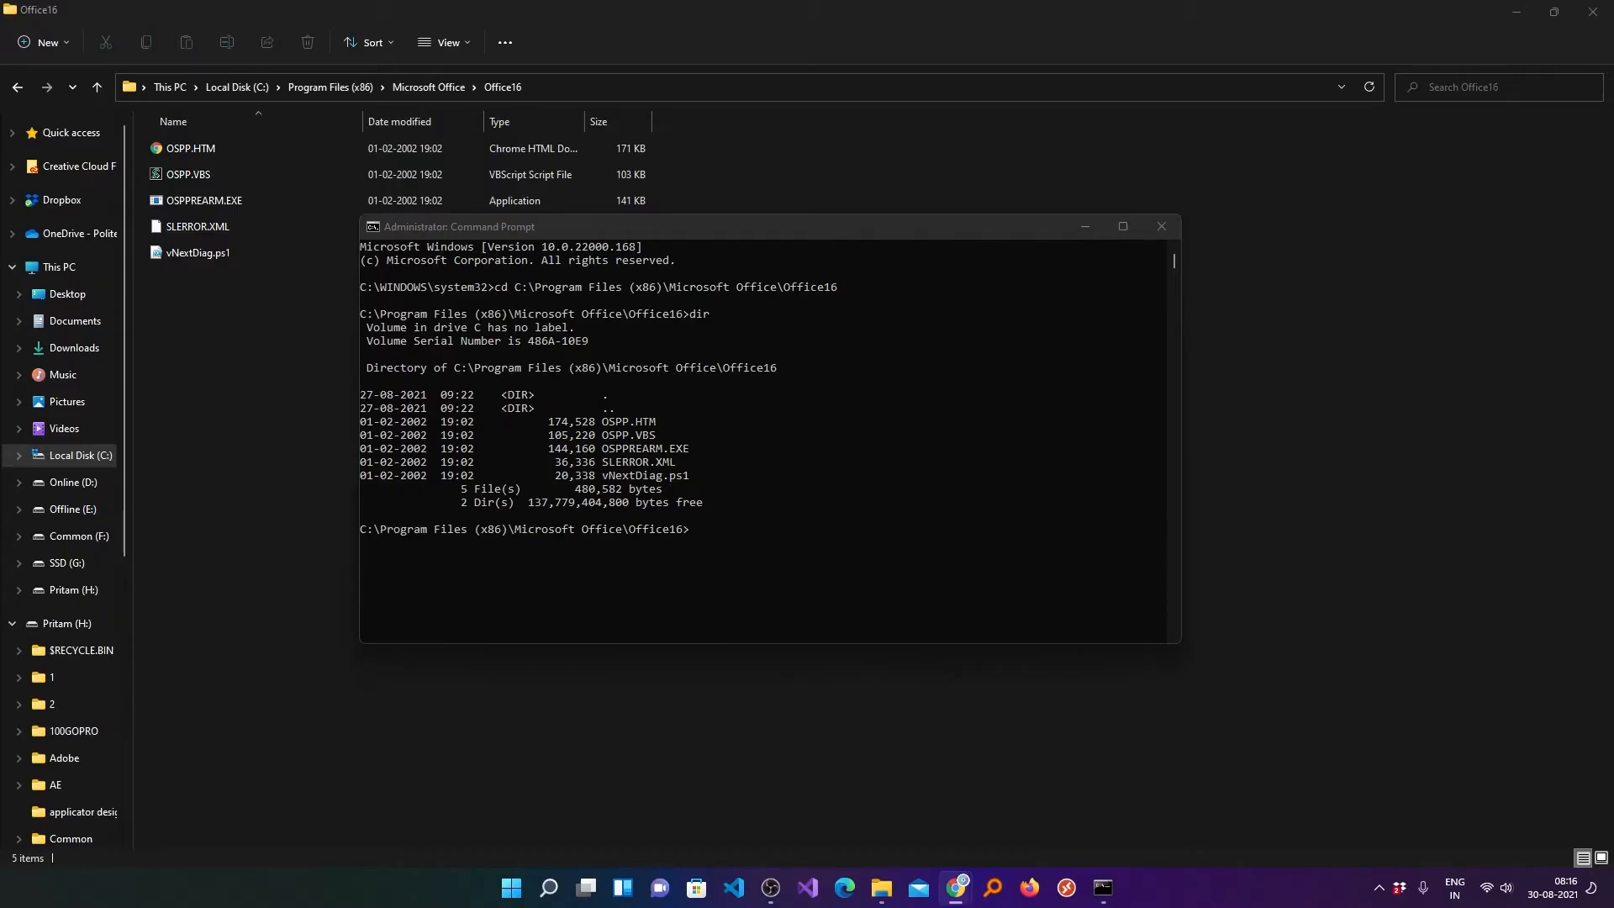
mouse_move(898, 596)
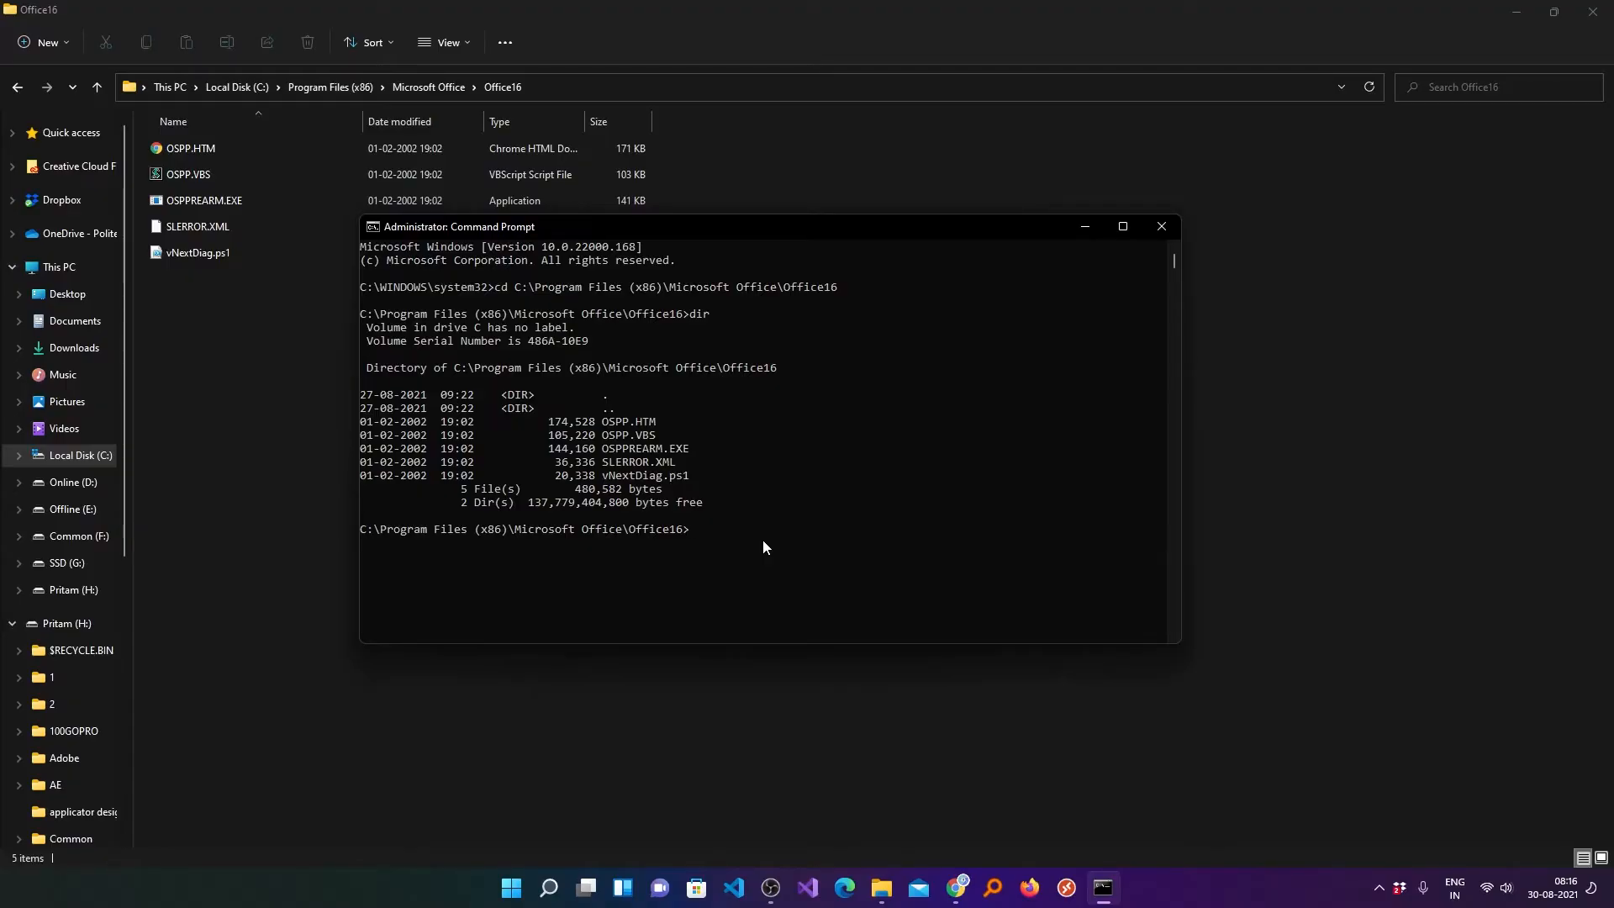
text(cscript ospp.vbs /dstatus)
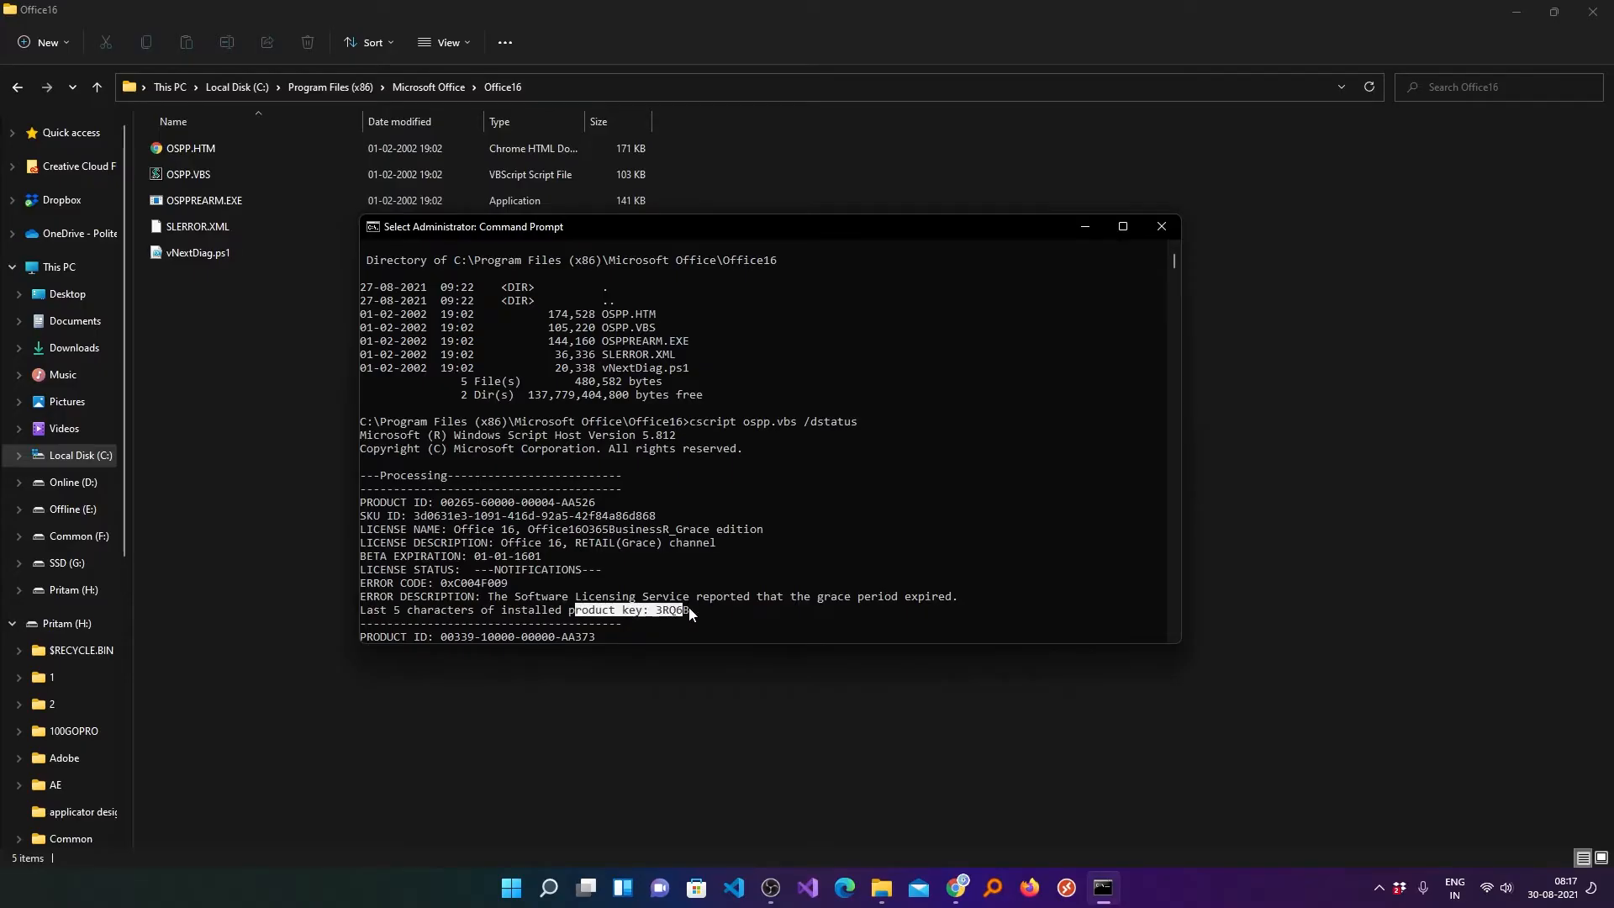
scroll(down, 3)
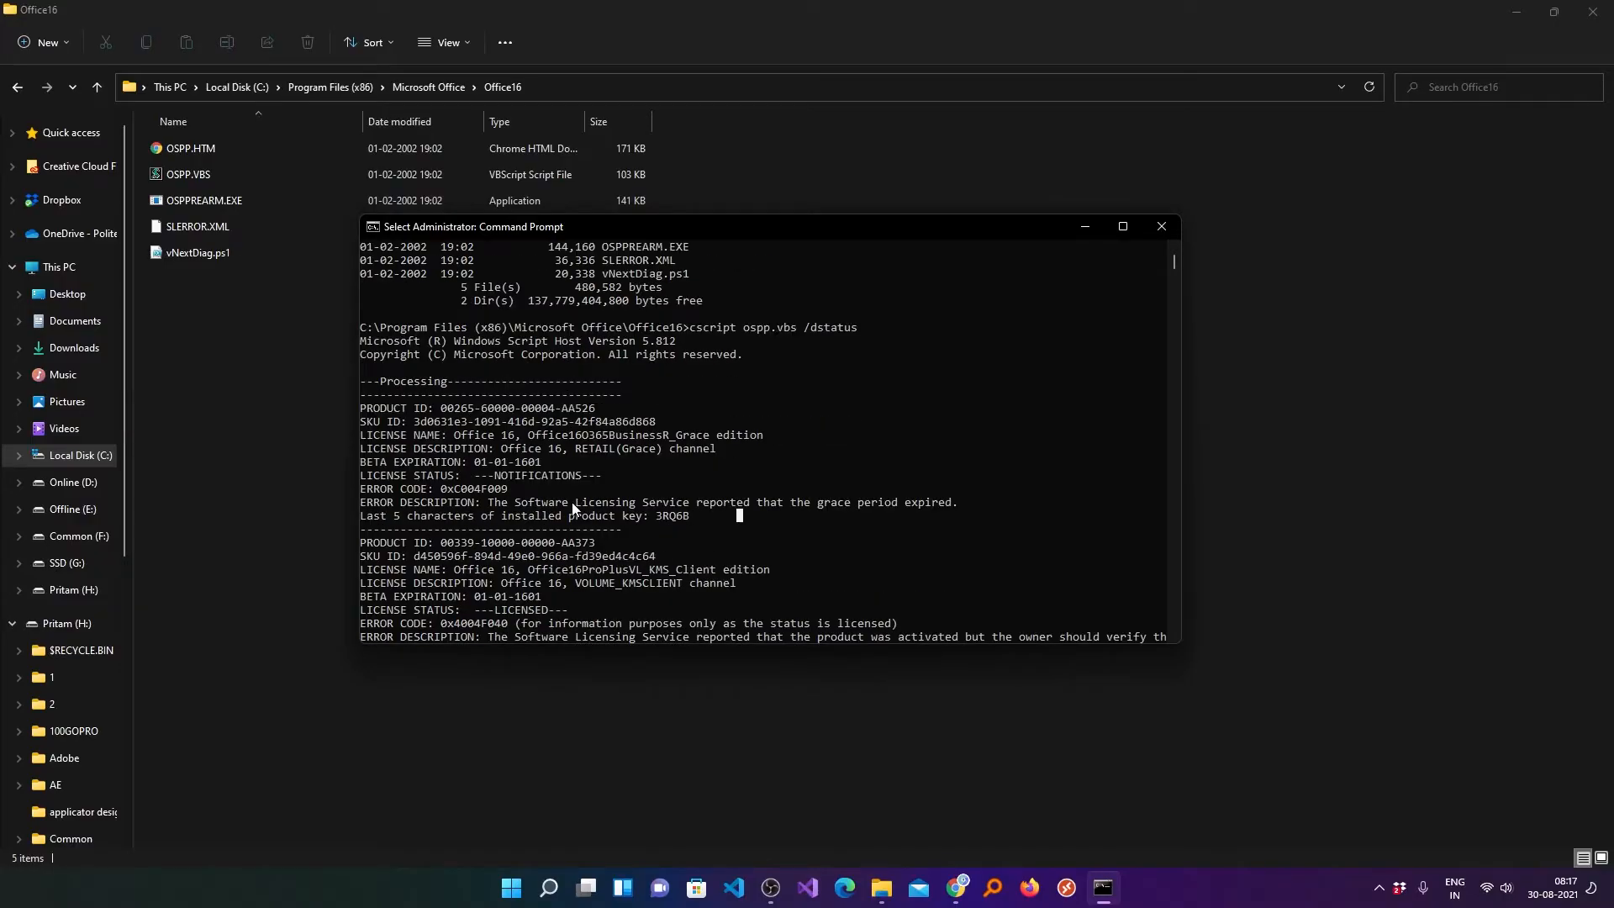
double_click(671, 520)
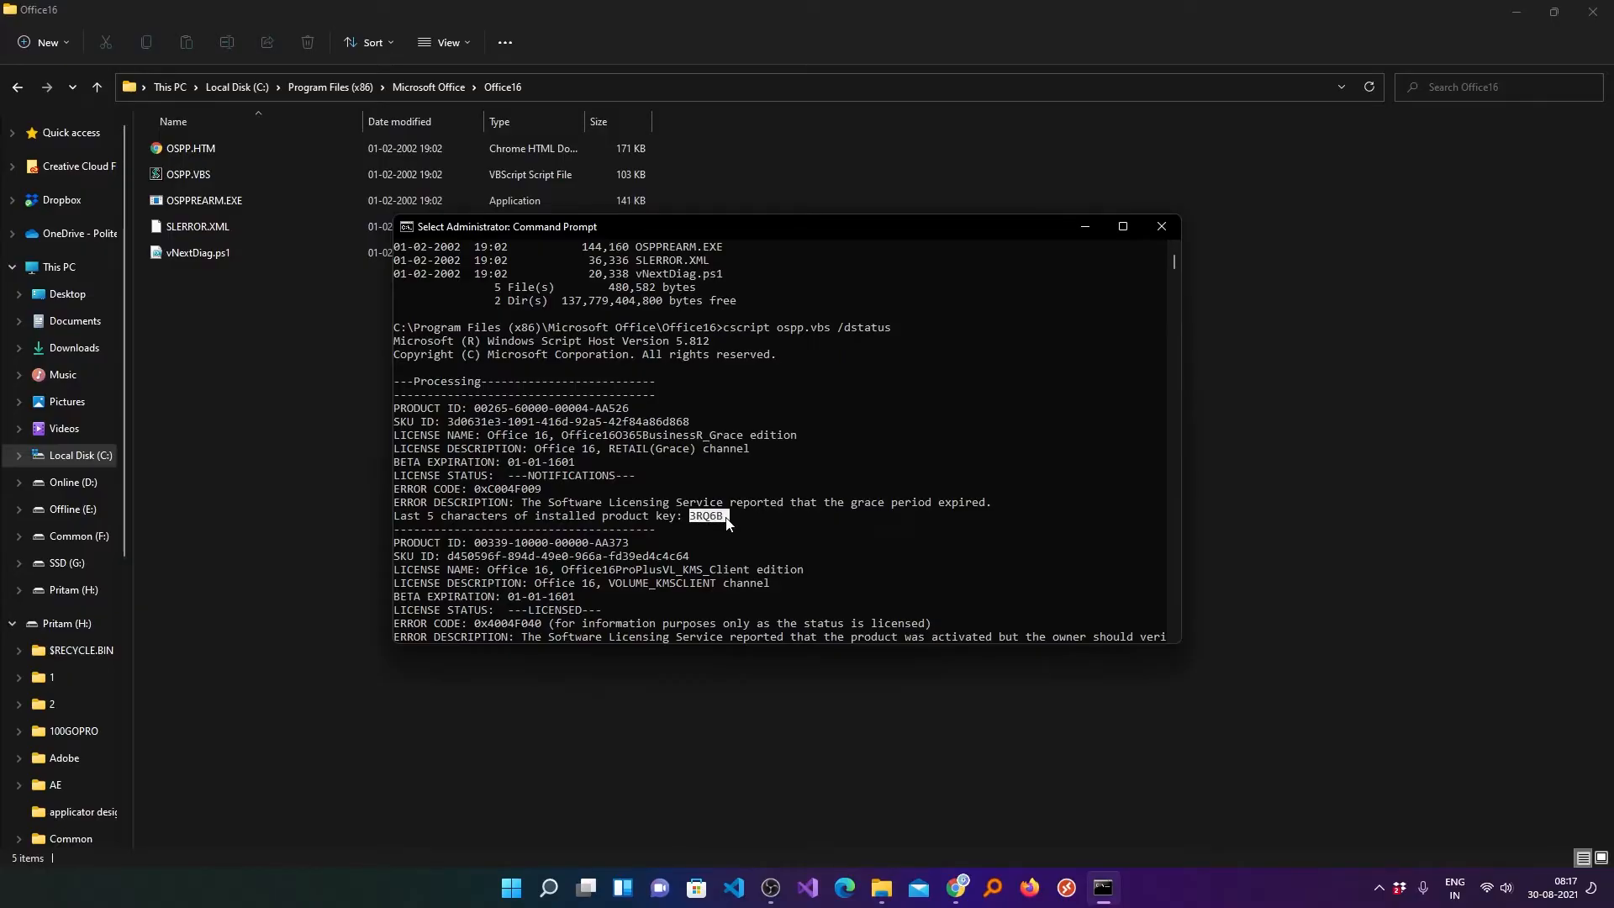
scroll(down, 3)
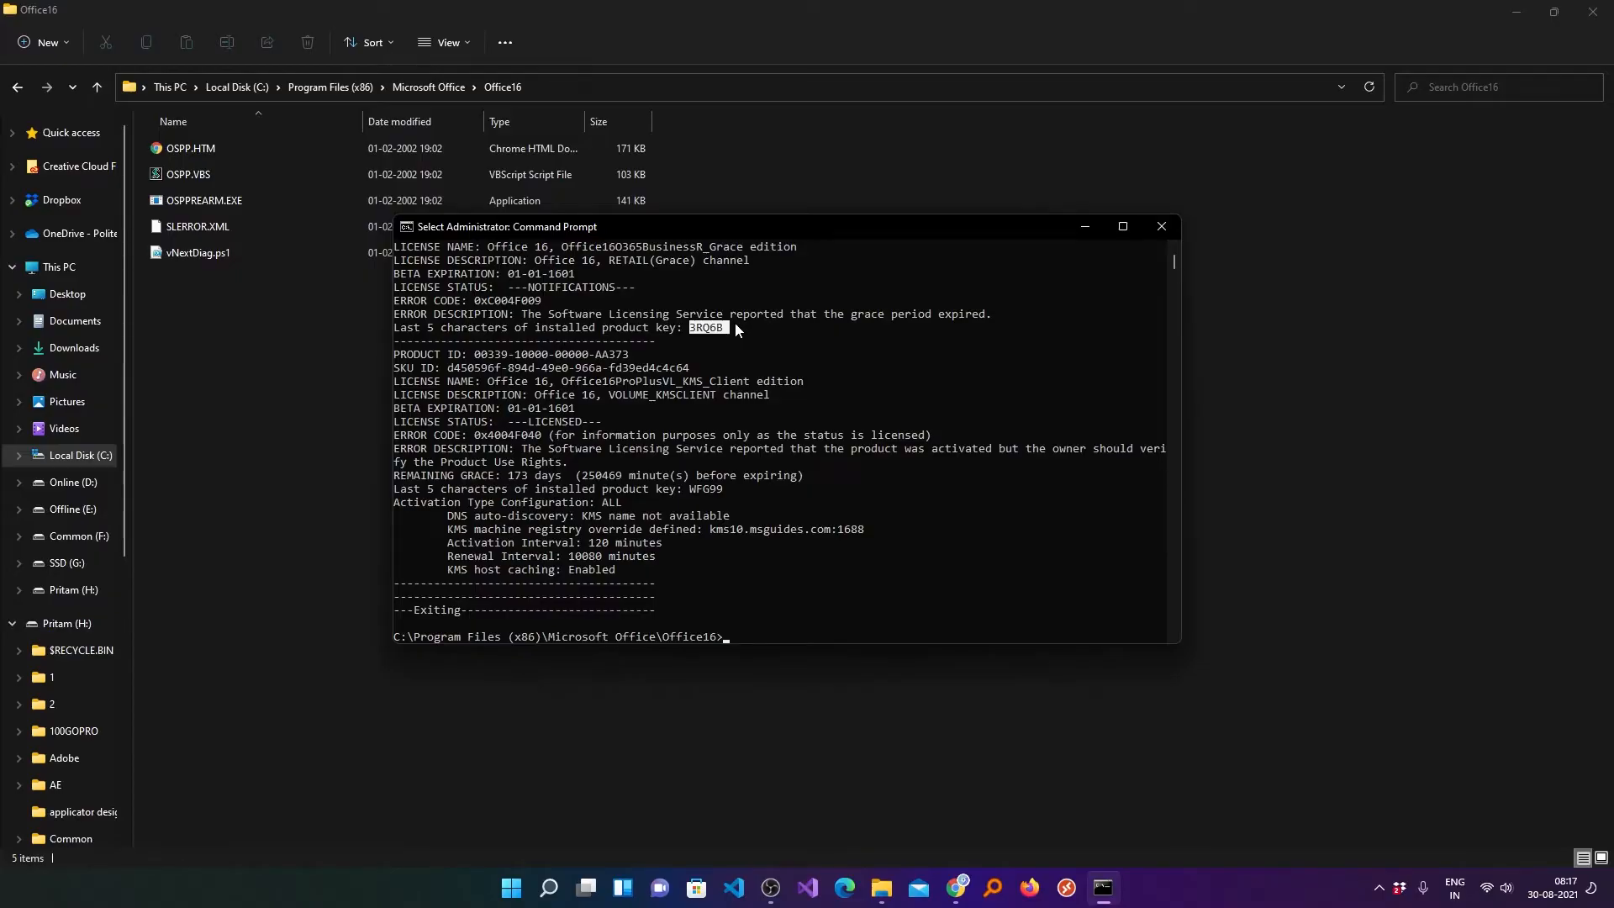
mouse_move(746, 328)
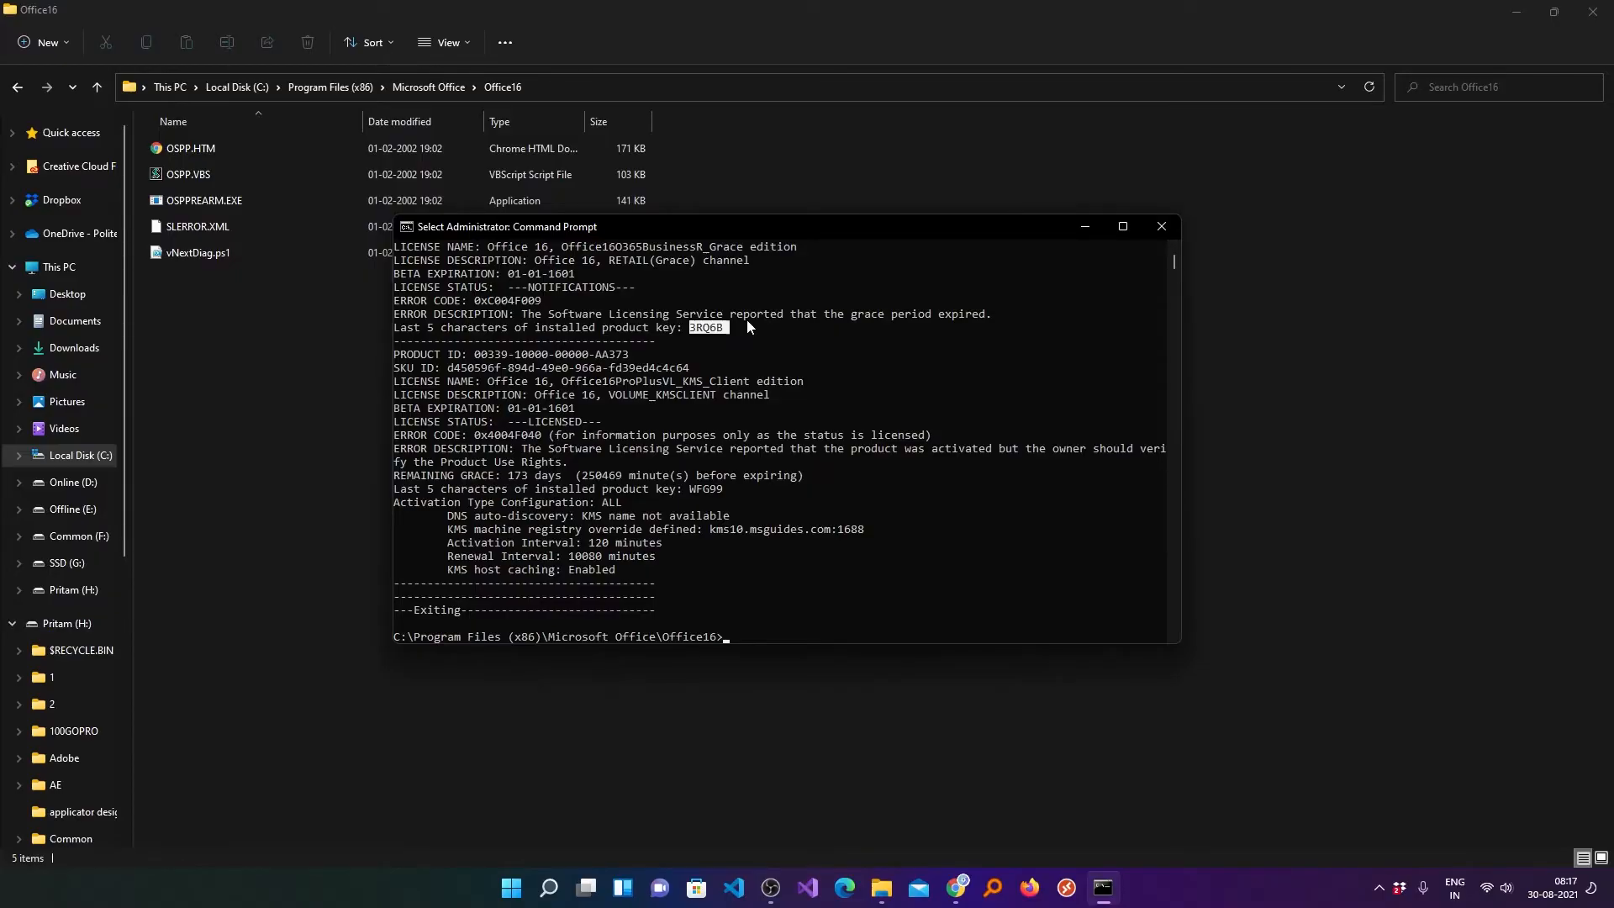
mouse_move(1395, 461)
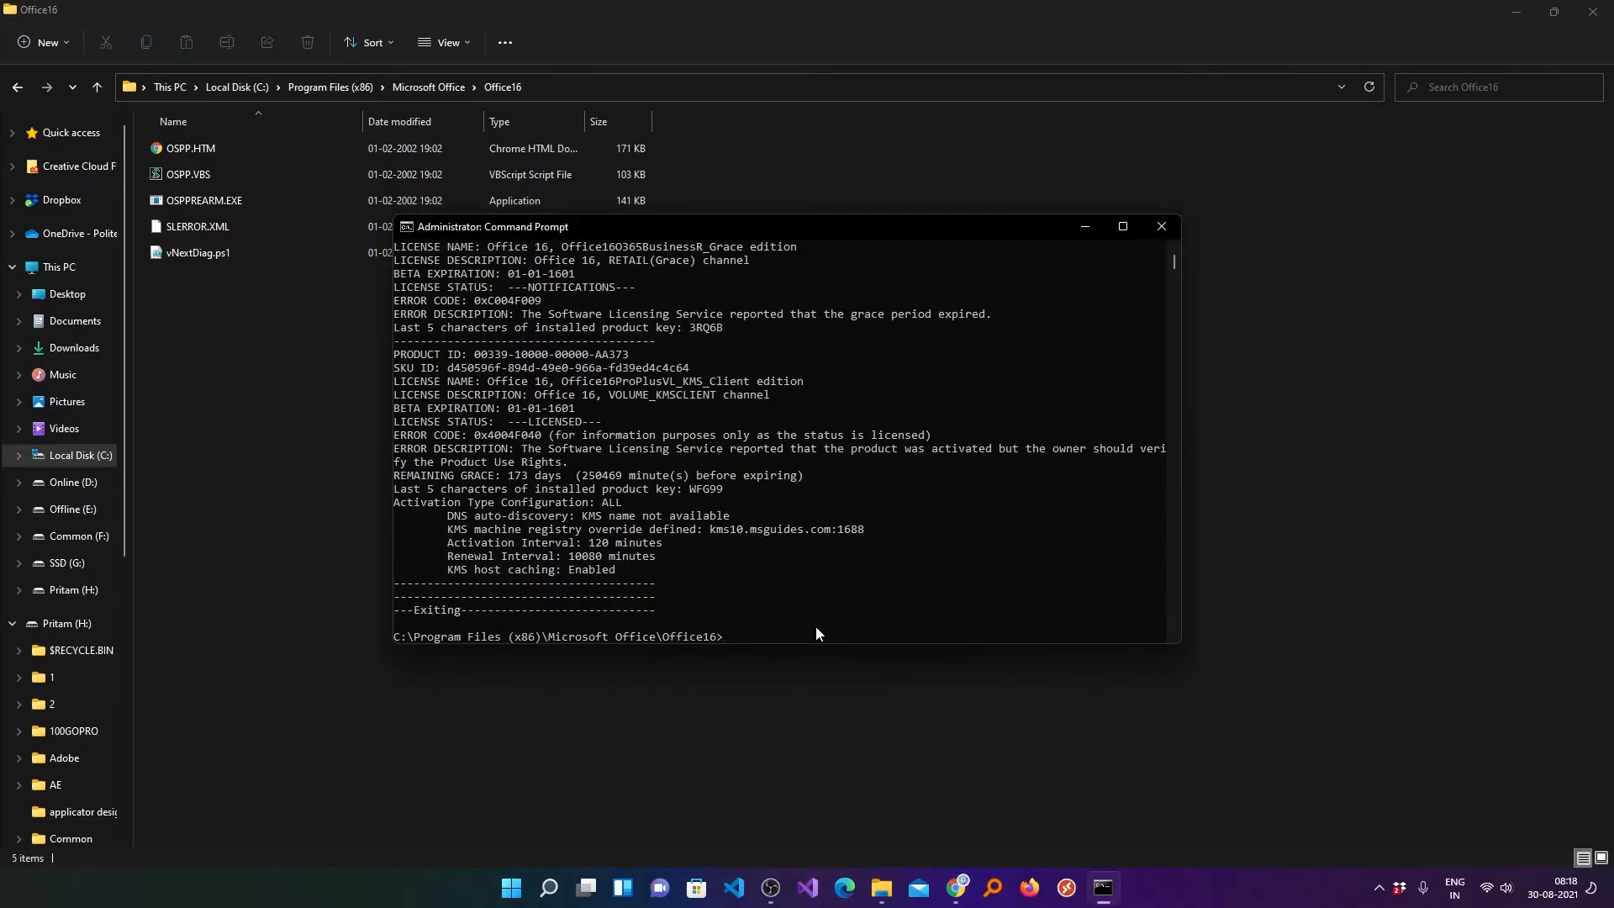
text(cscript ospp.vbs /unpkey:)
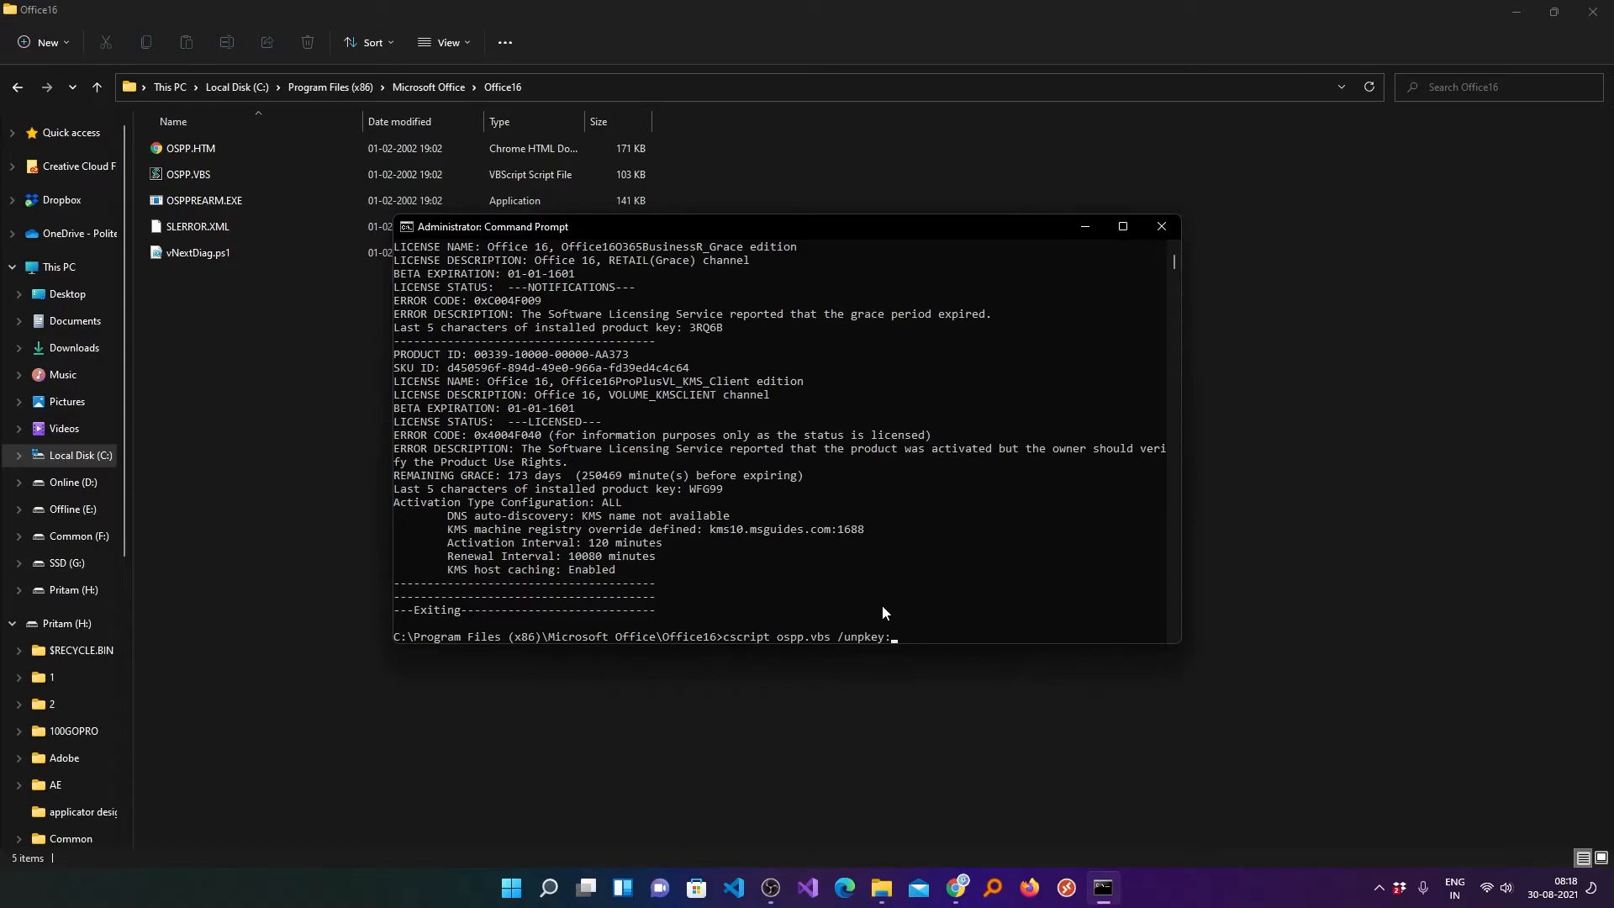
mouse_move(688, 338)
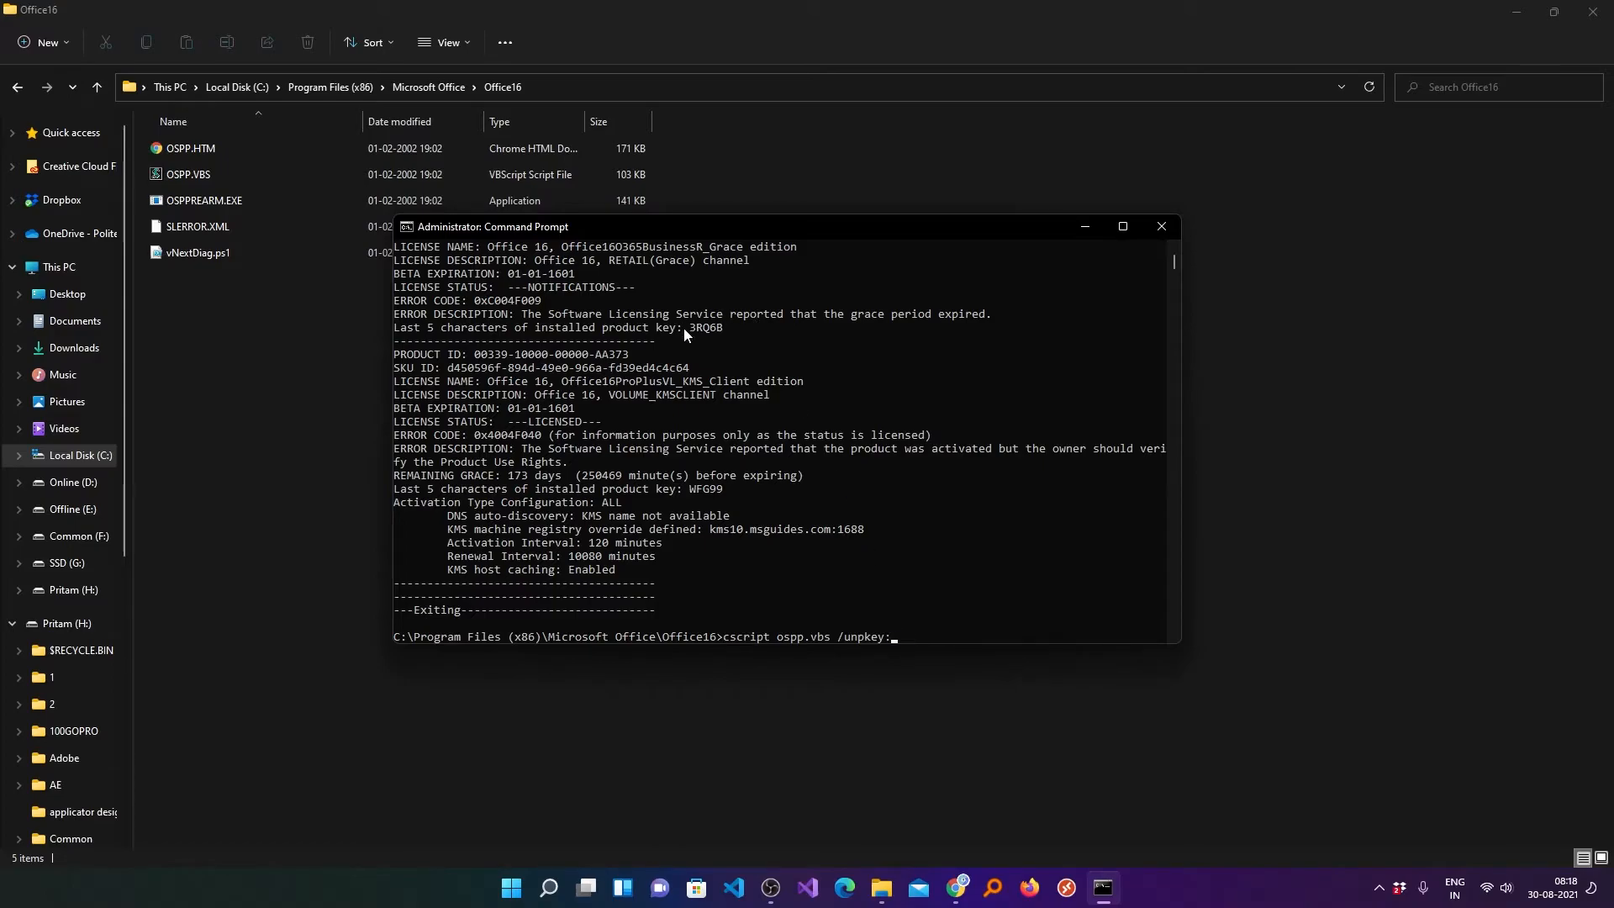
double_click(704, 326)
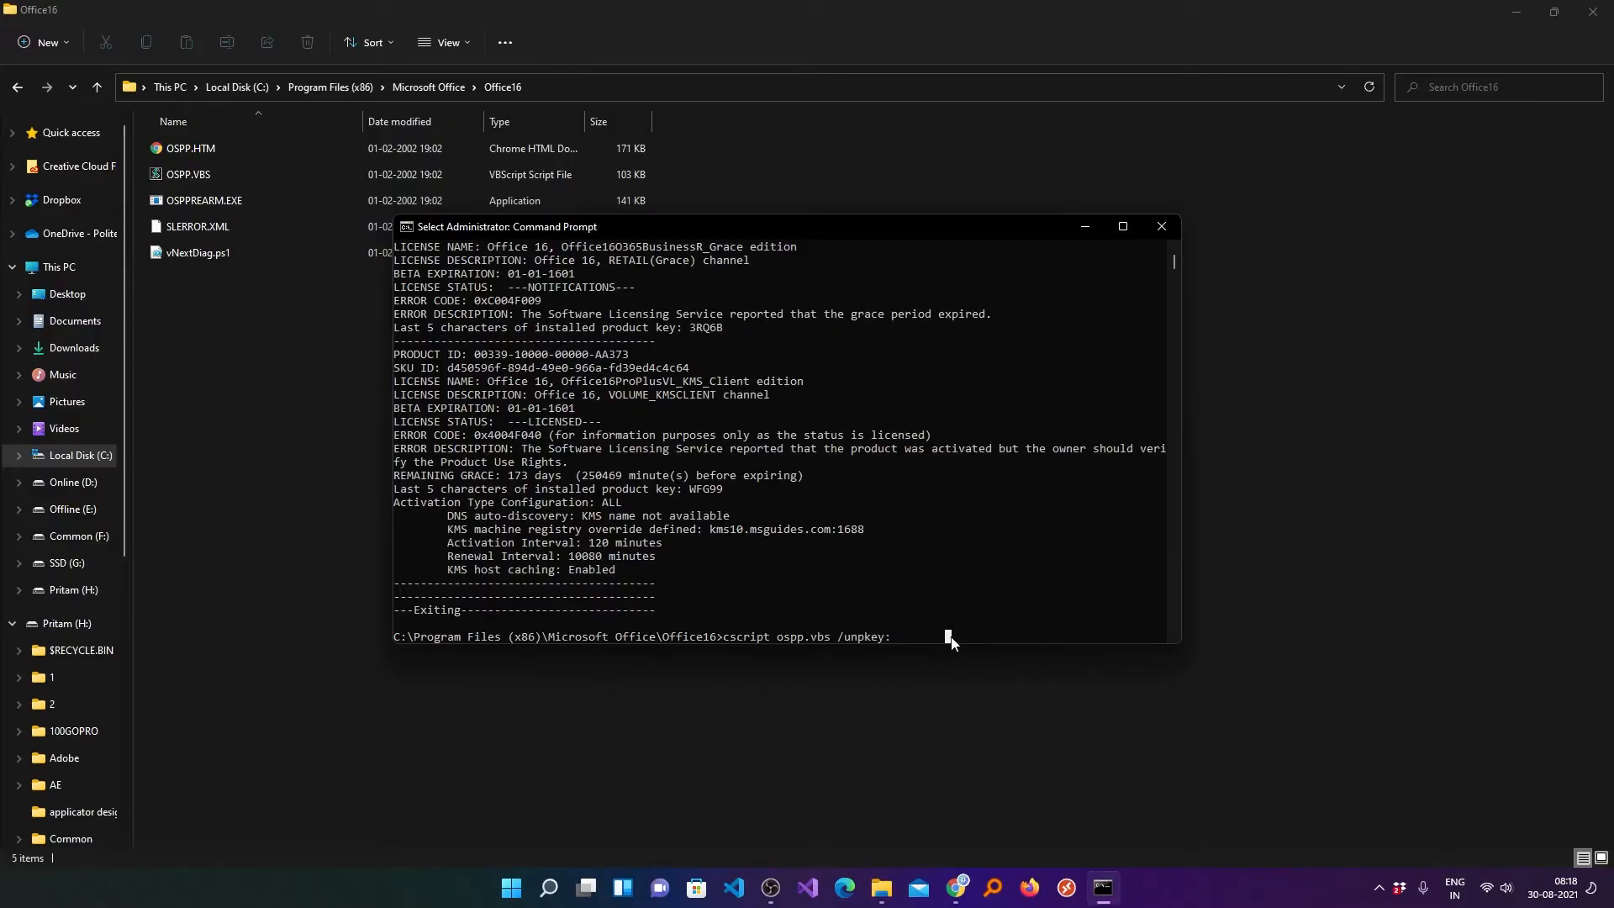
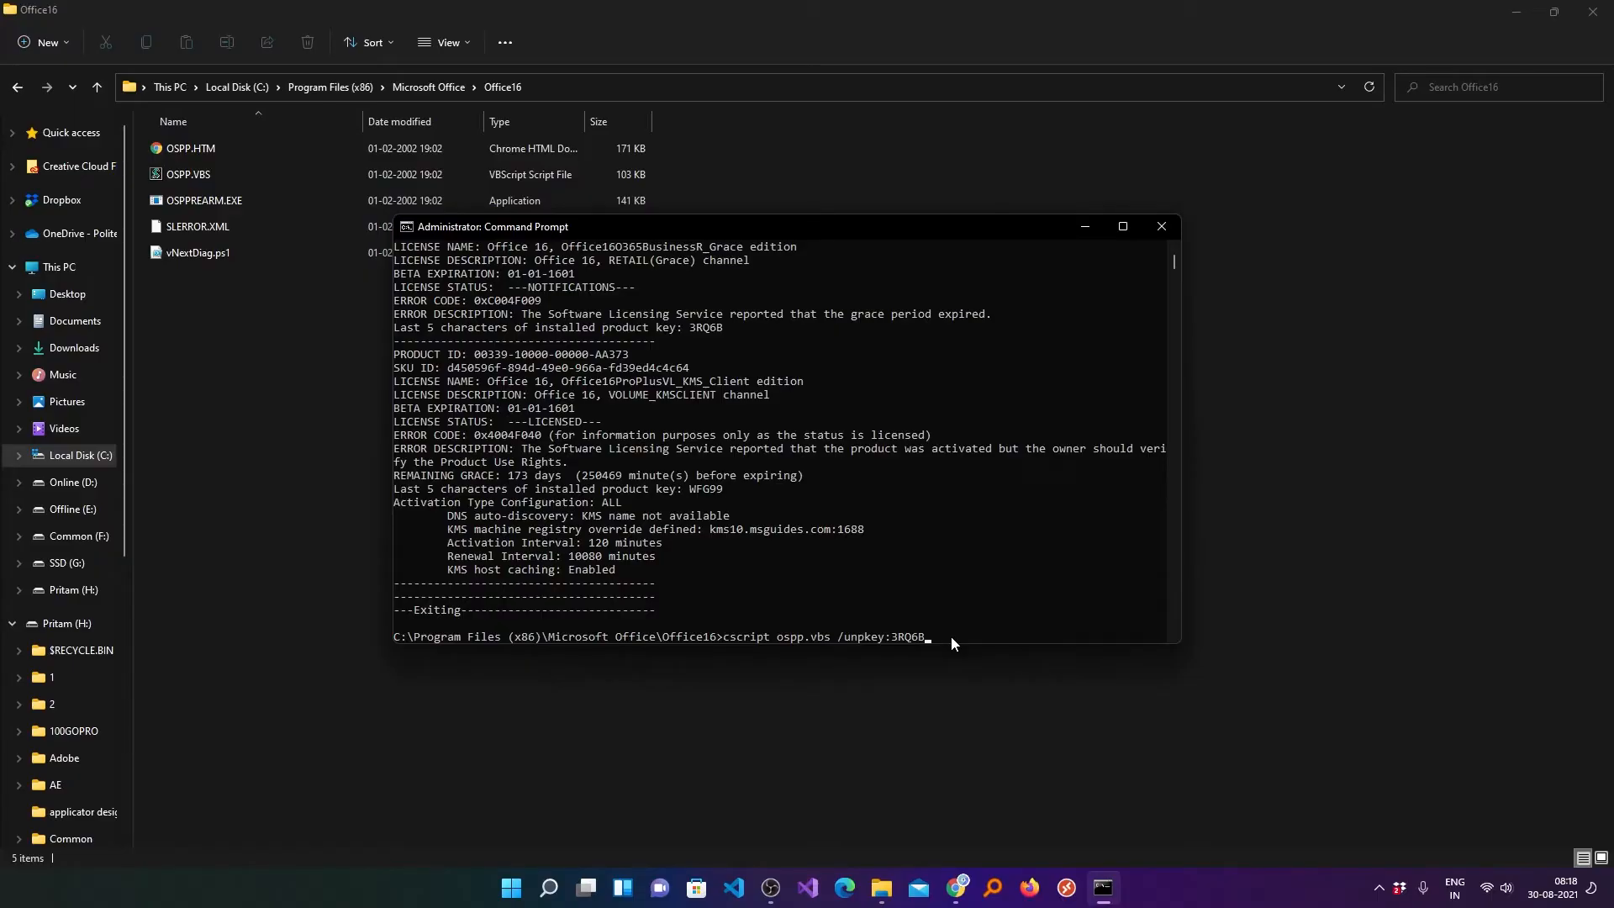
key(Return)
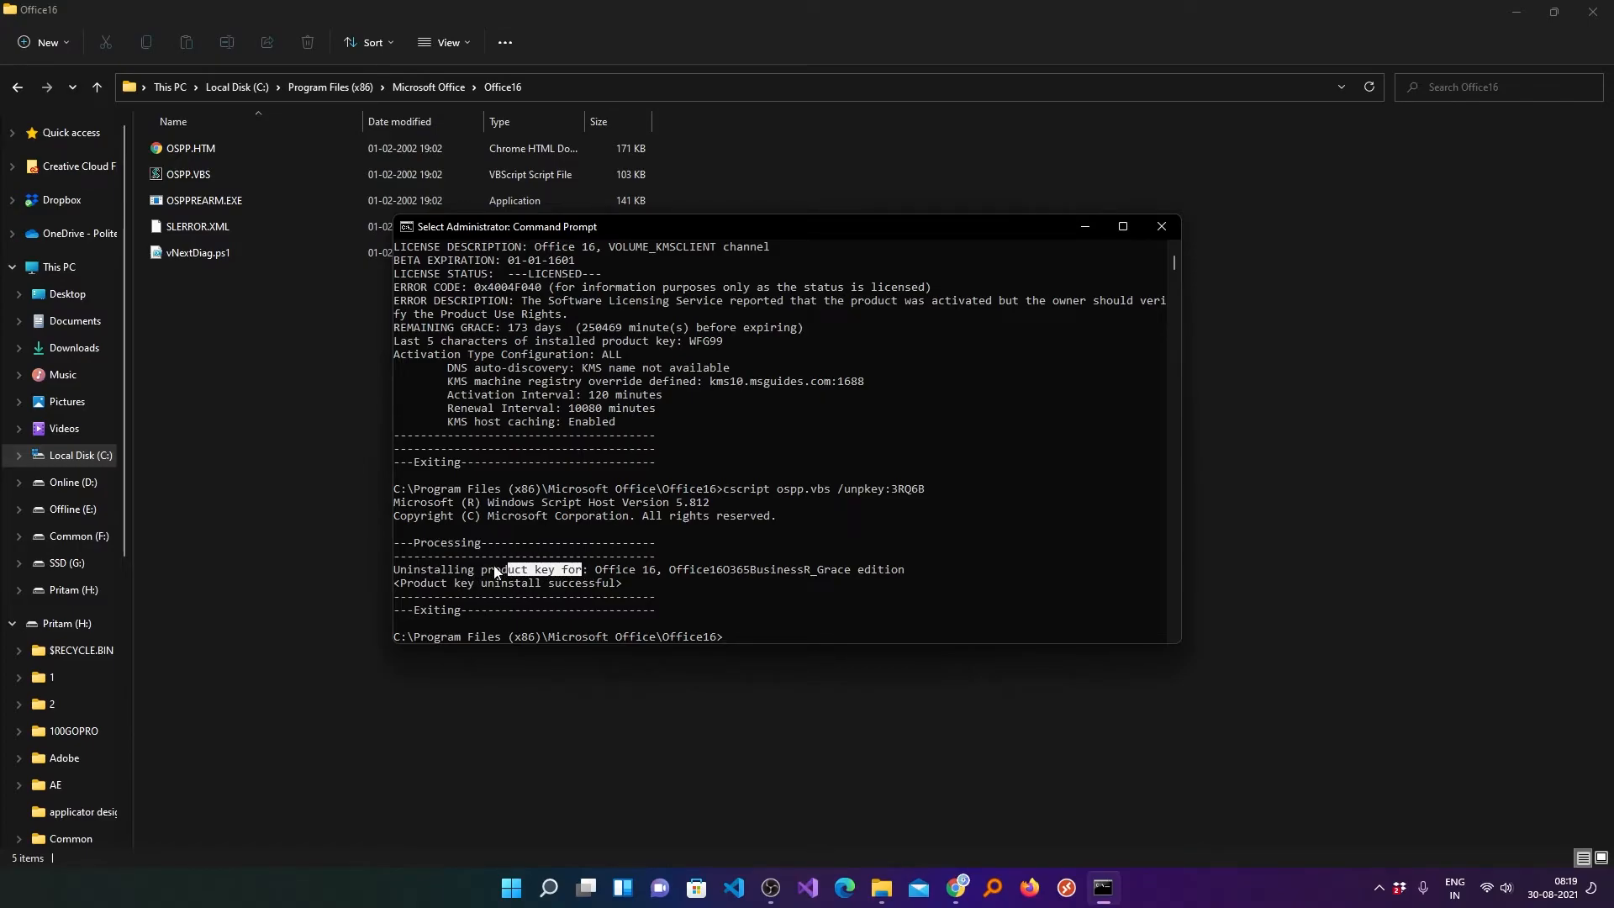
mouse_move(645, 549)
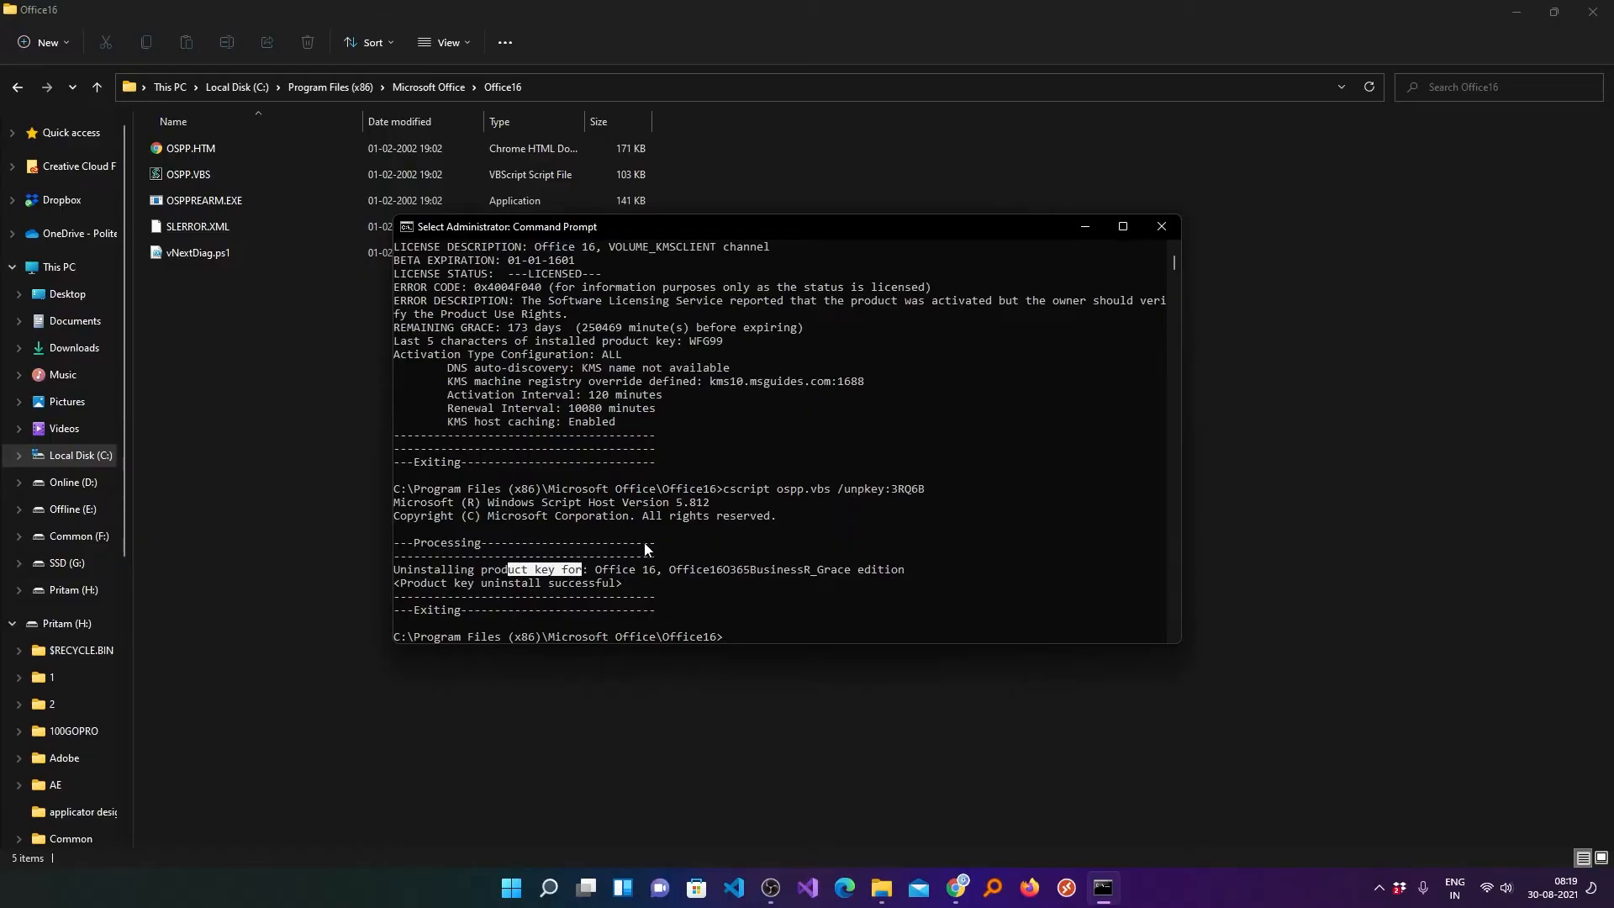
Close Command Prompt and search Start for 'add or remove programs' to reach Apps & features.
click(1160, 227)
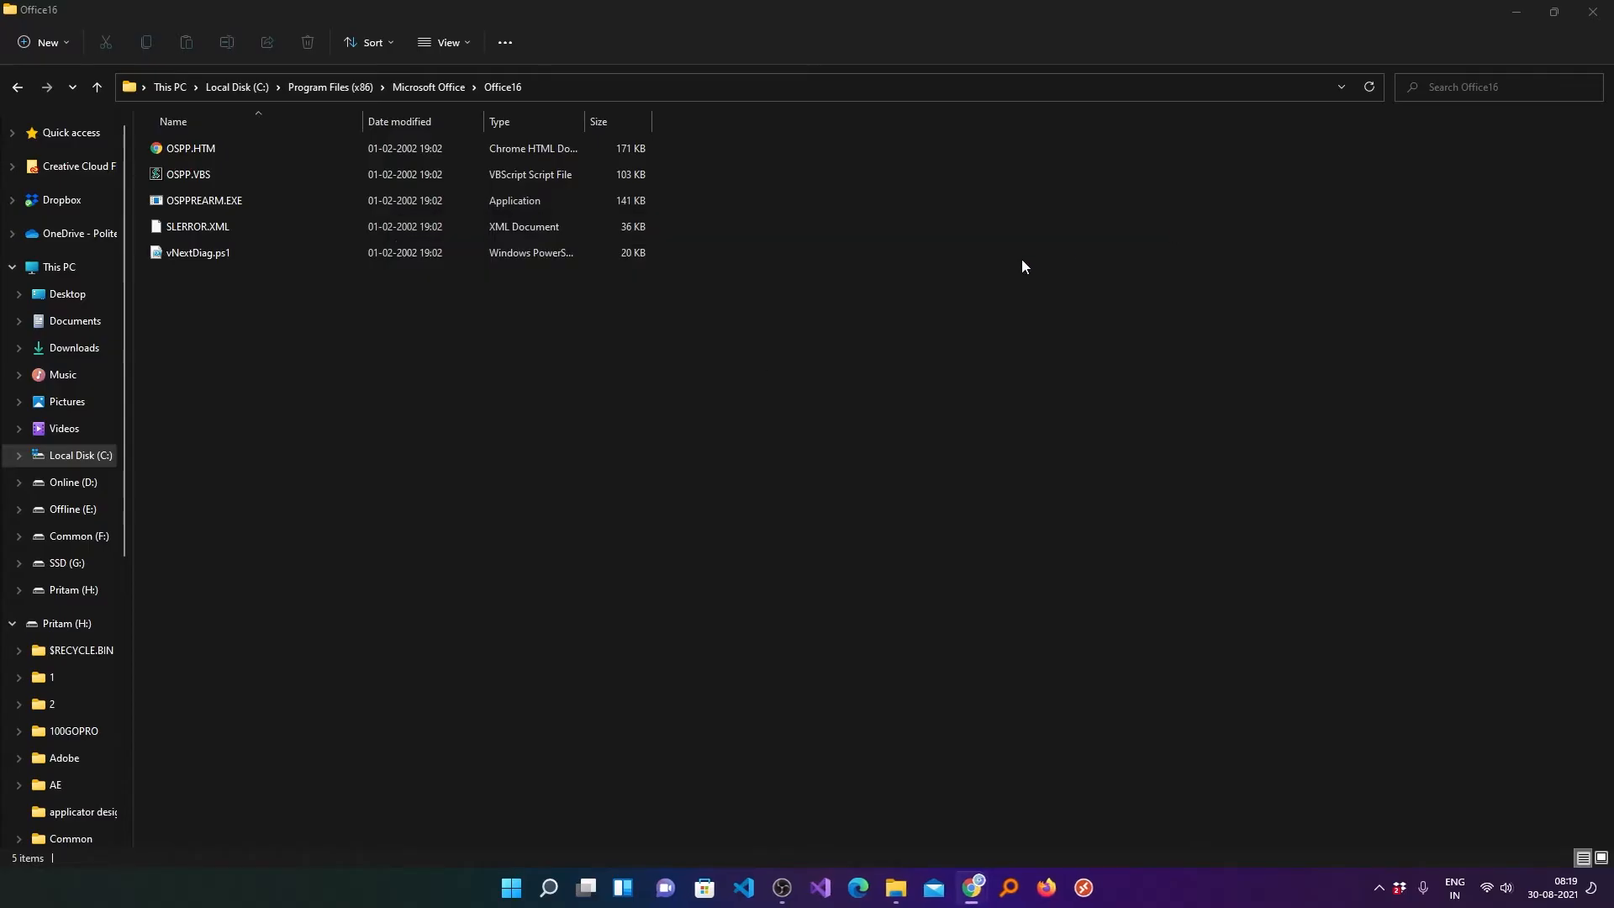
click(529, 893)
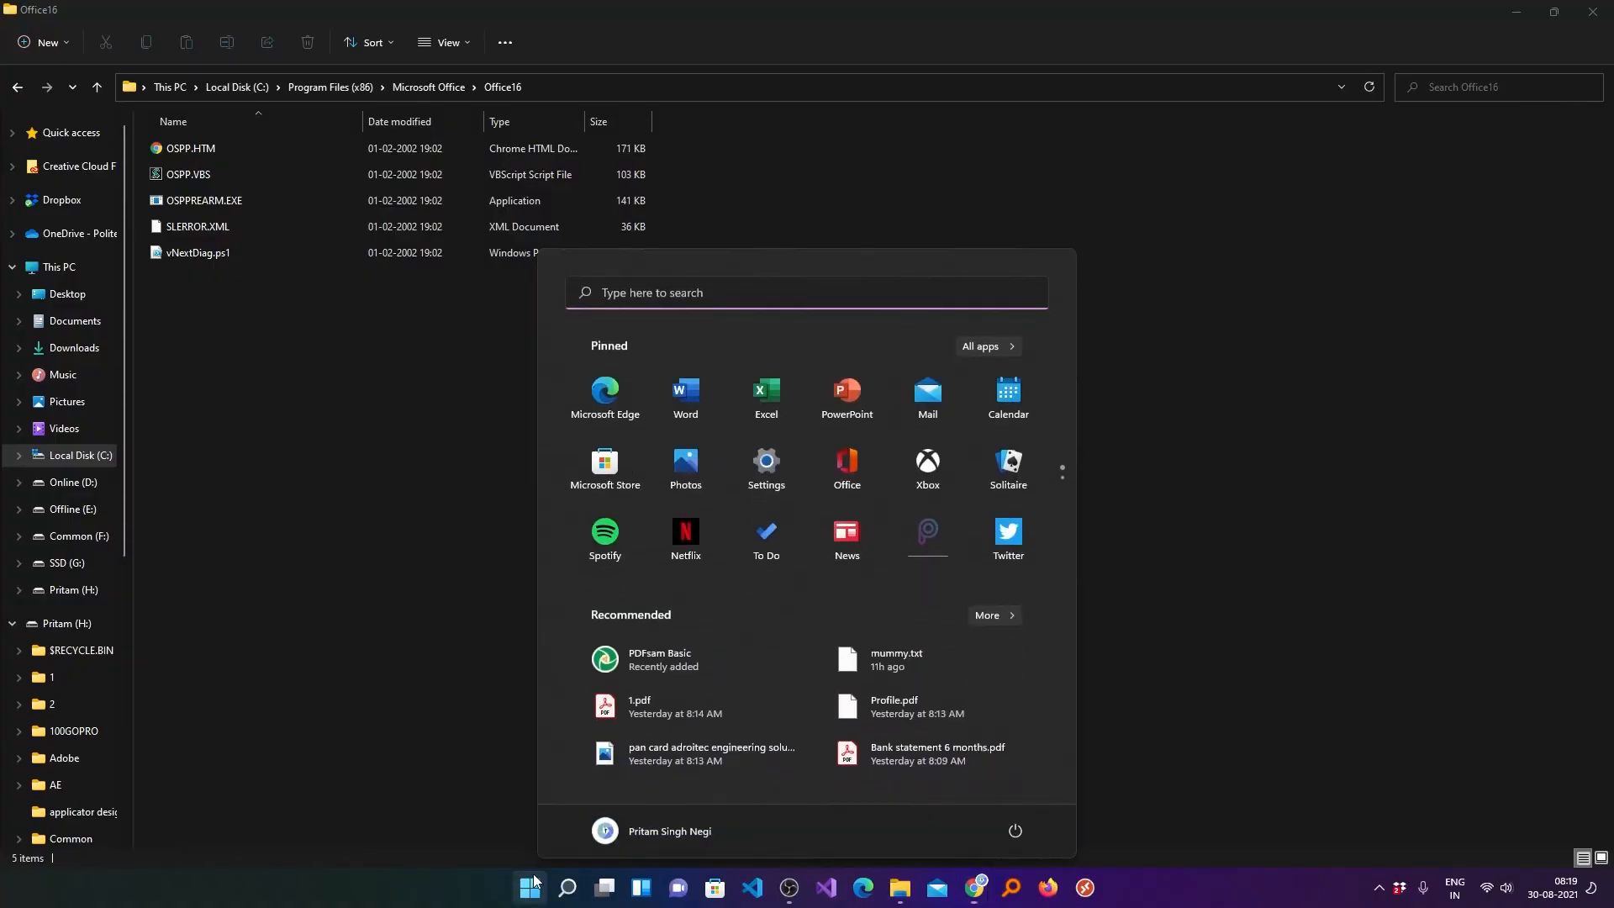
click(888, 474)
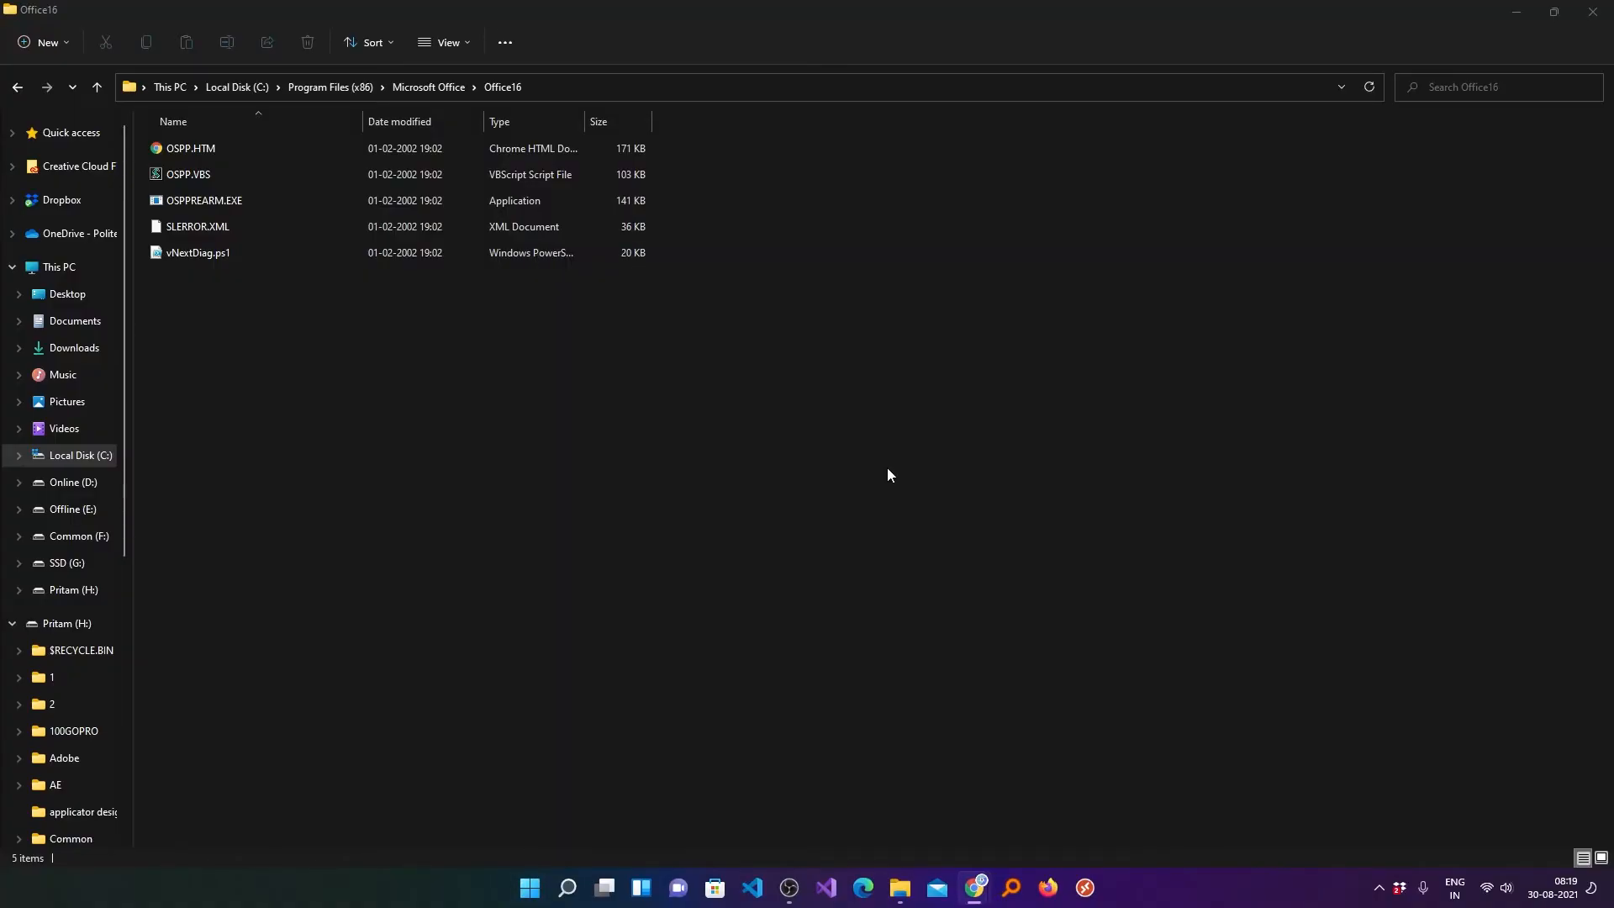
text(ad)
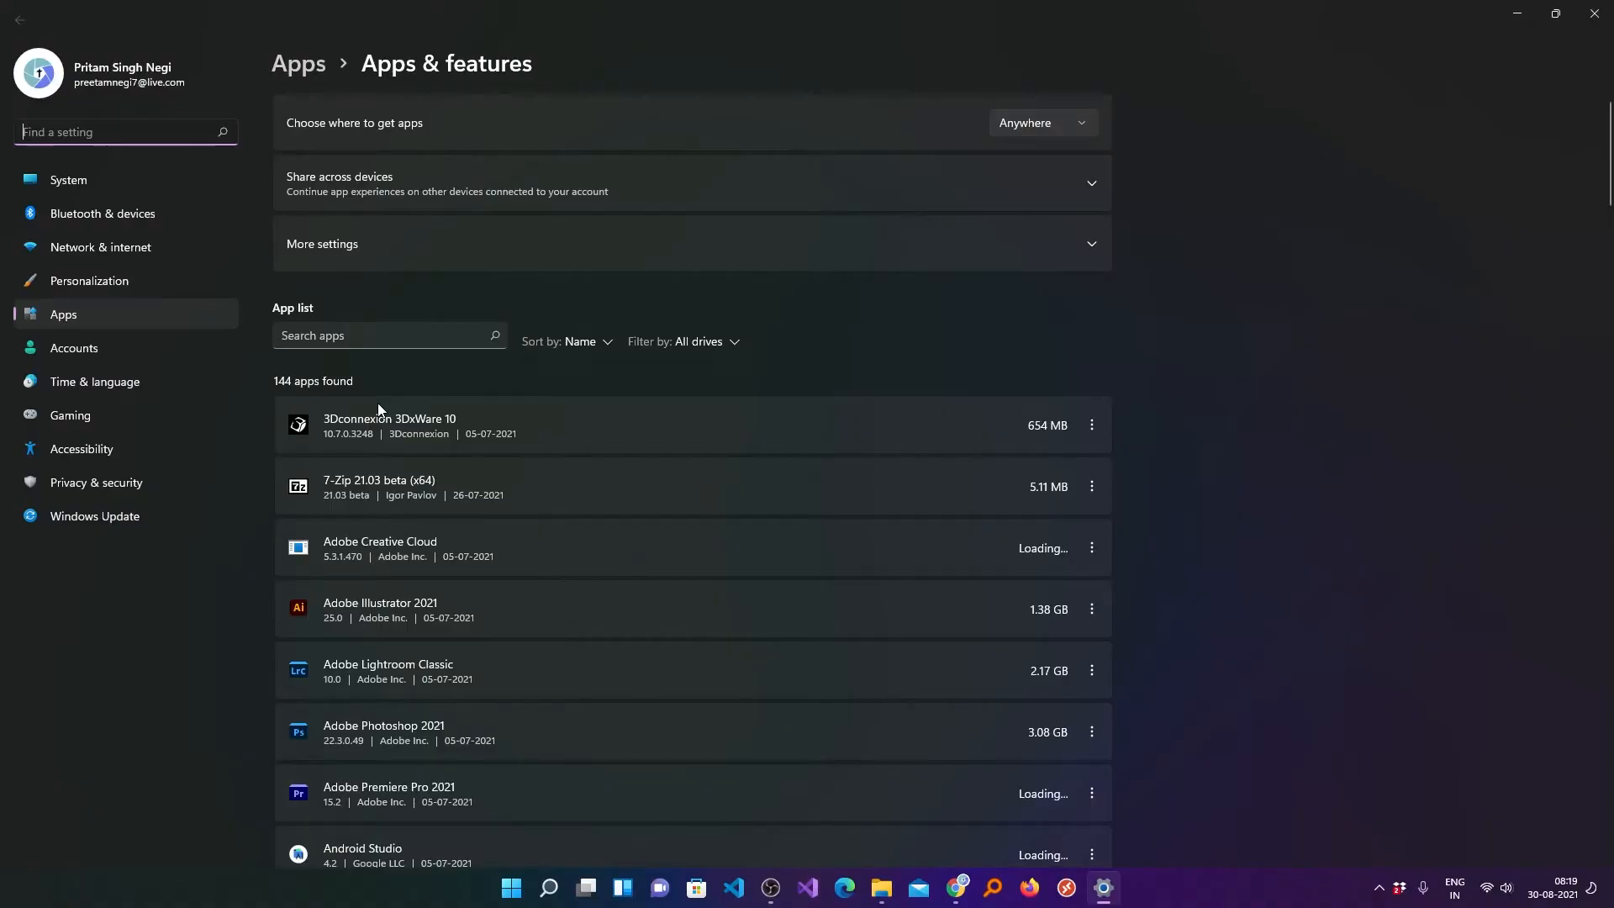
mouse_move(402, 350)
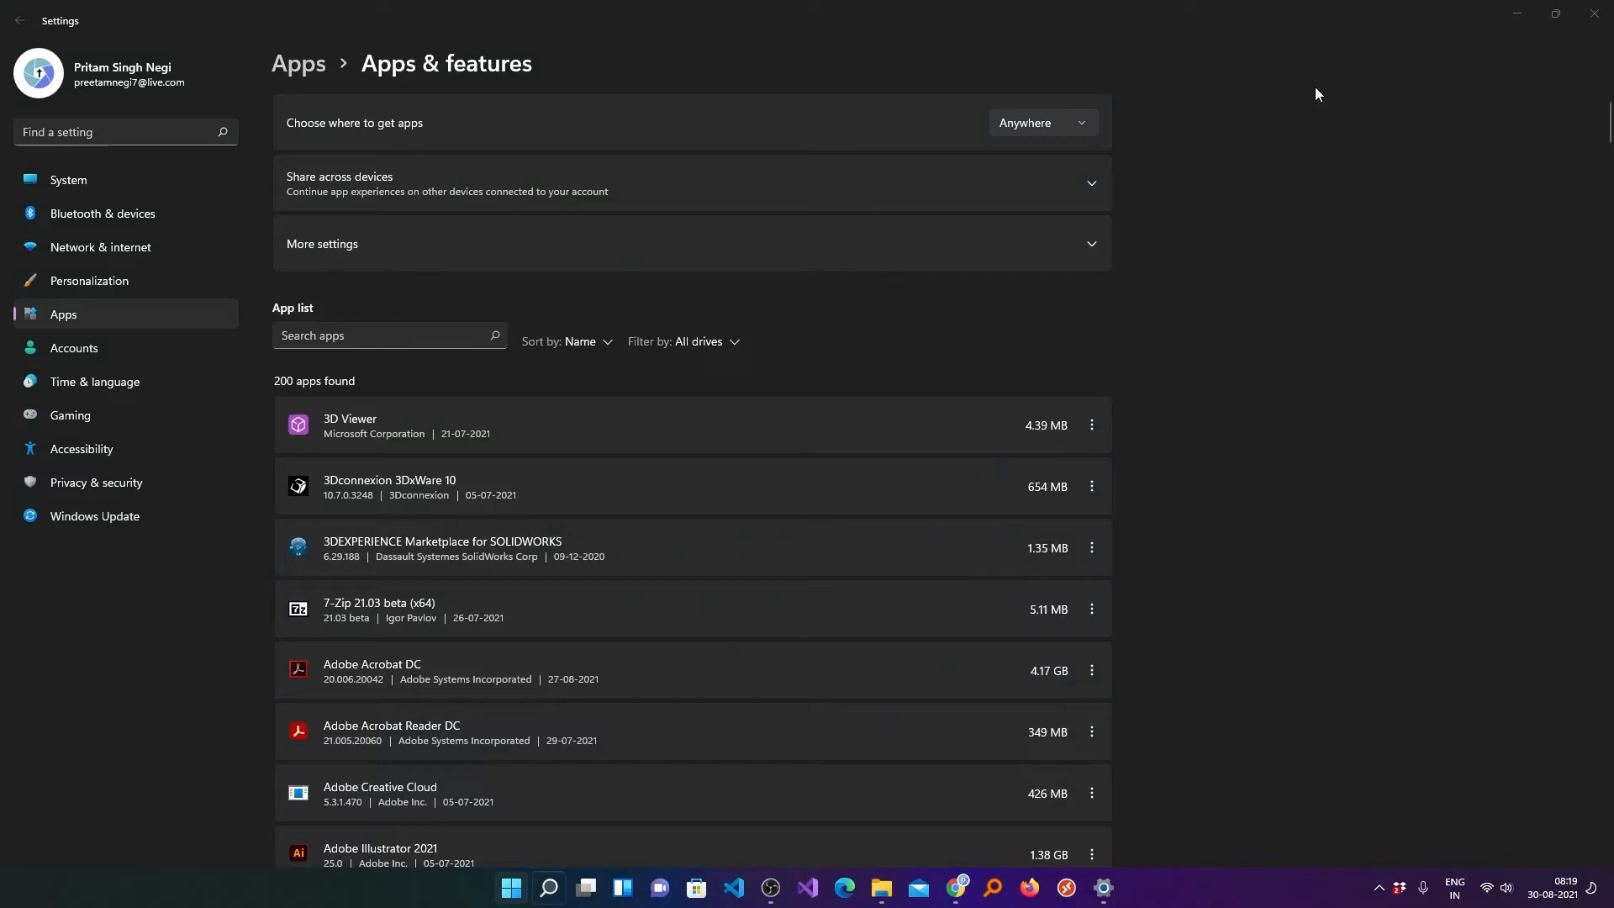
Search for Control Panel and go to its Programs and Features list.
text(control Panel)
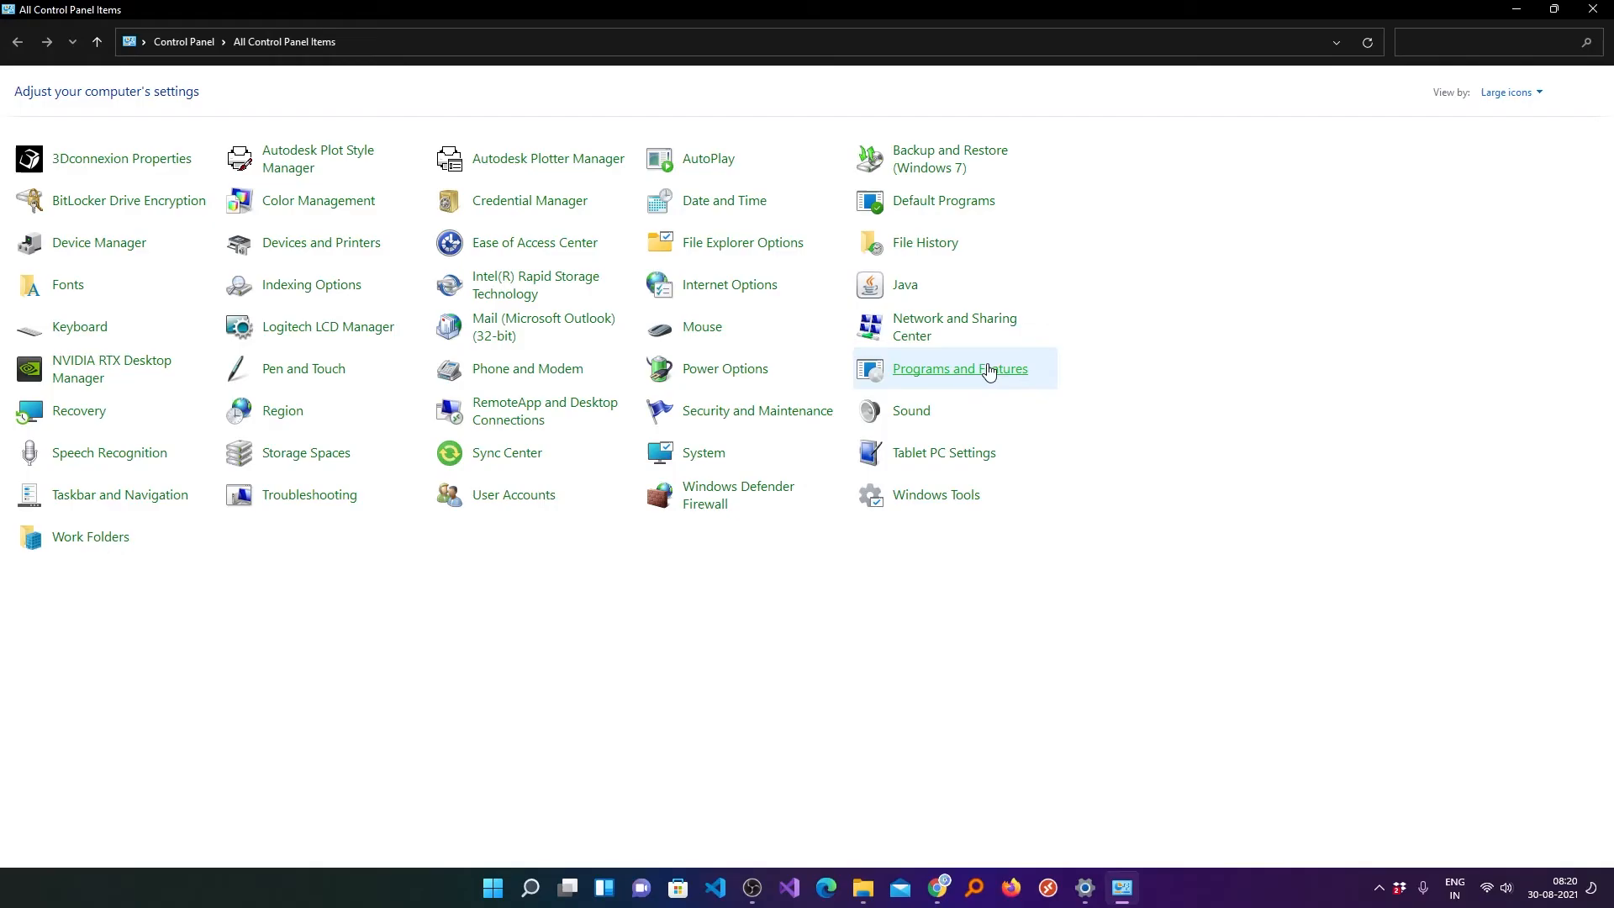
click(958, 368)
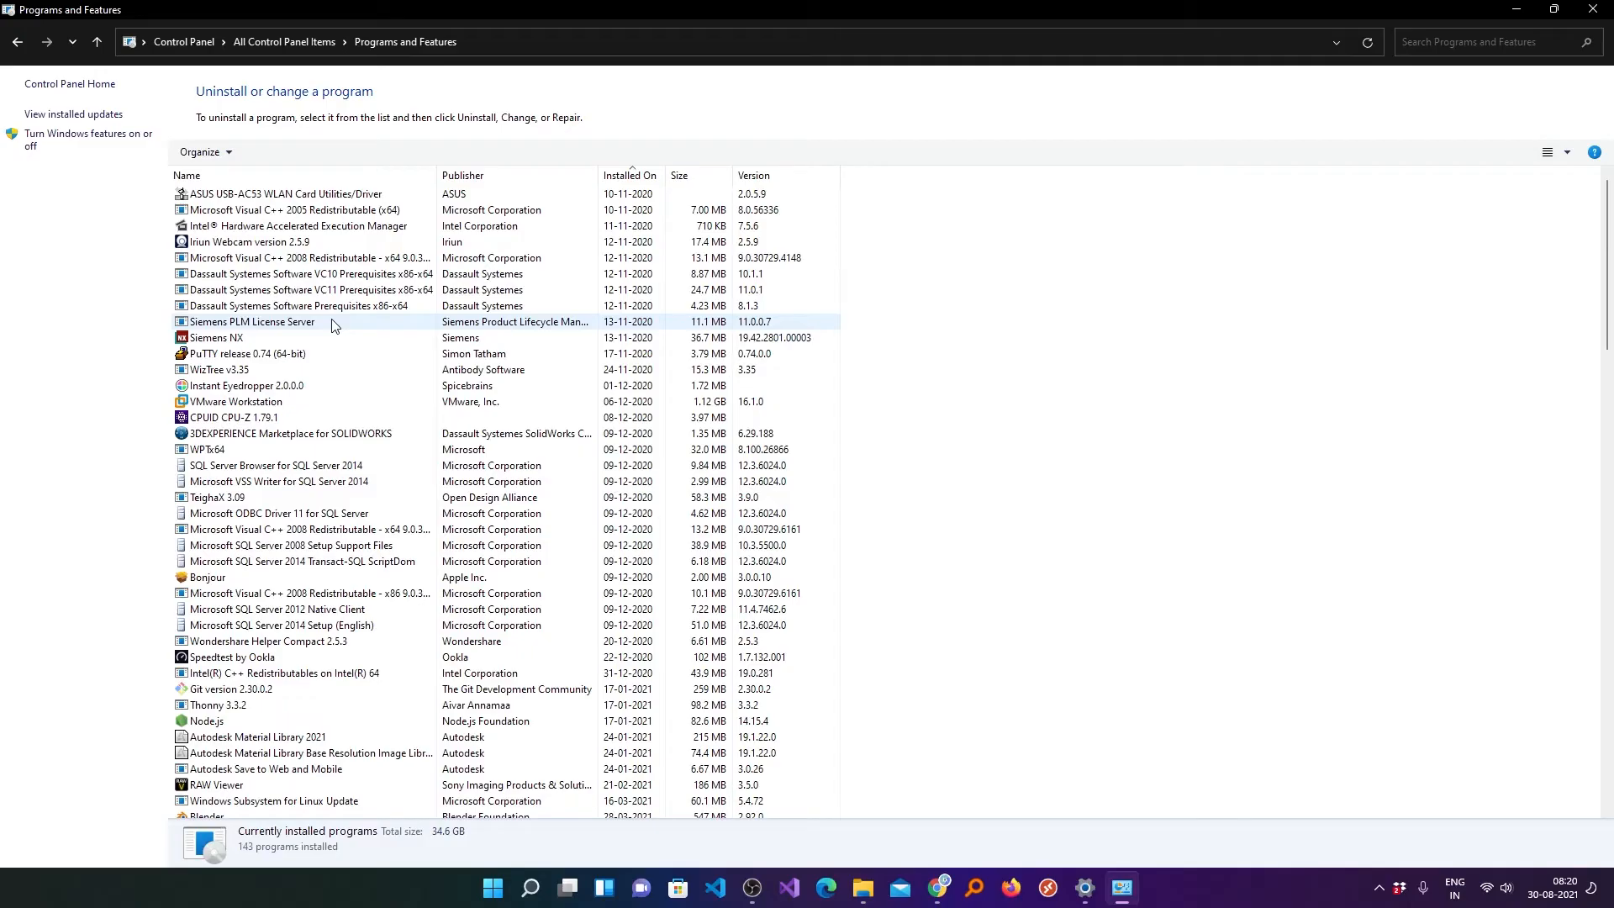
Select Microsoft 365 Apps for business - en-us and confirm its uninstall.
click(250, 321)
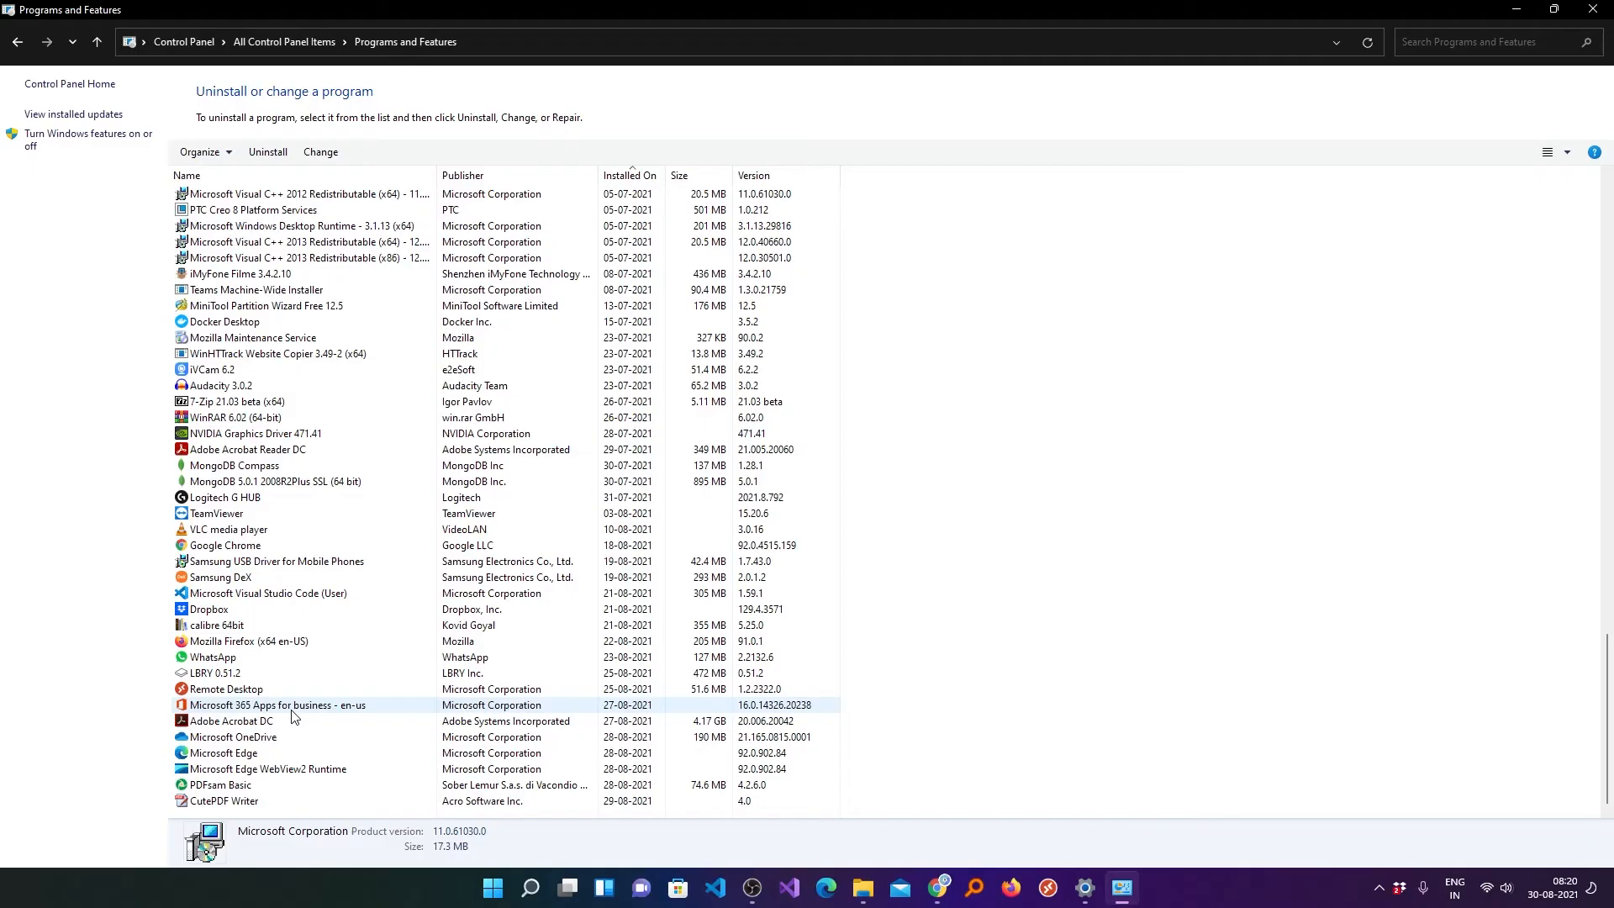
click(277, 705)
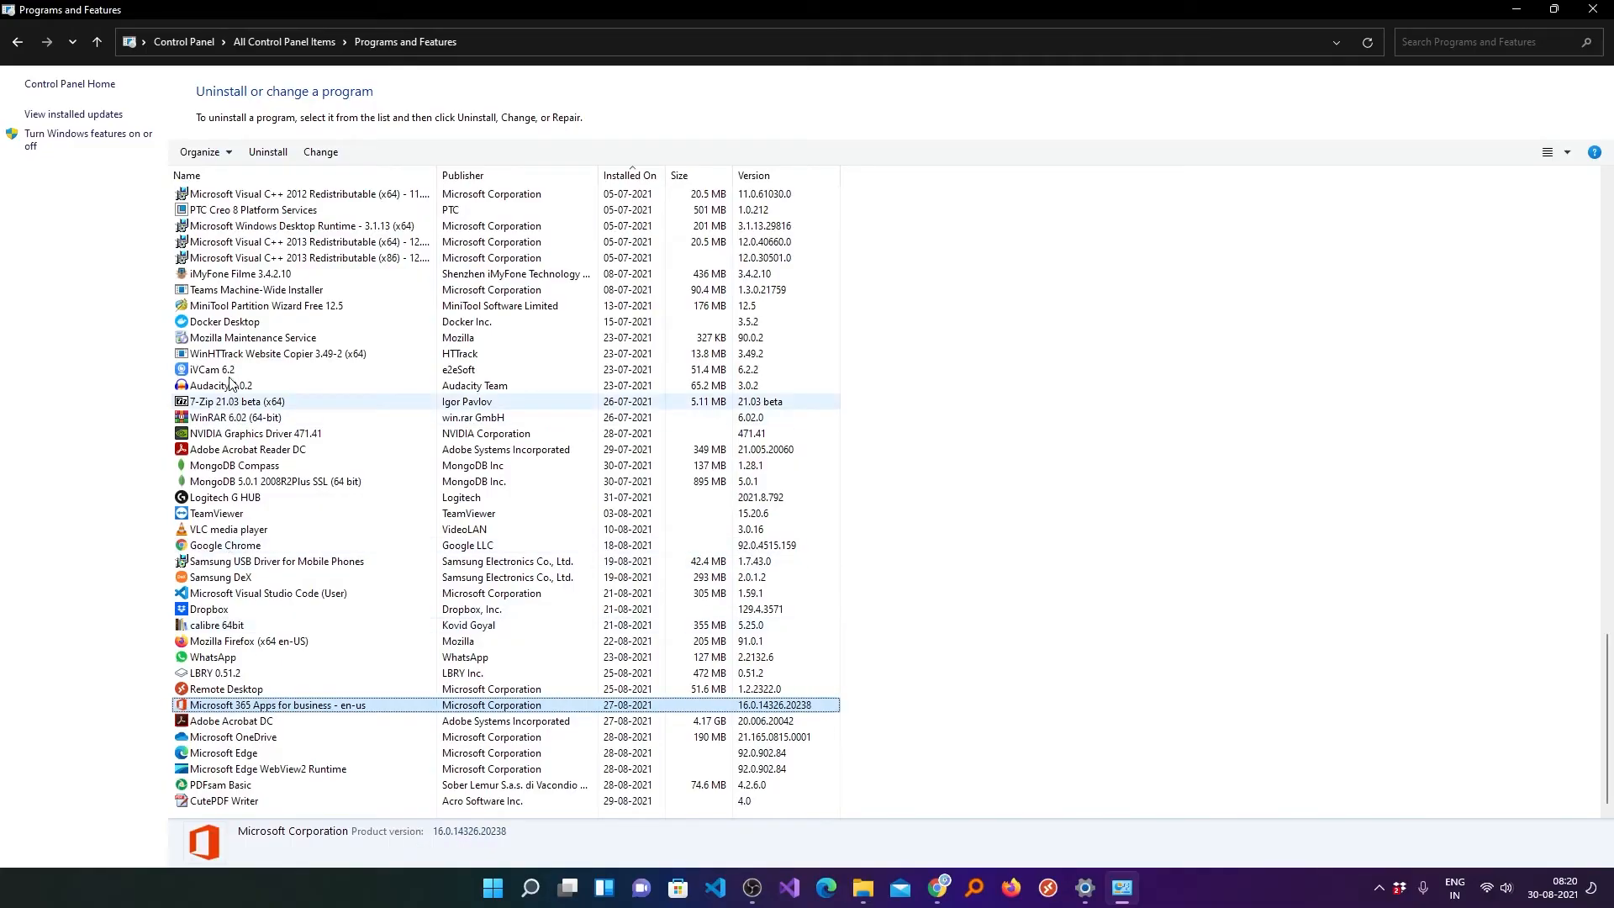
click(267, 152)
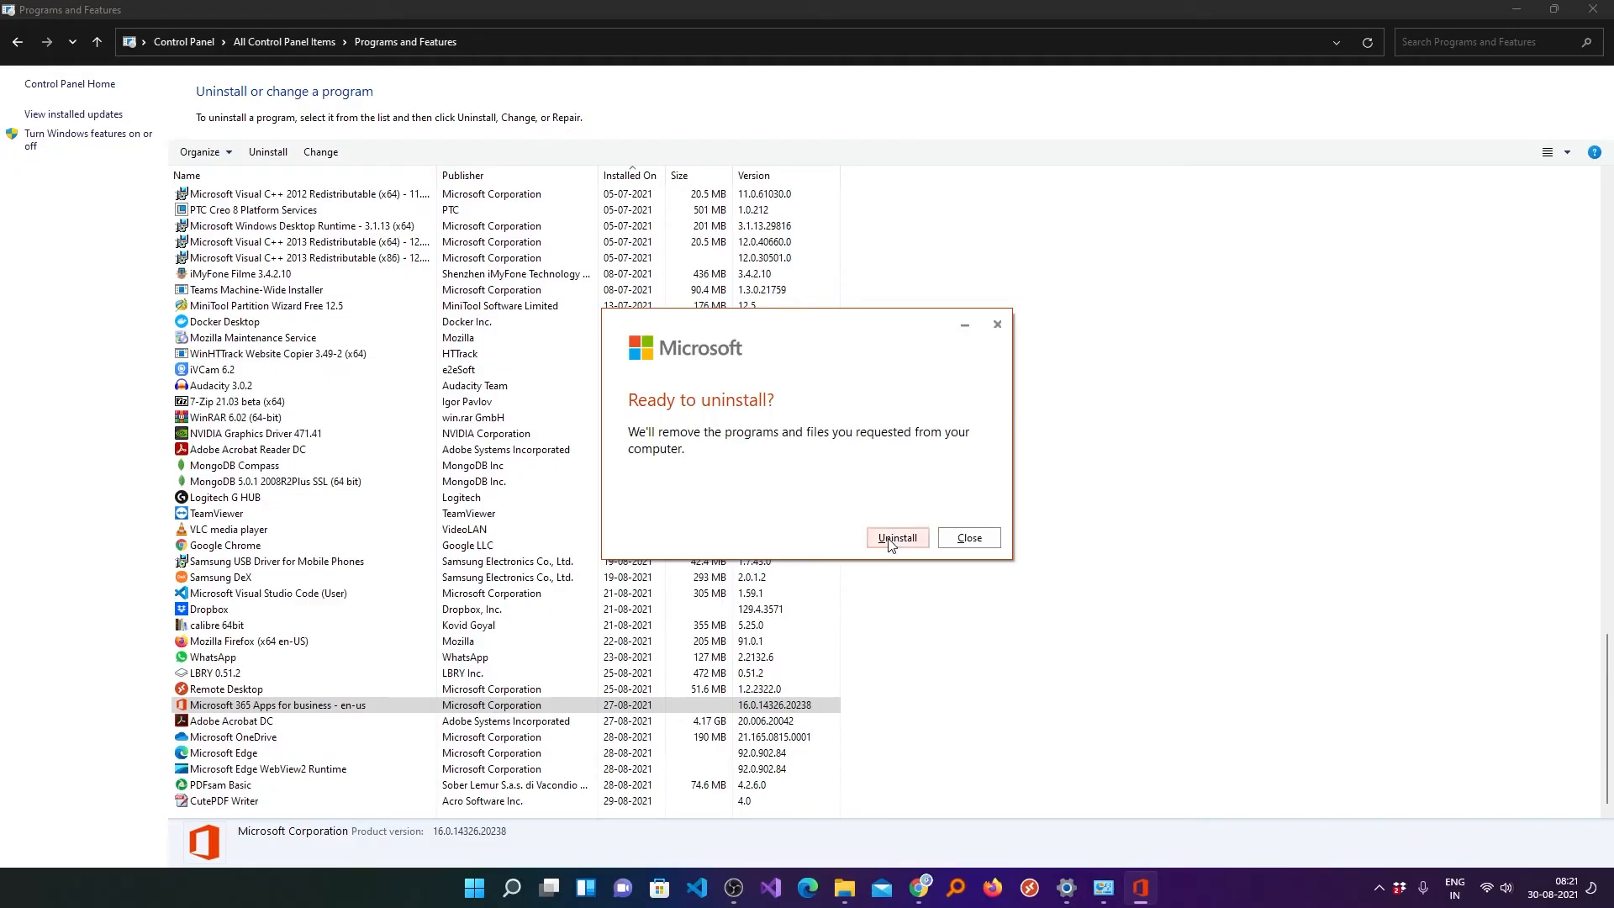
click(896, 537)
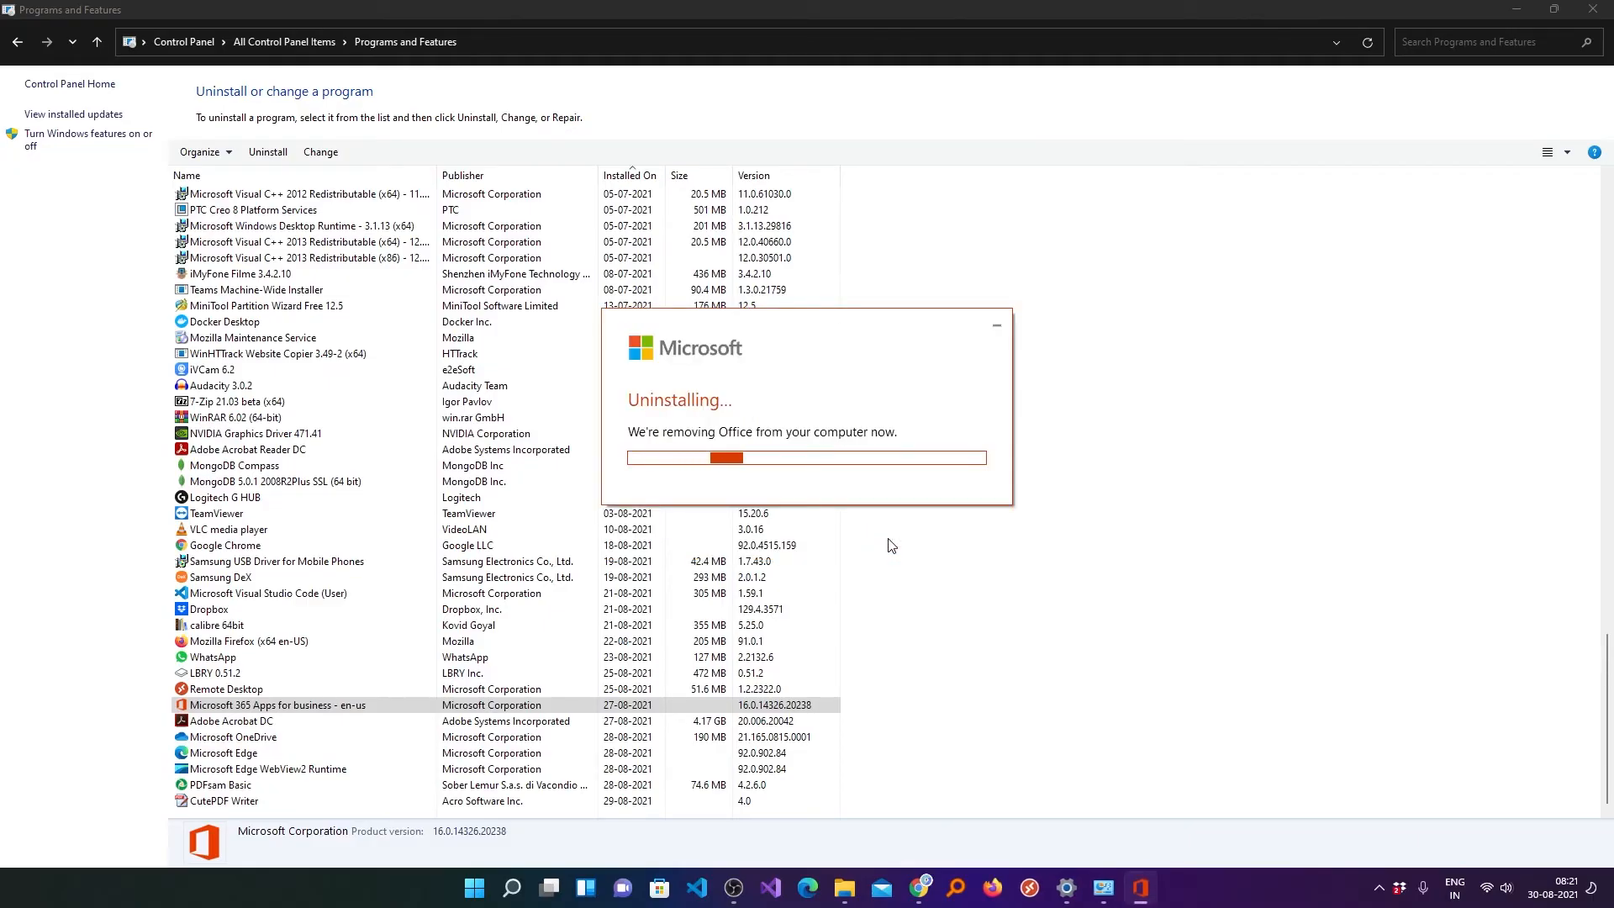